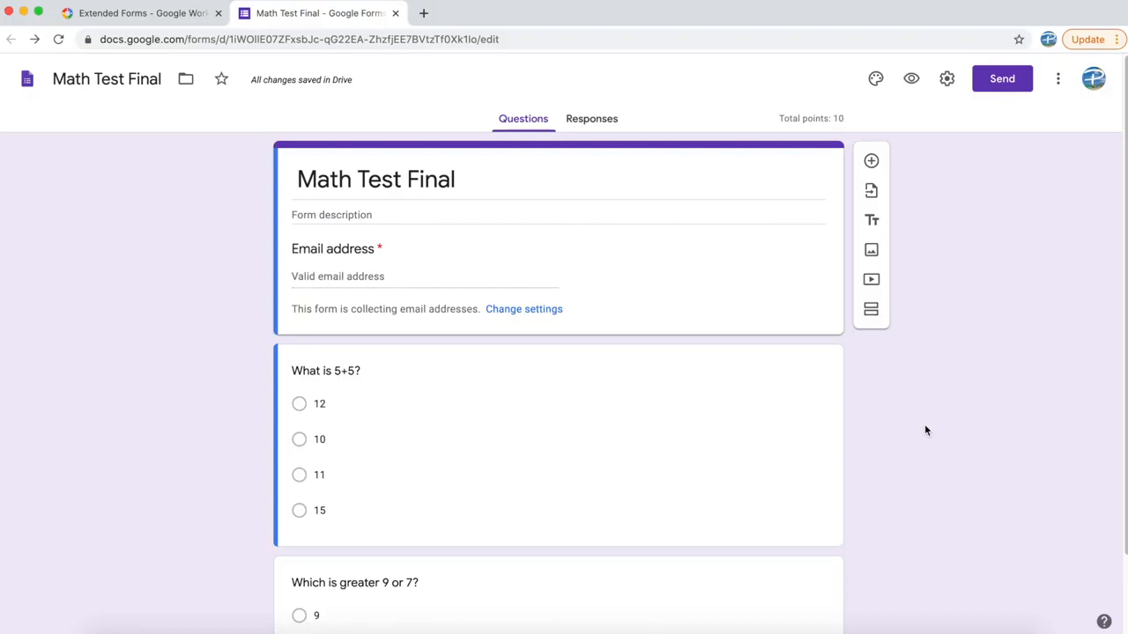
mouse_move(914, 420)
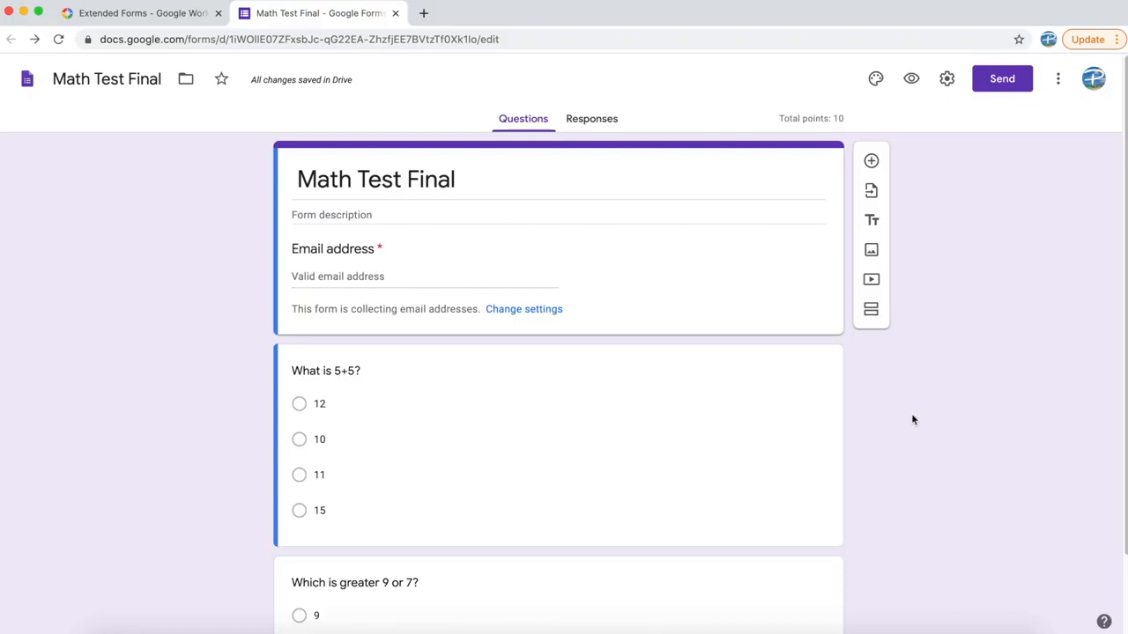
Step: Search the Google Forms add-ons marketplace for 'ex' and pick the Extended Forms suggestion
scroll("down", 3)
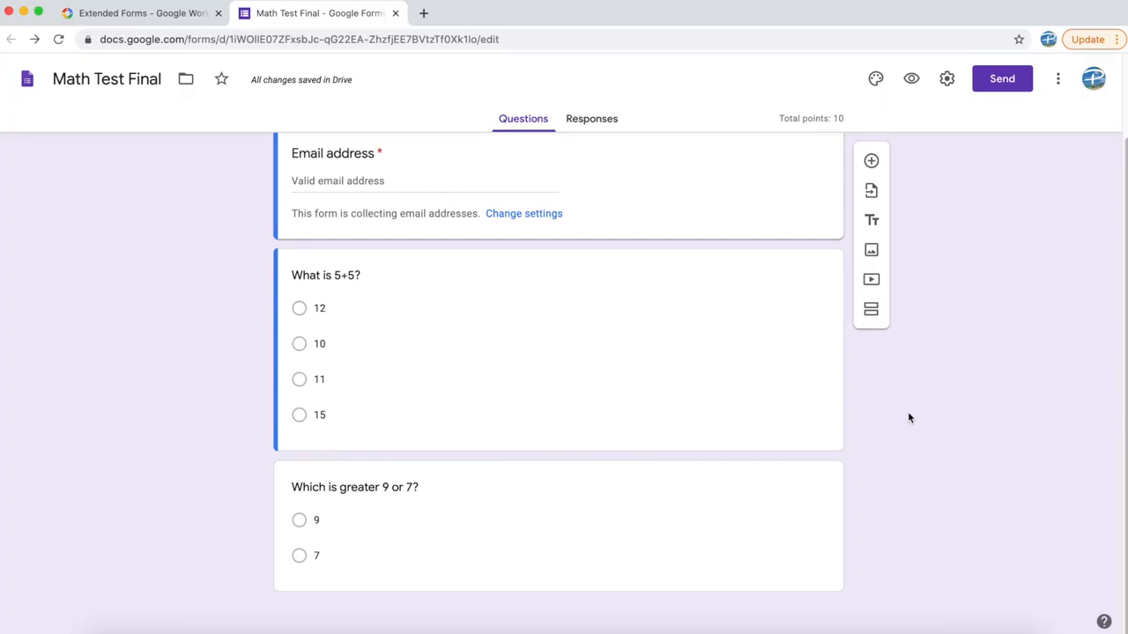
mouse_move(517, 397)
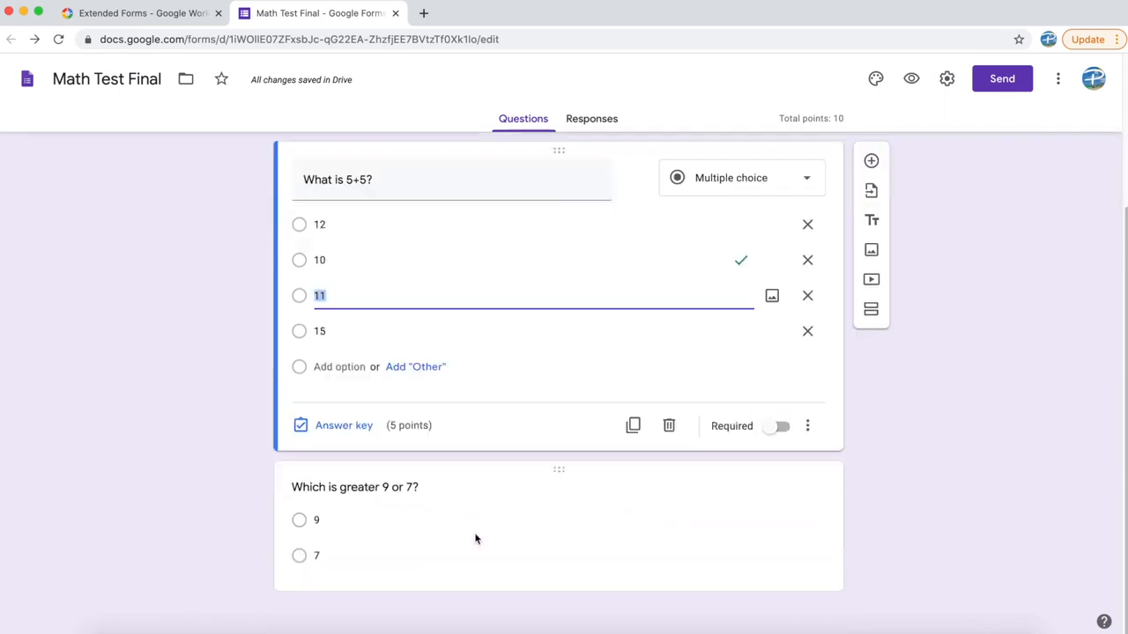
scroll("up", 3)
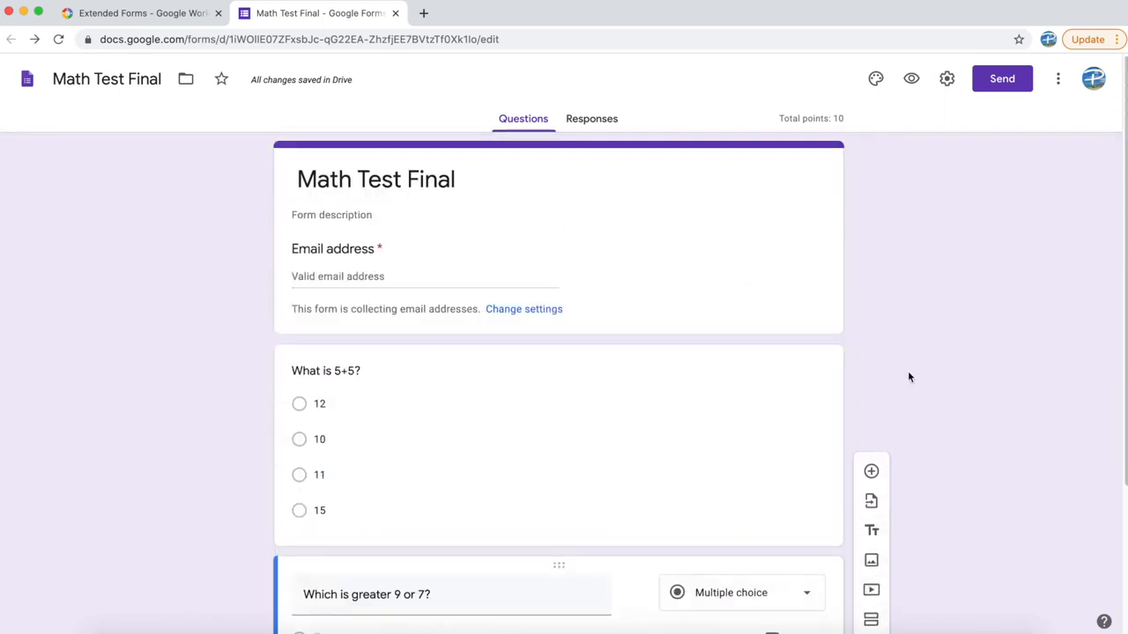
mouse_move(916, 377)
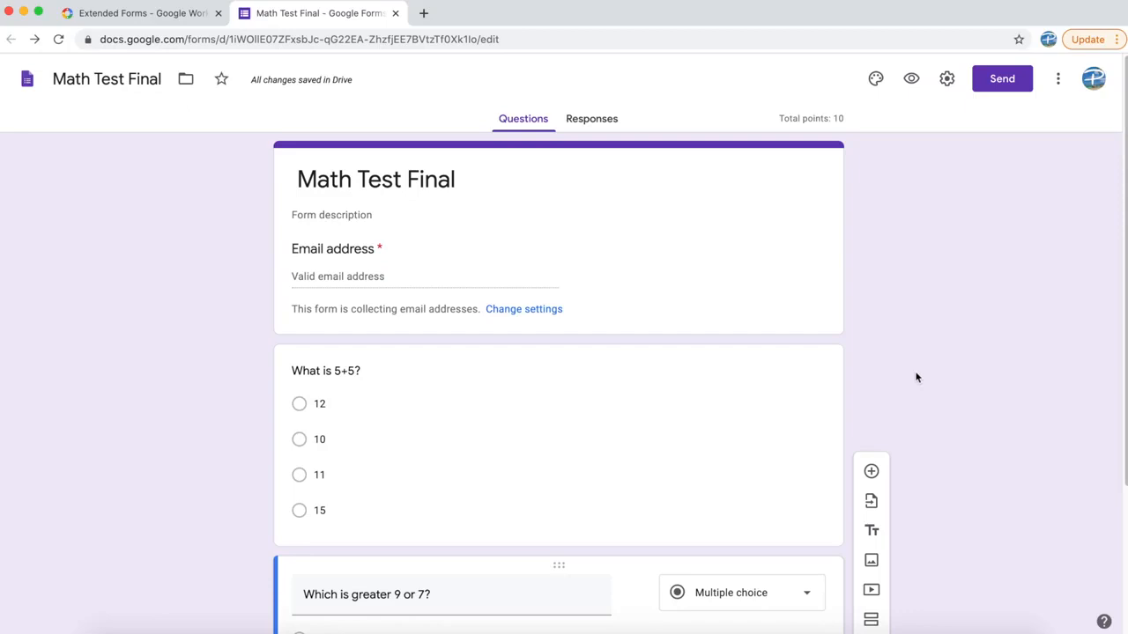
mouse_move(845, 124)
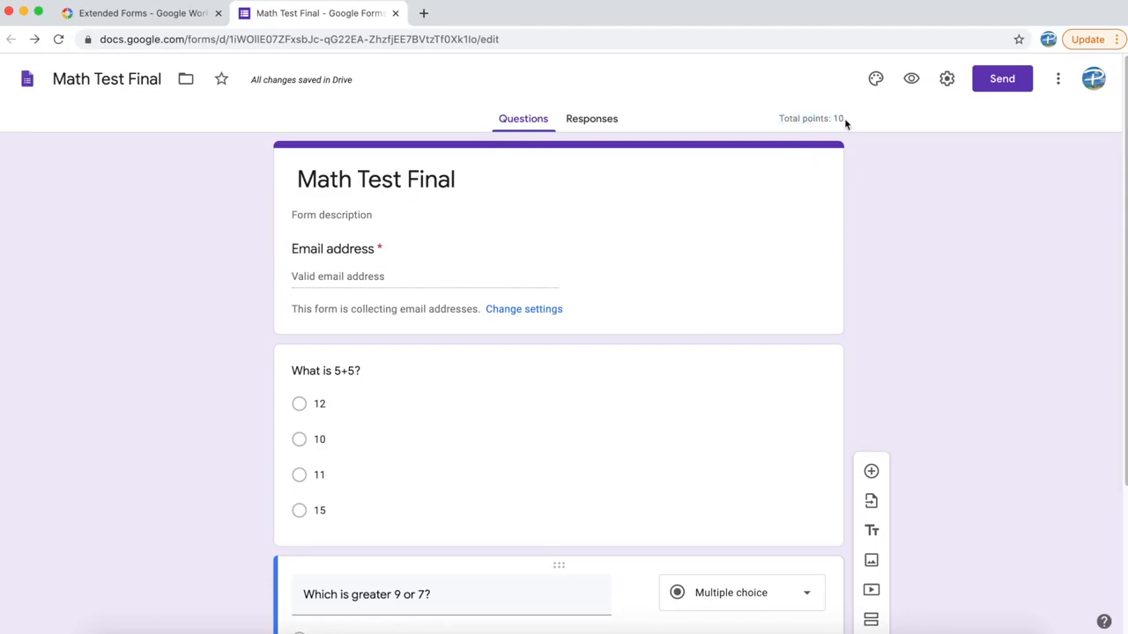
mouse_move(933, 291)
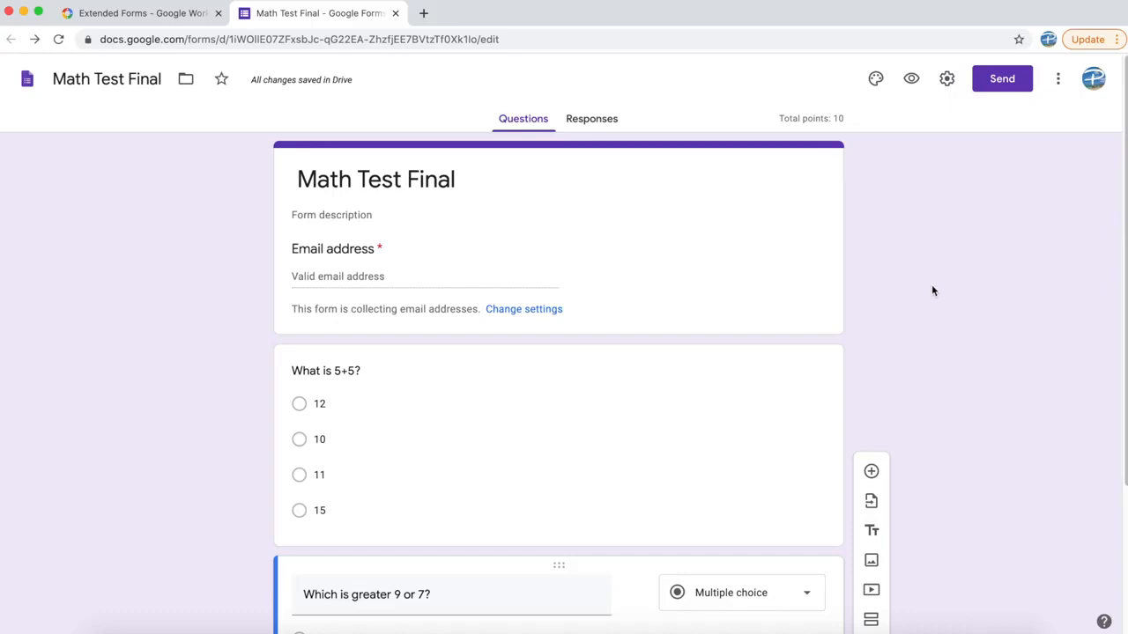
mouse_move(1048, 139)
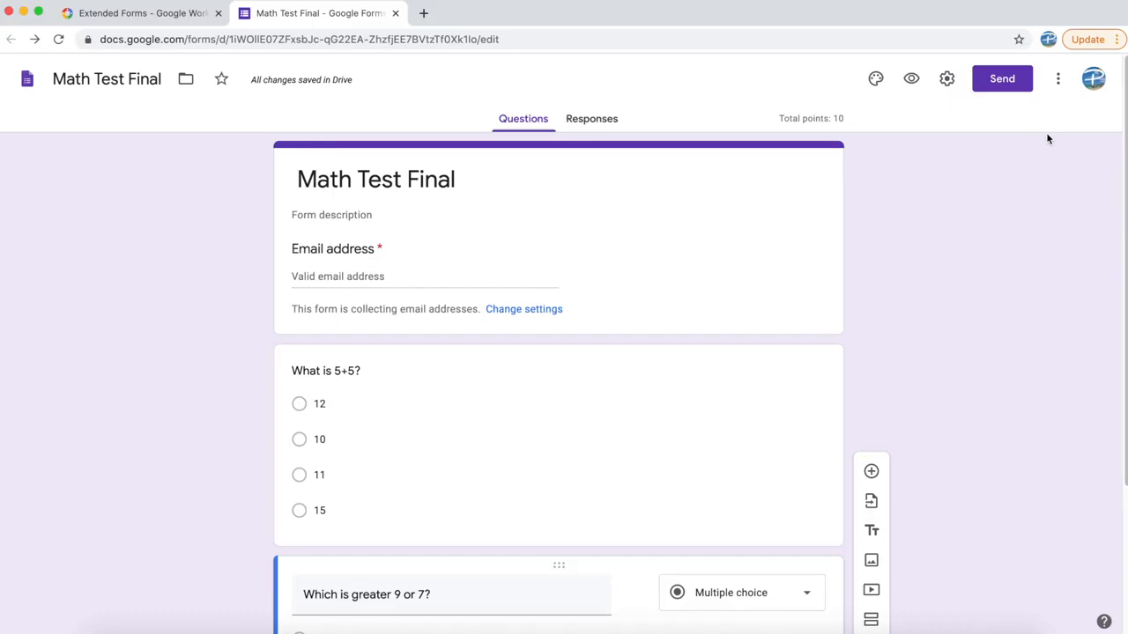
left_click(1057, 79)
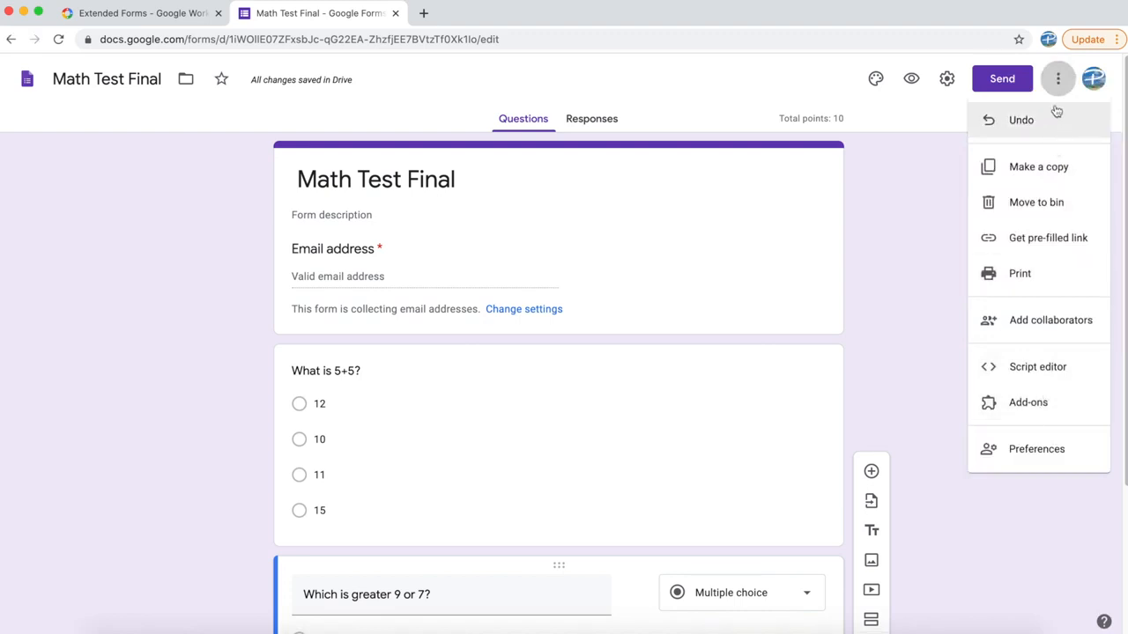
mouse_move(1028, 402)
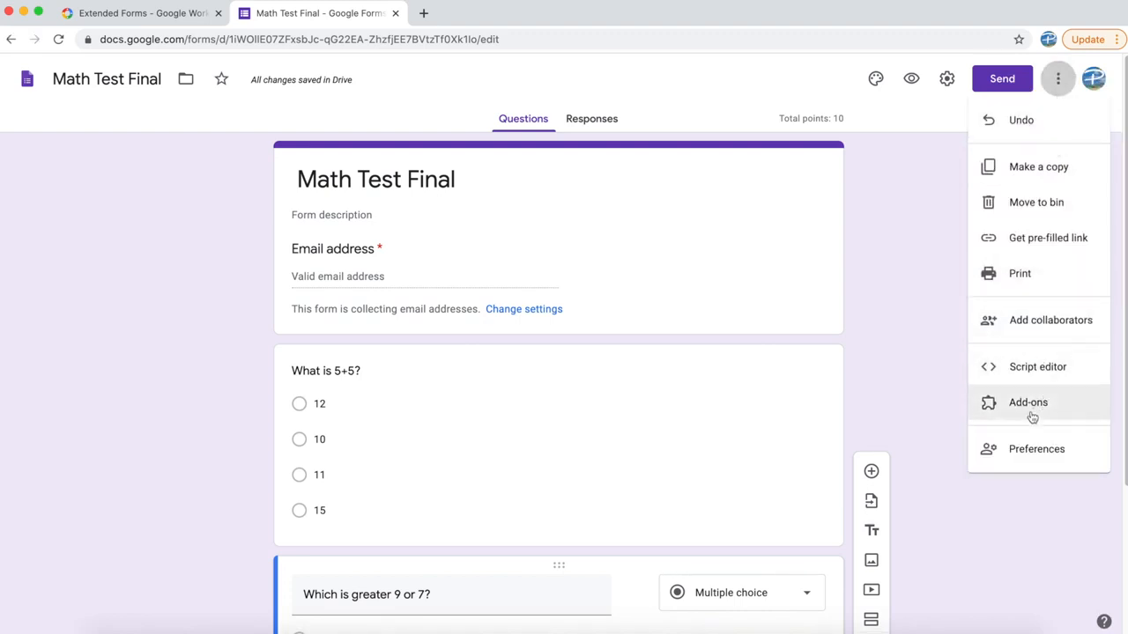
left_click(1027, 402)
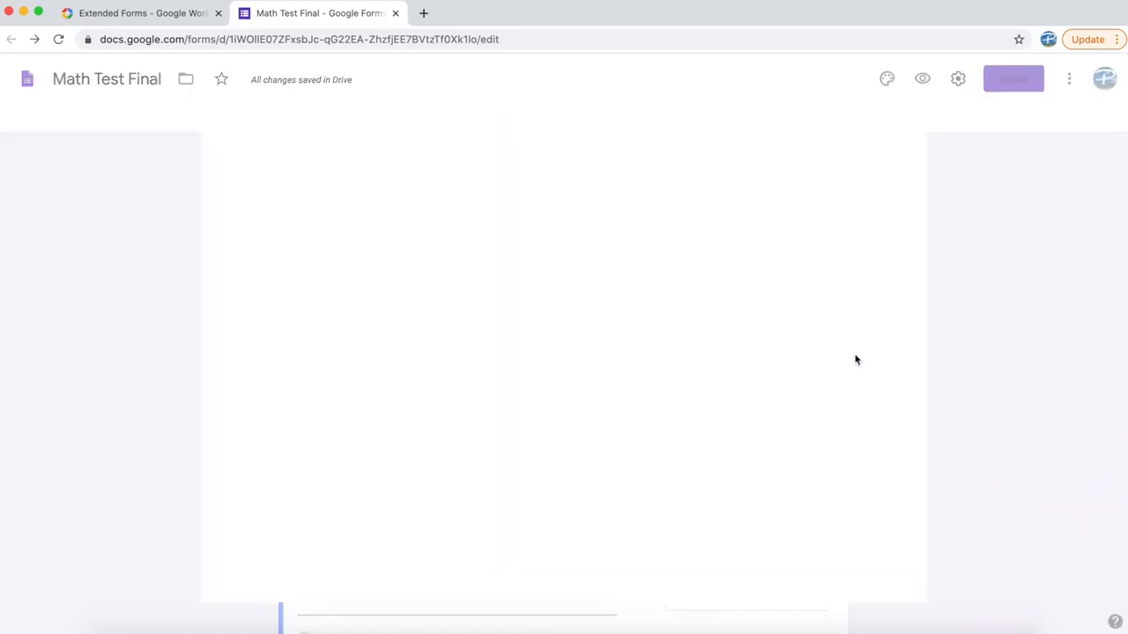
mouse_move(427, 257)
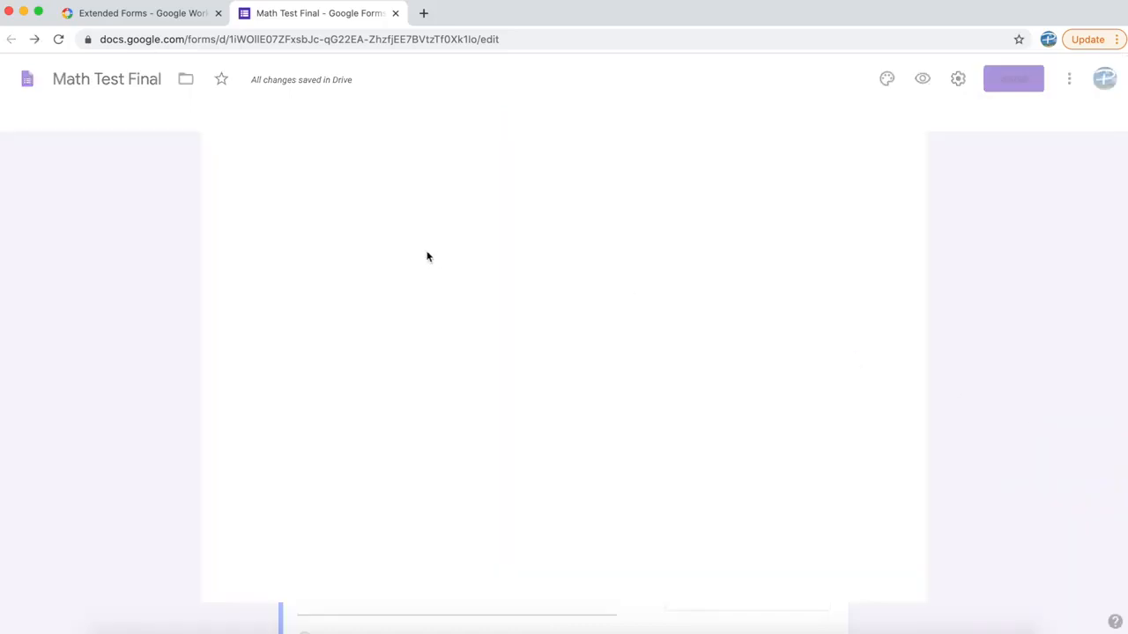
left_click(1069, 80)
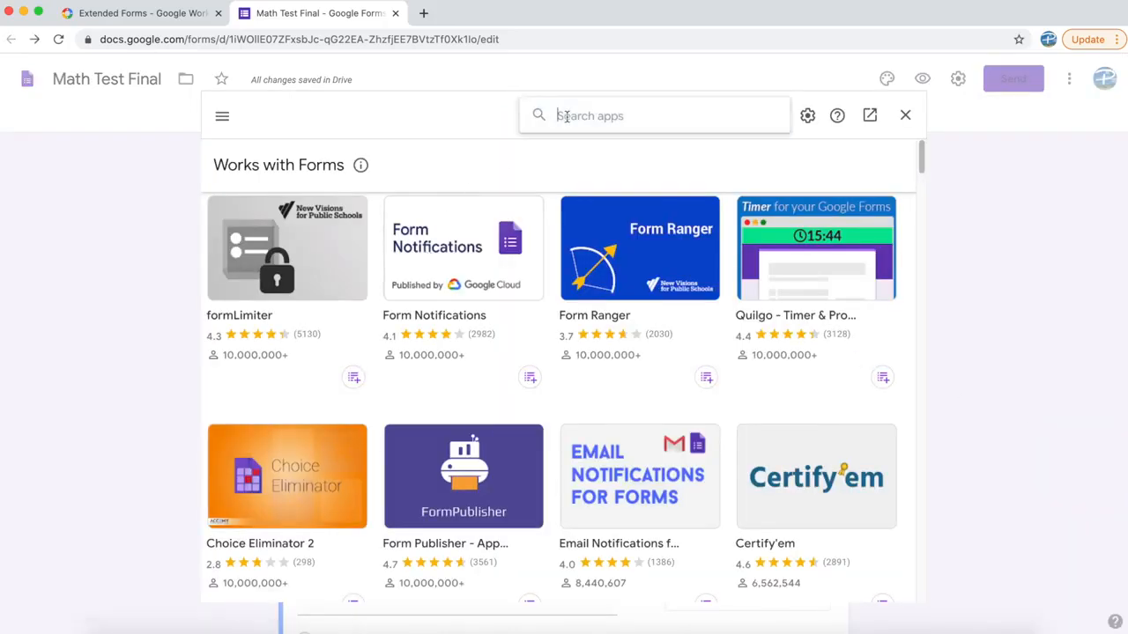
type("exte")
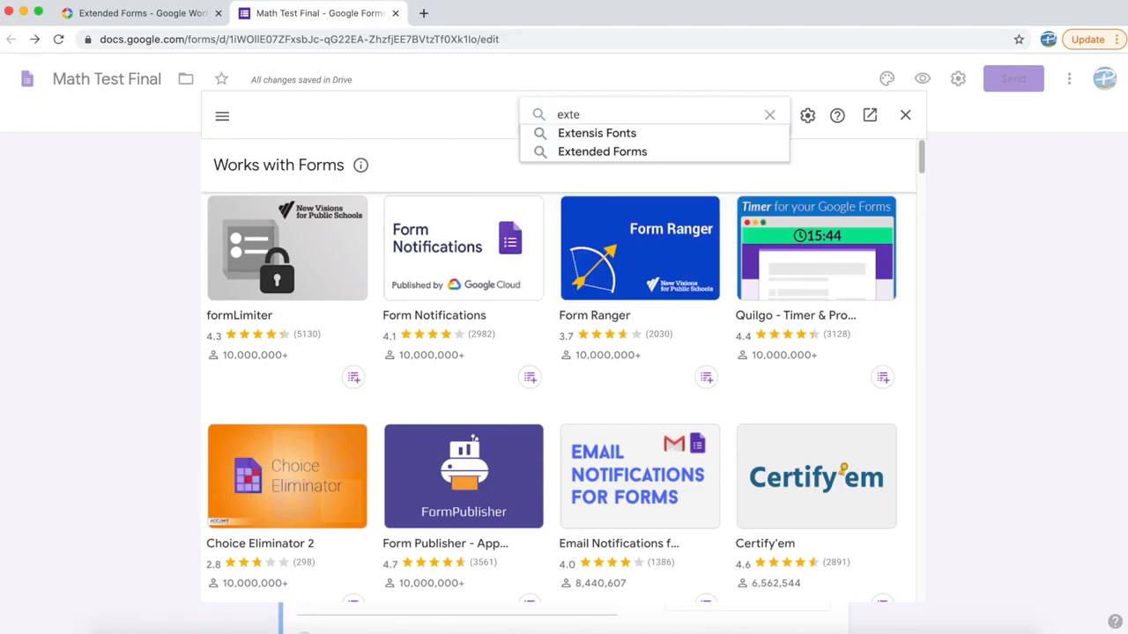
mouse_move(602, 151)
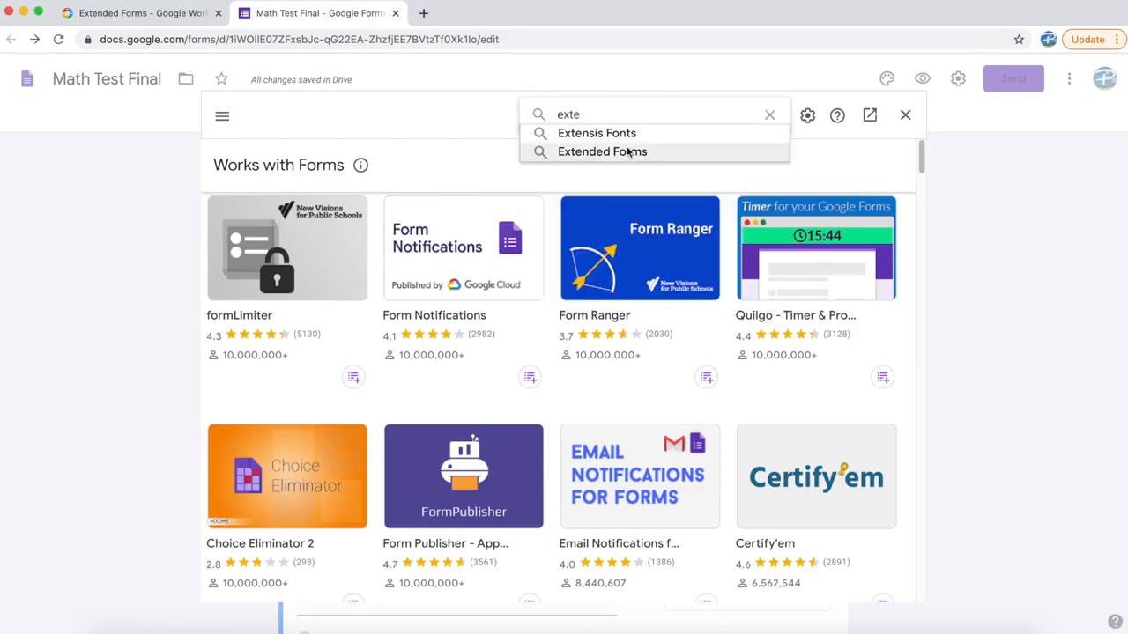
left_click(602, 152)
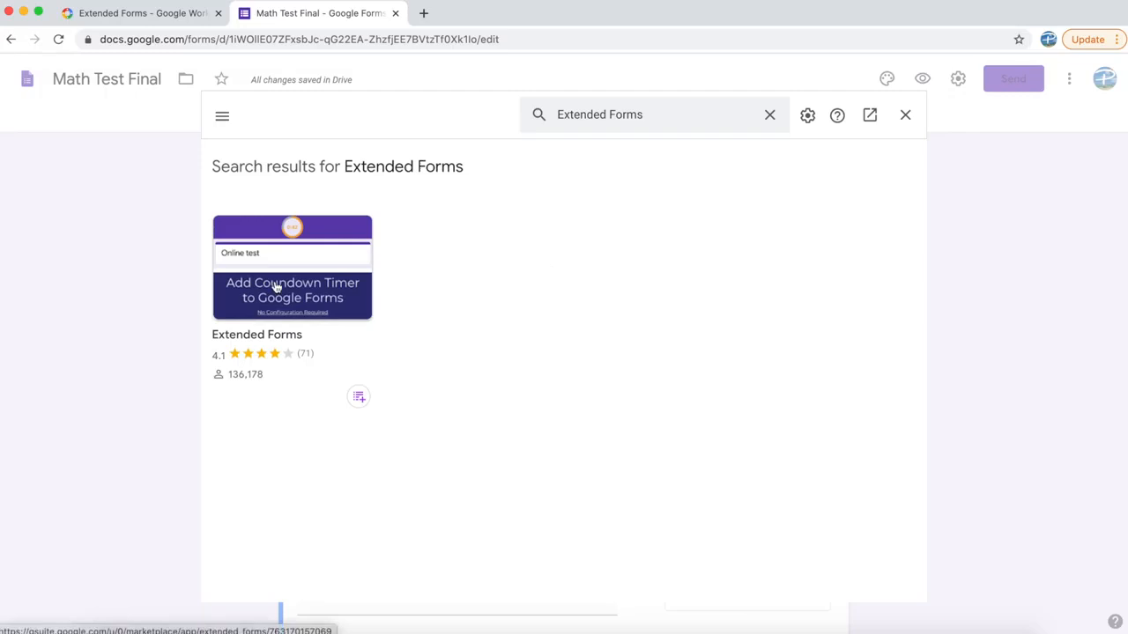
Step: Install Extended Forms, allow it account access, and close the catalogue back to Math Test Final
left_click(291, 265)
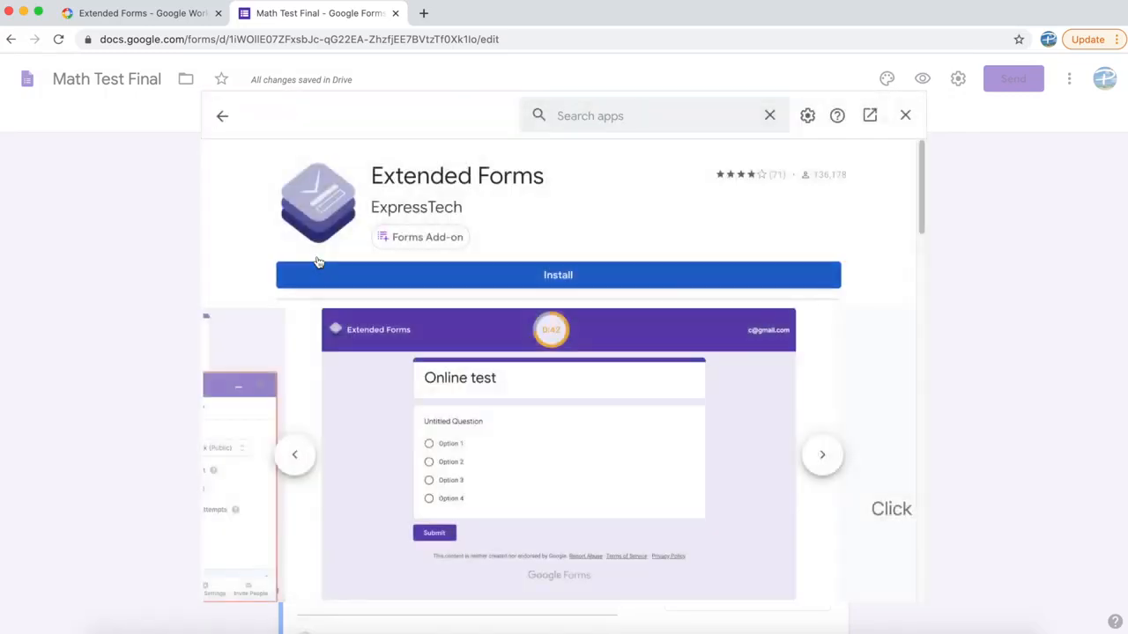
left_click(557, 274)
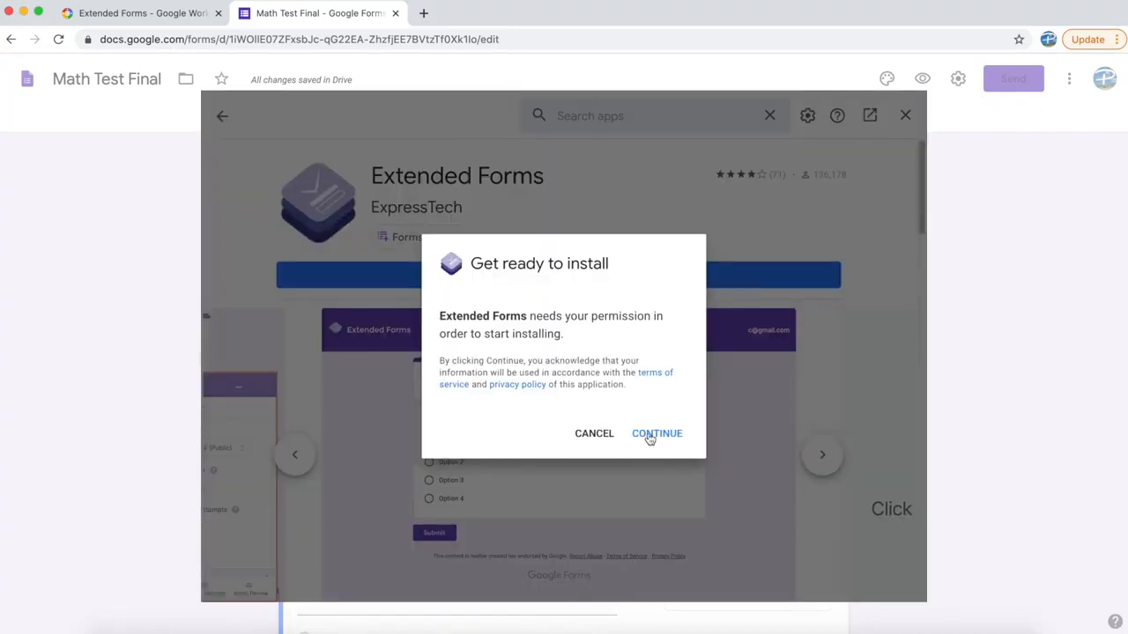
left_click(656, 433)
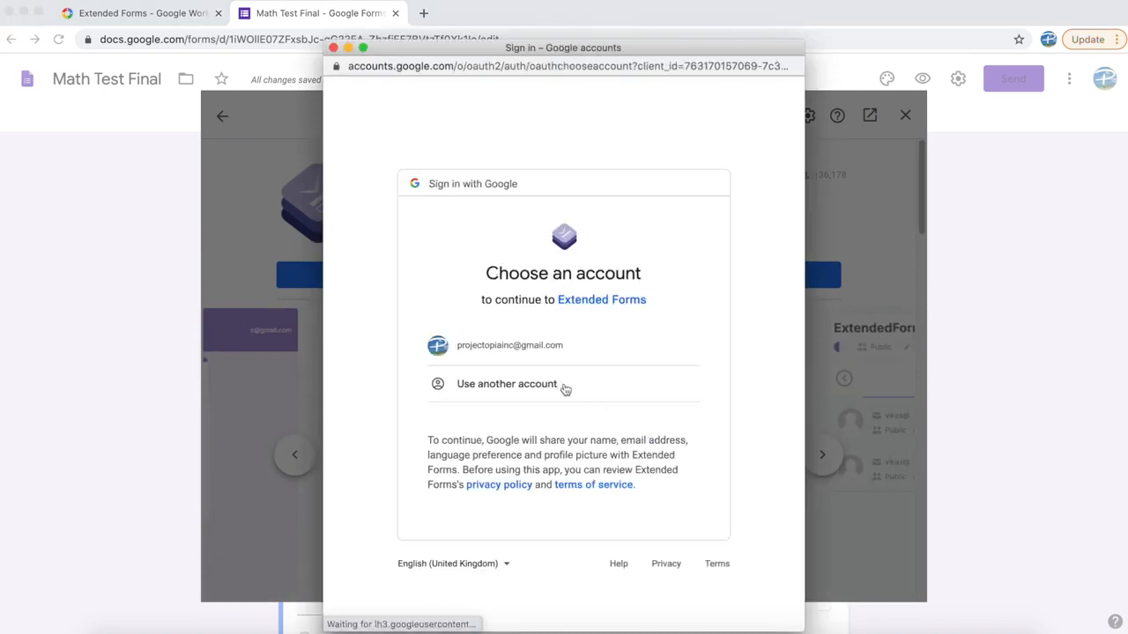
left_click(509, 344)
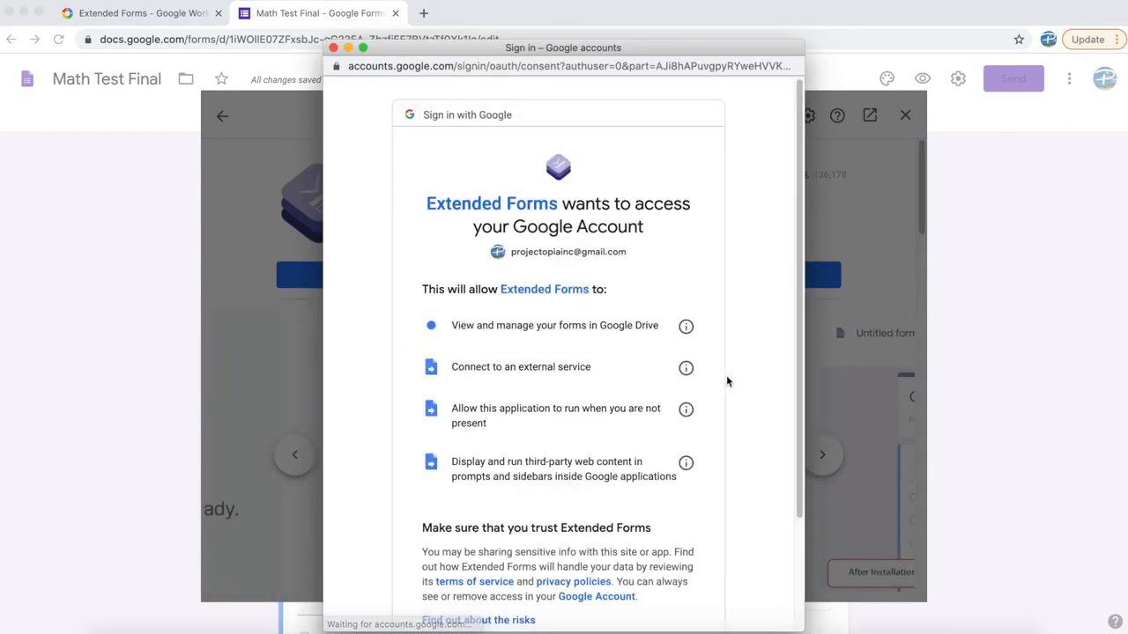
scroll("down", 3)
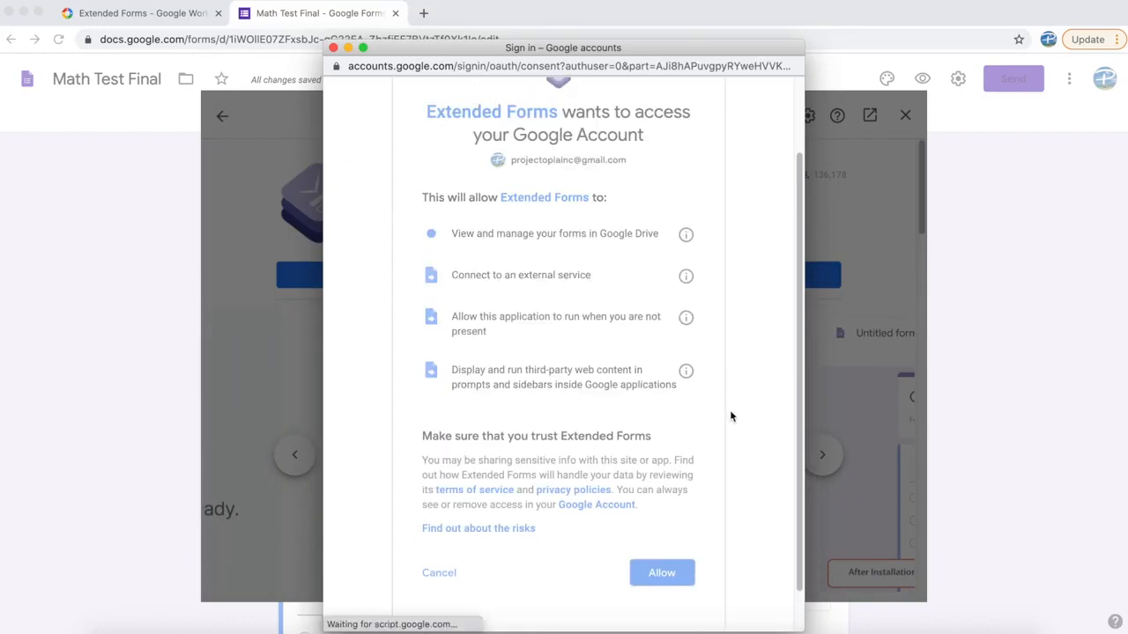
left_click(662, 573)
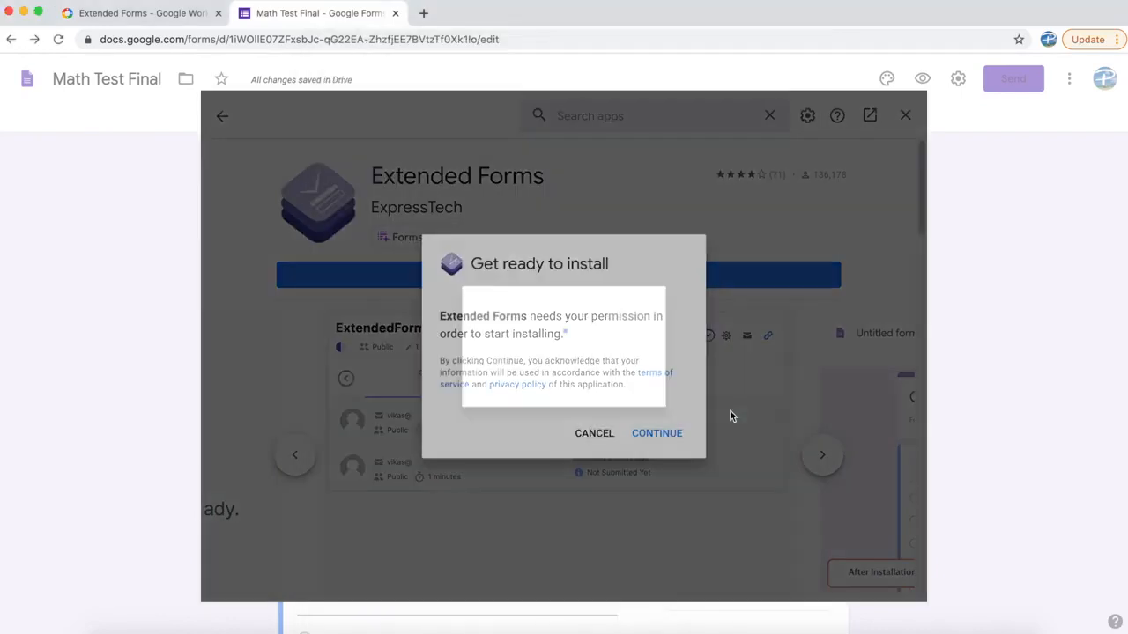
left_click(657, 433)
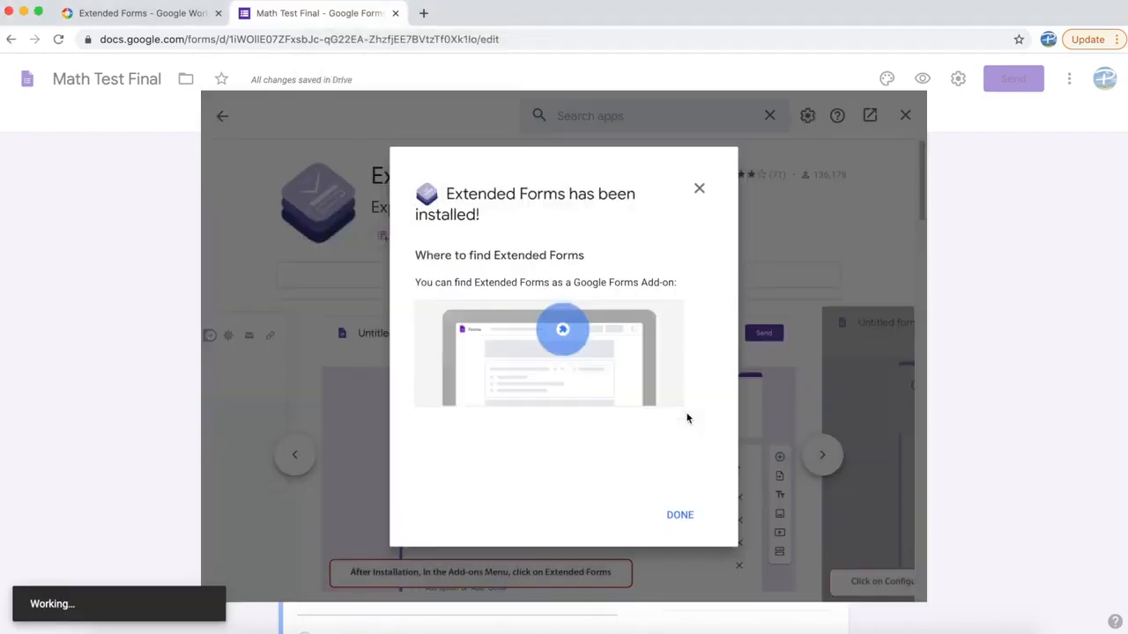
left_click(679, 515)
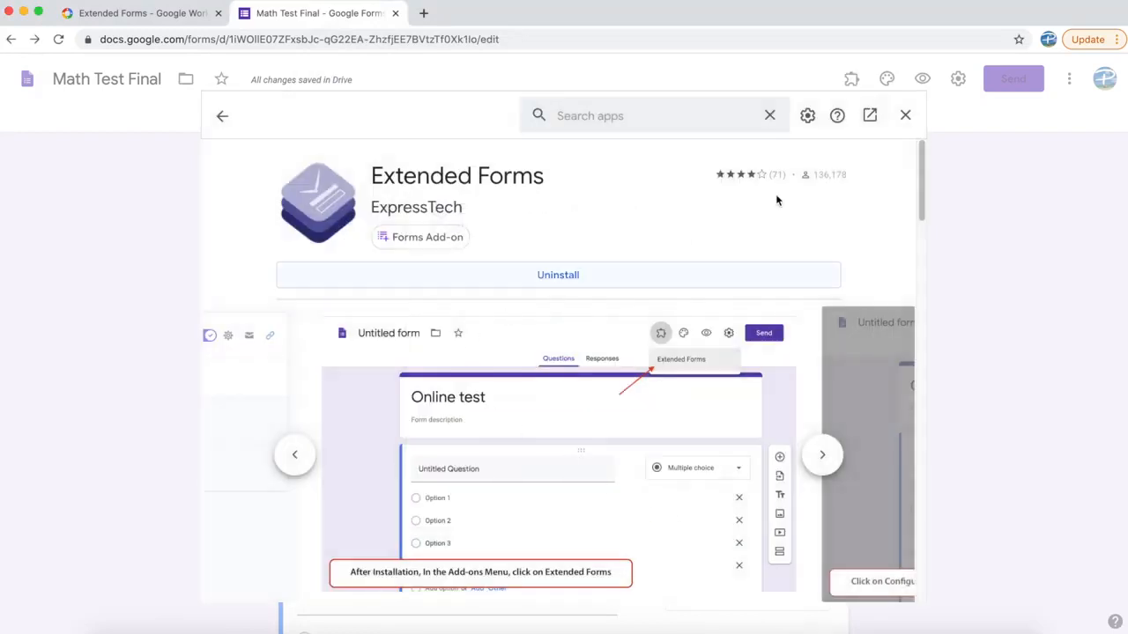
left_click(905, 116)
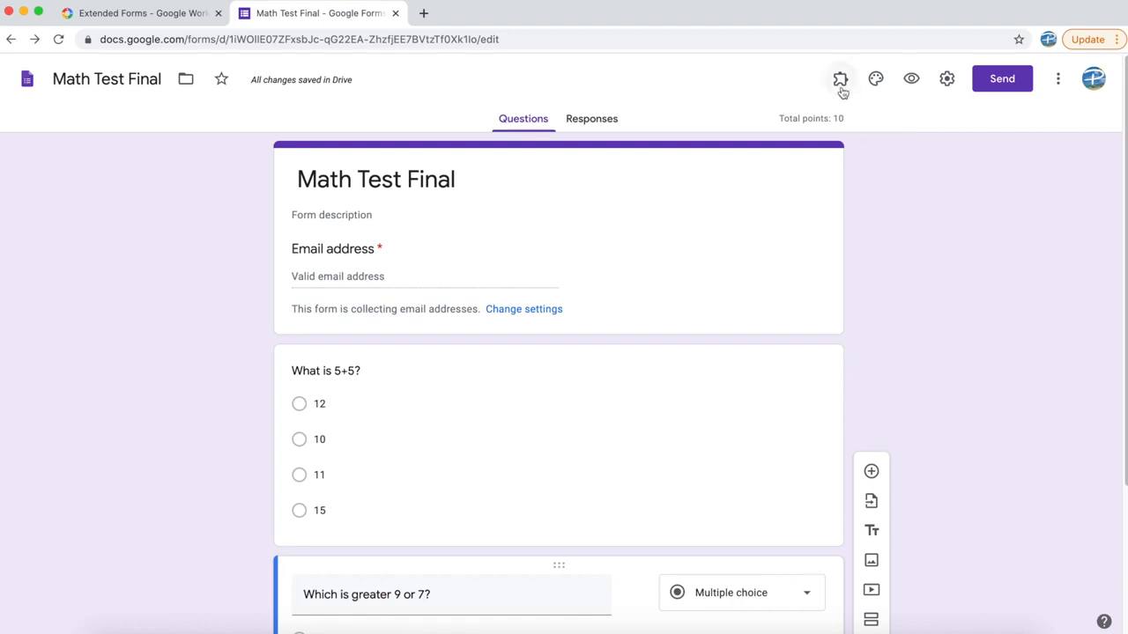
mouse_move(840, 79)
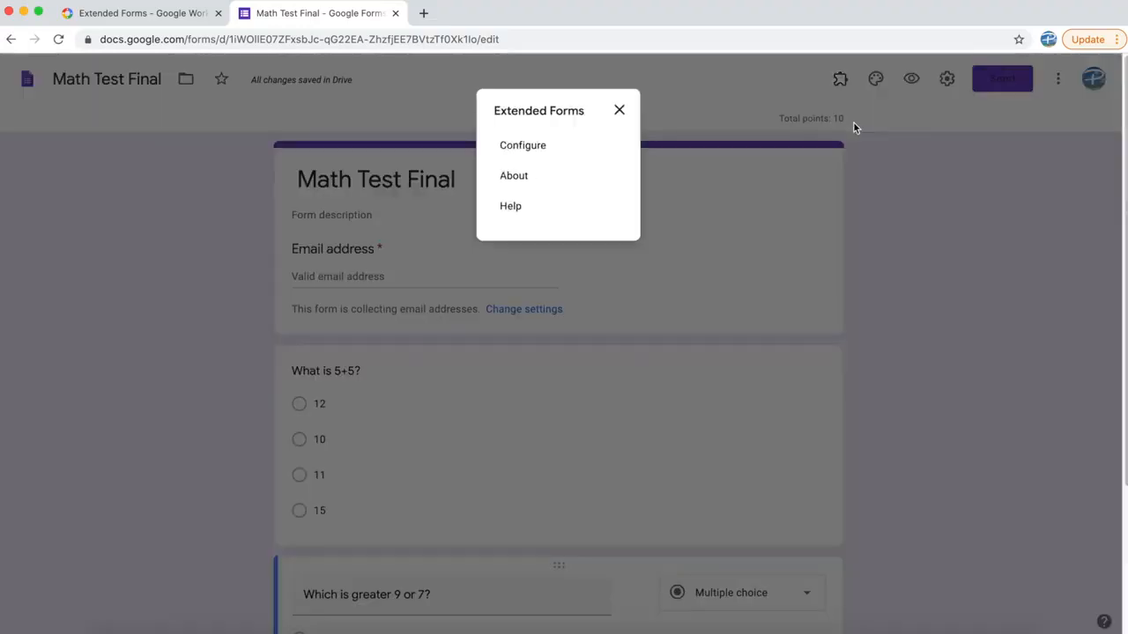
mouse_move(511, 206)
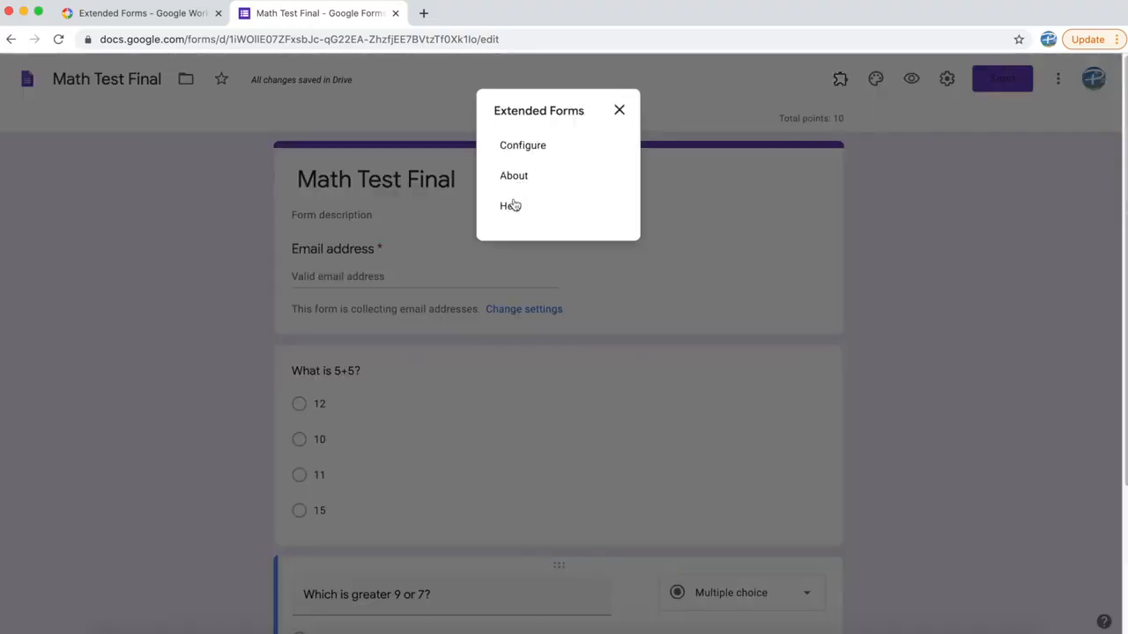
mouse_move(528, 216)
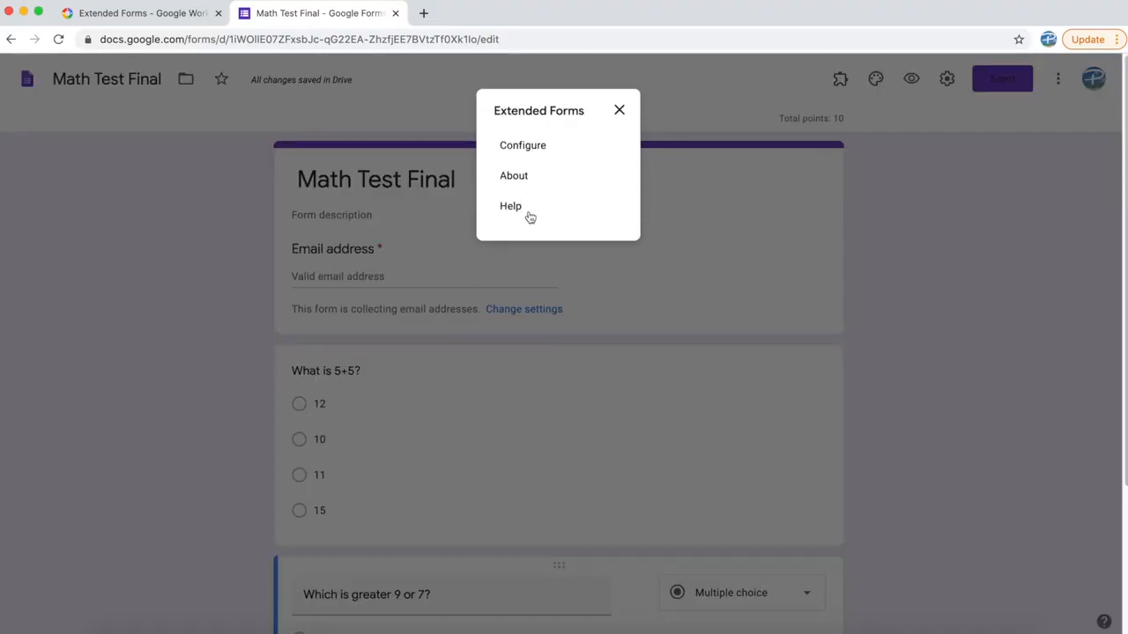
mouse_move(540, 150)
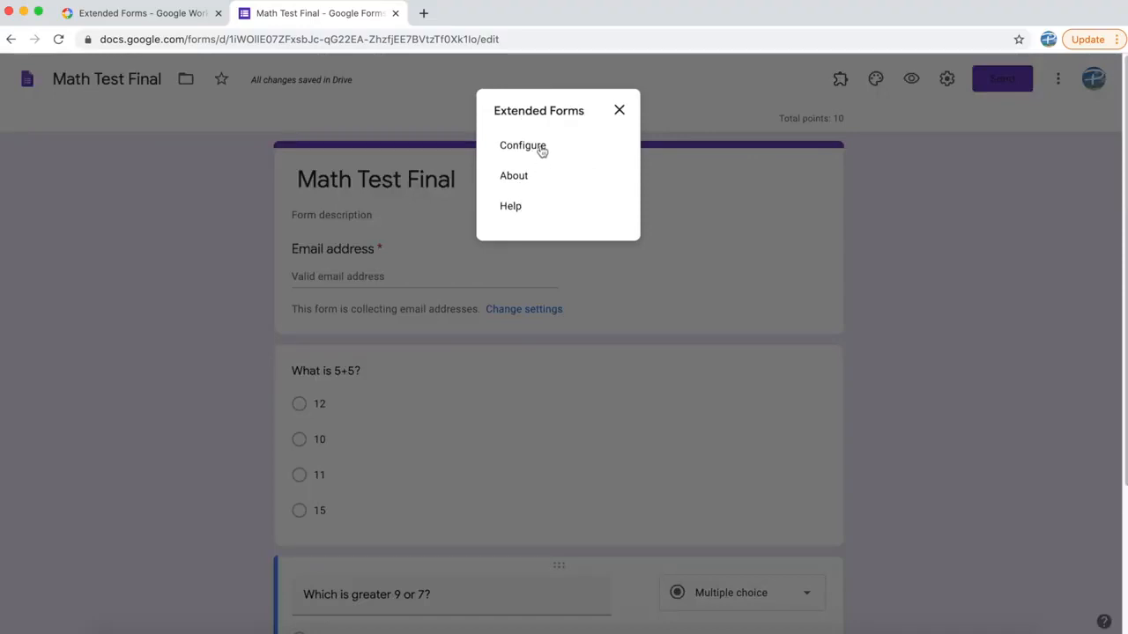
Step: Open the Extended Forms Configure panel beside the Math Test Final quiz
left_click(523, 145)
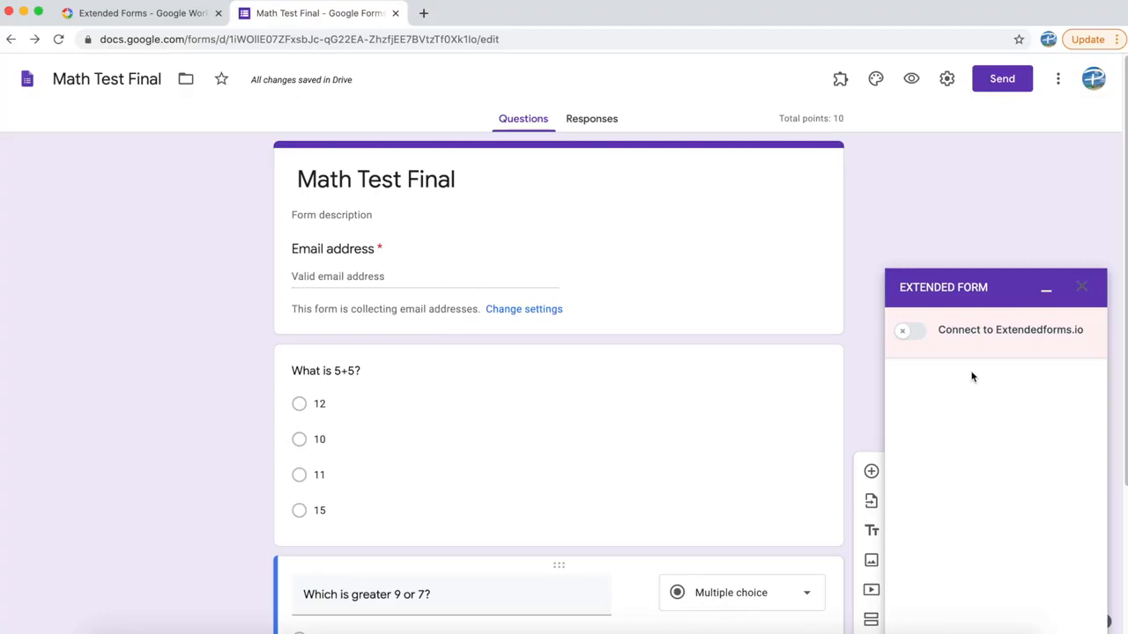
mouse_move(912, 340)
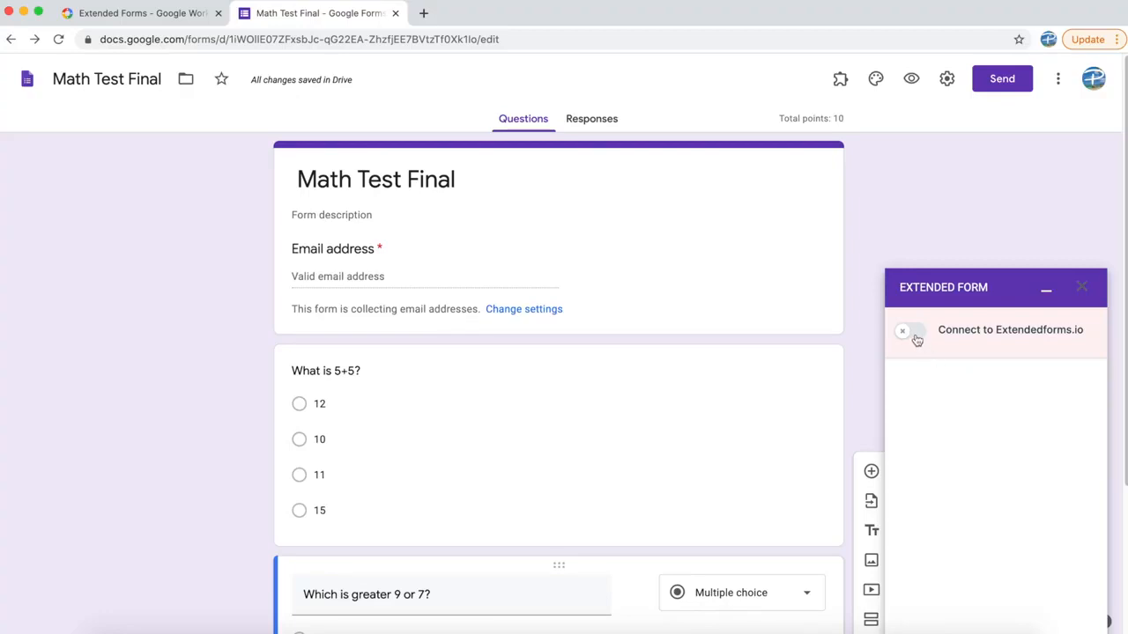
Step: Switch on the 'Connect to Extendedforms.io' toggle in the Extended Forms sidebar
left_click(910, 331)
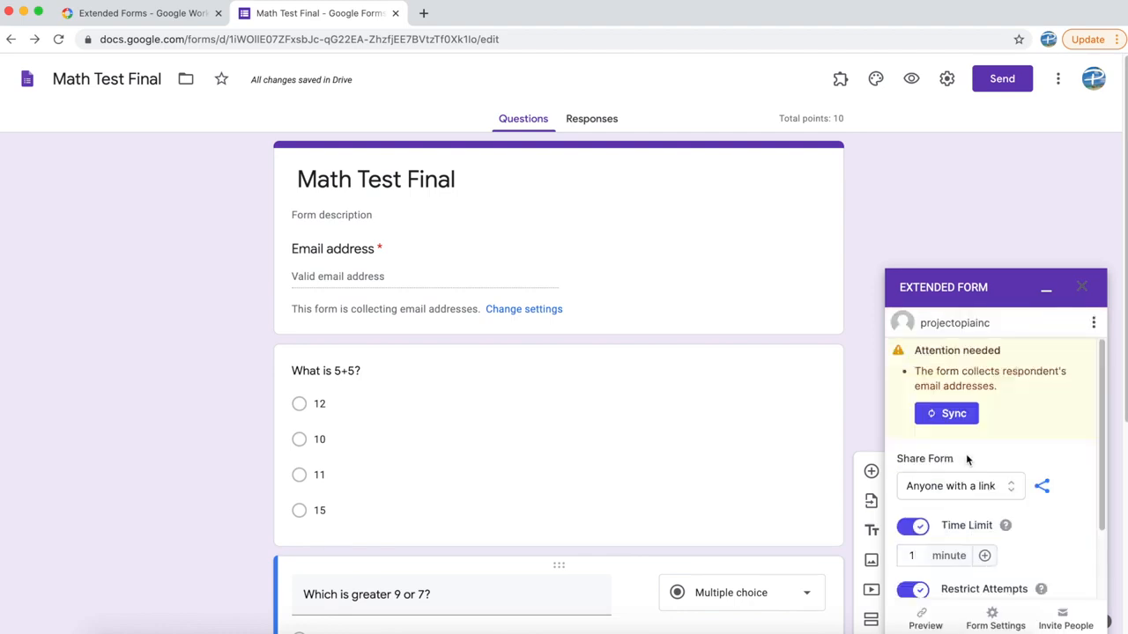
mouse_move(843, 372)
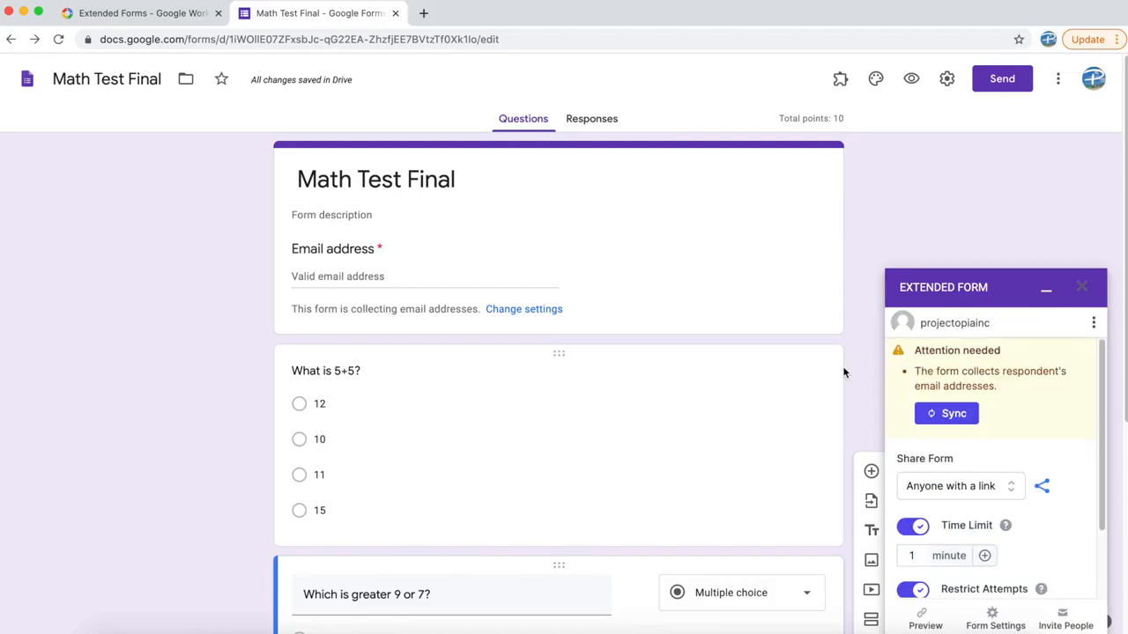
scroll("down", 3)
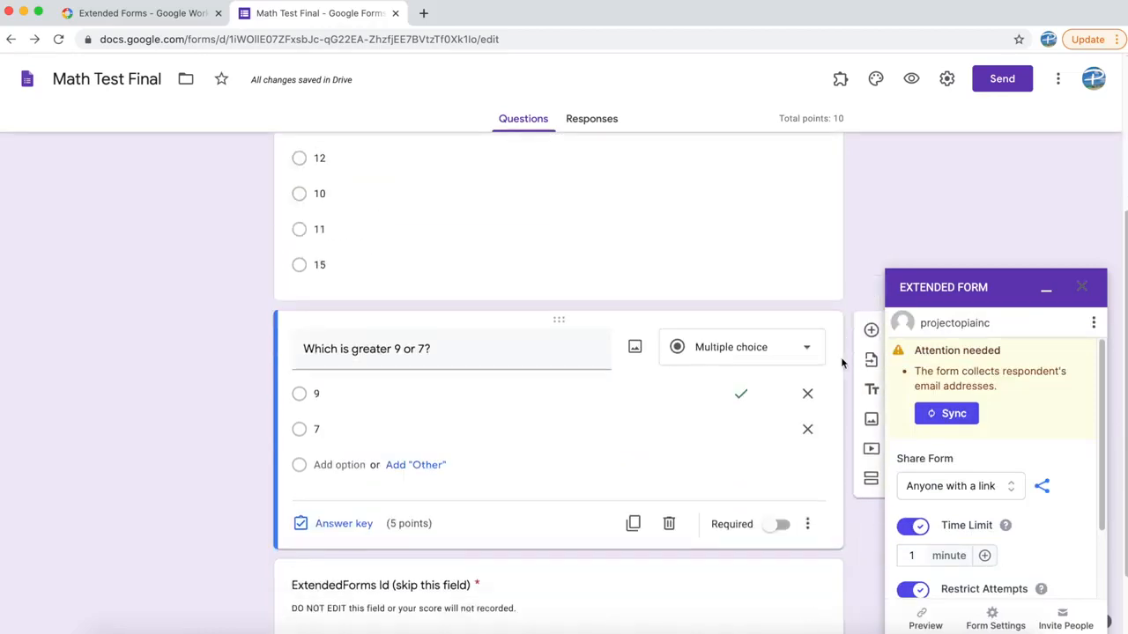
scroll("down", 3)
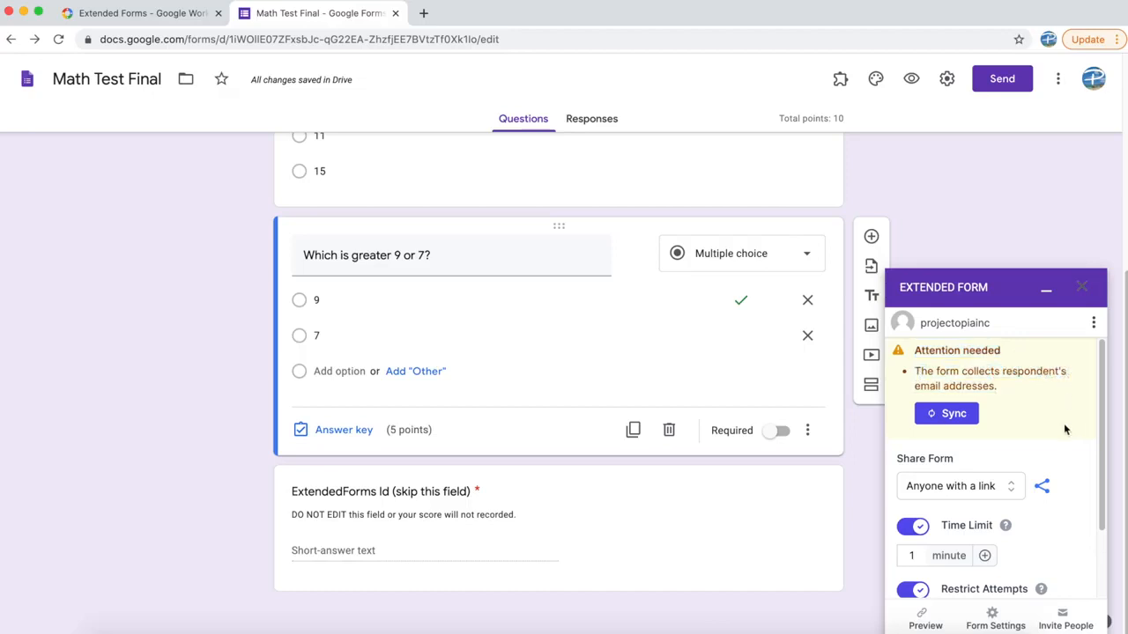
mouse_move(1056, 428)
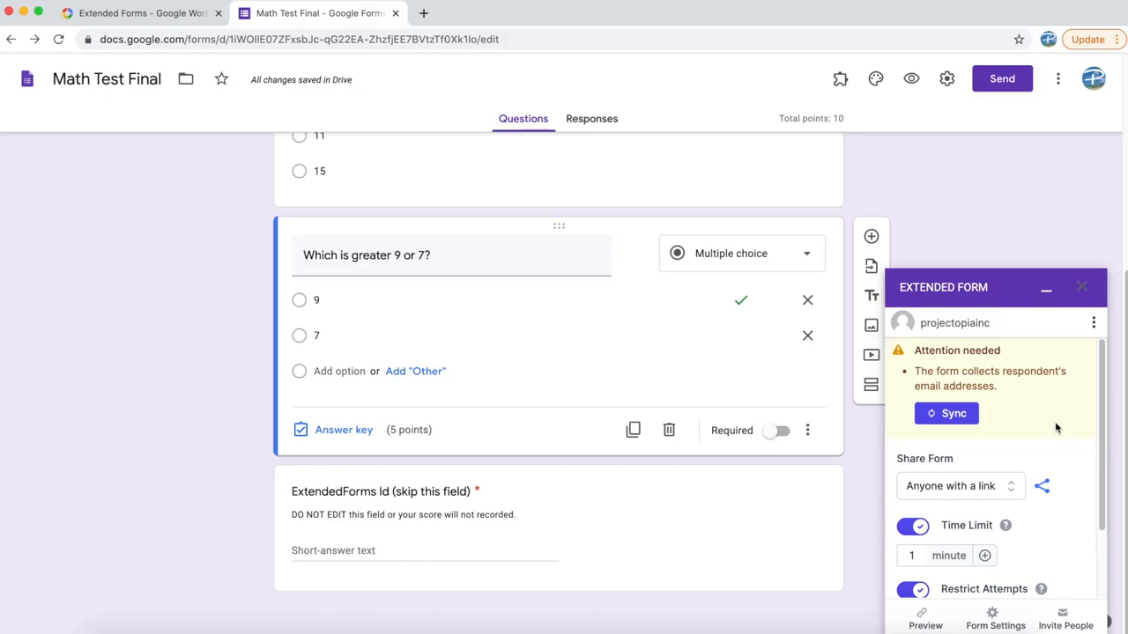
mouse_move(943, 121)
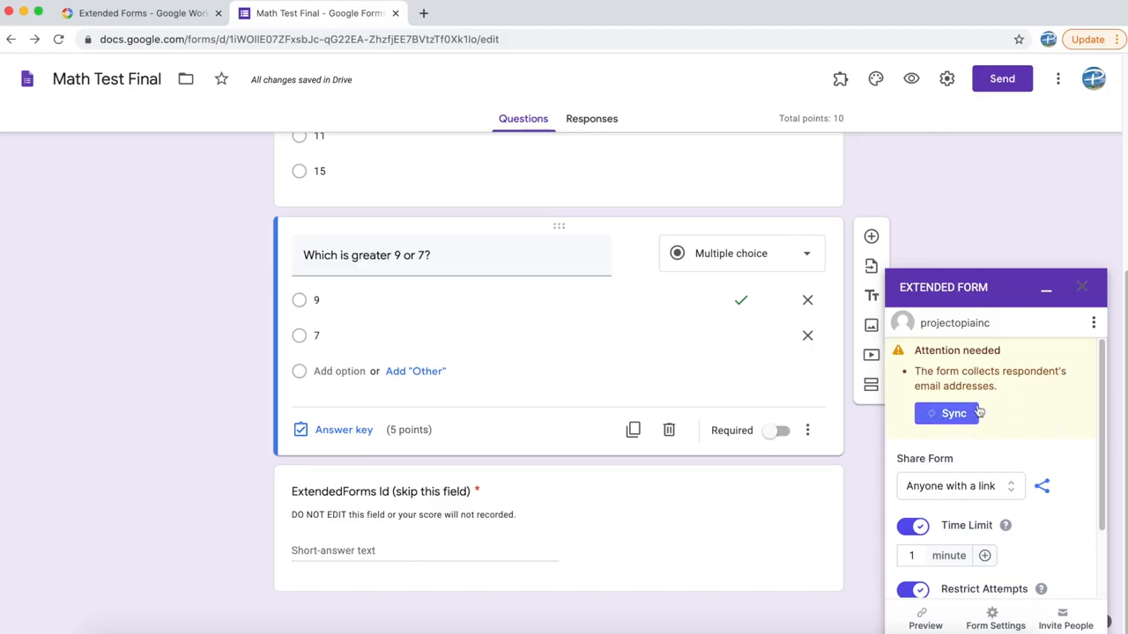
Step: Uncheck 'Collect email addresses' in the form's General settings and save
left_click(947, 78)
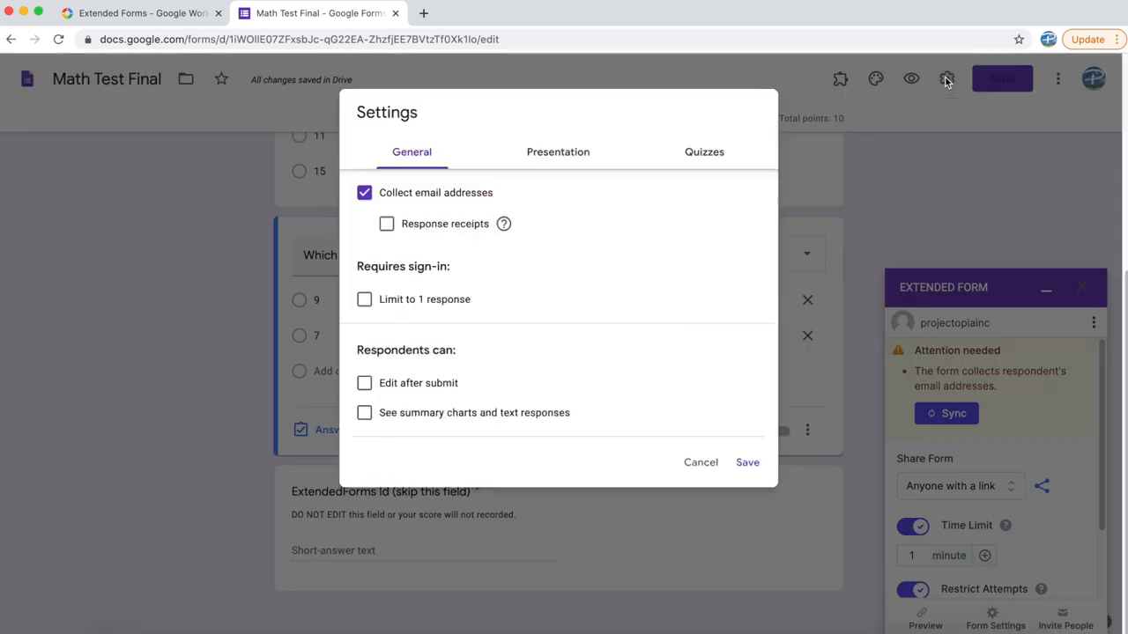
left_click(364, 192)
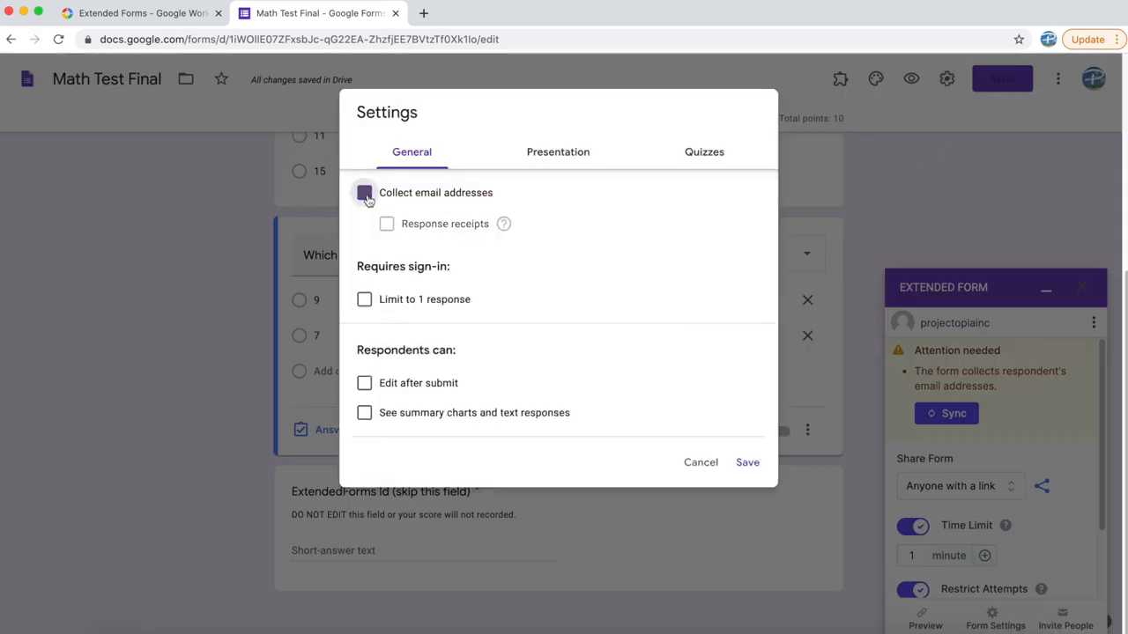
left_click(364, 192)
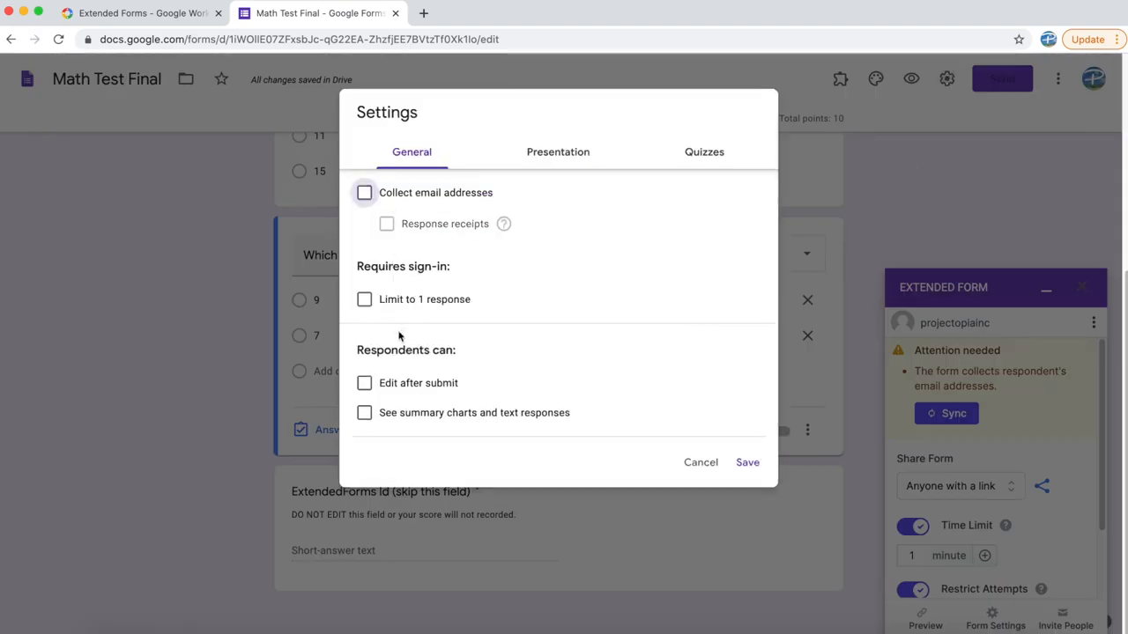
mouse_move(557, 449)
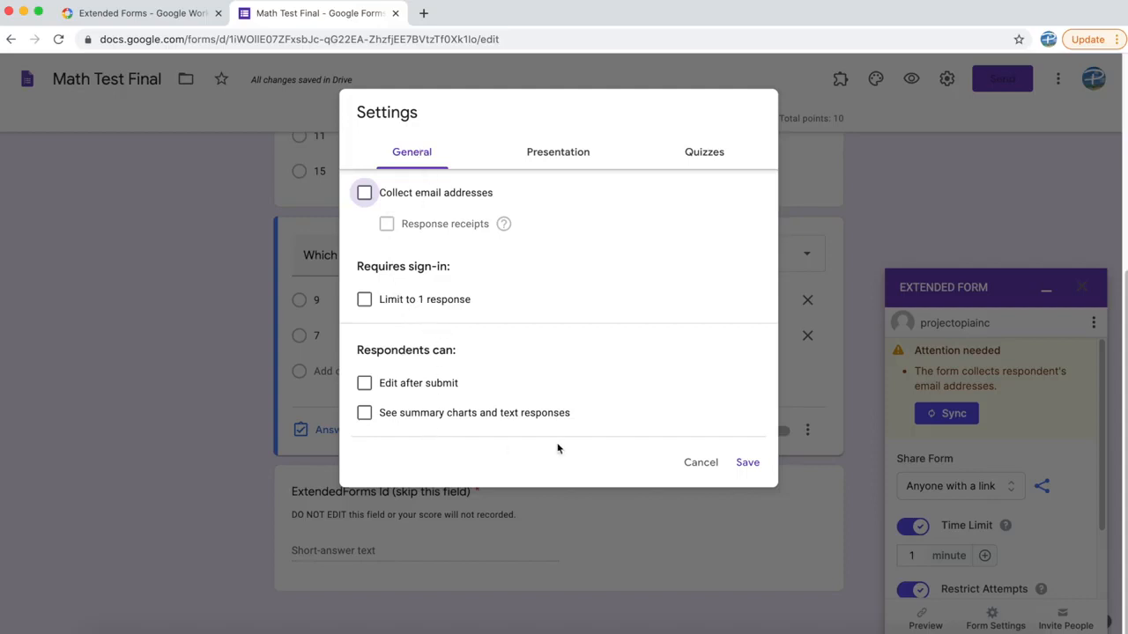
mouse_move(370, 304)
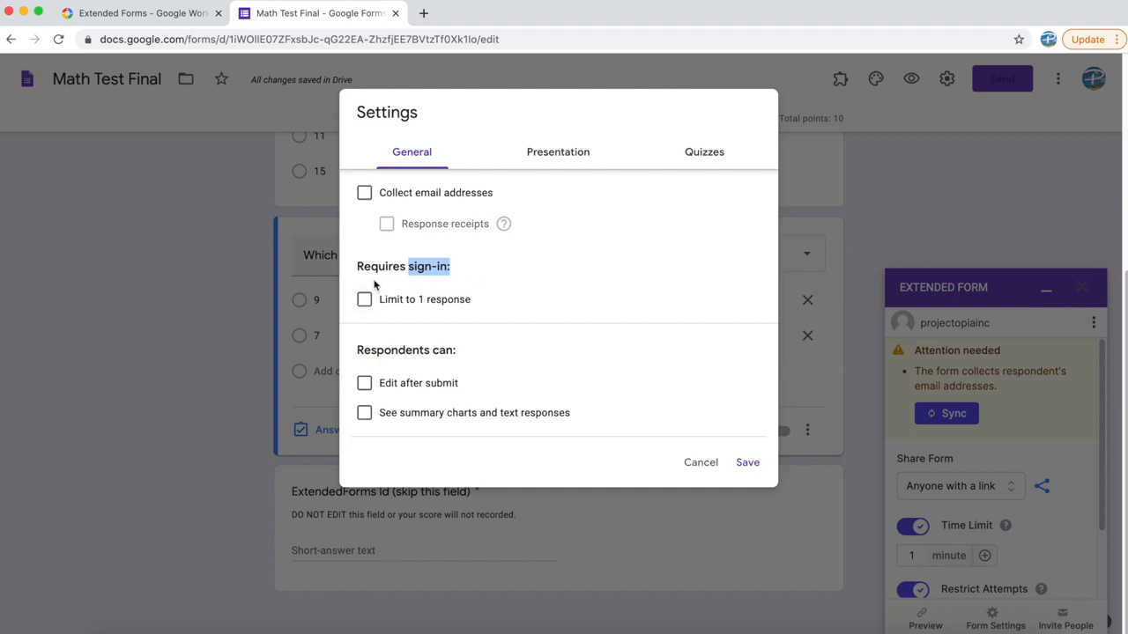
mouse_move(505, 267)
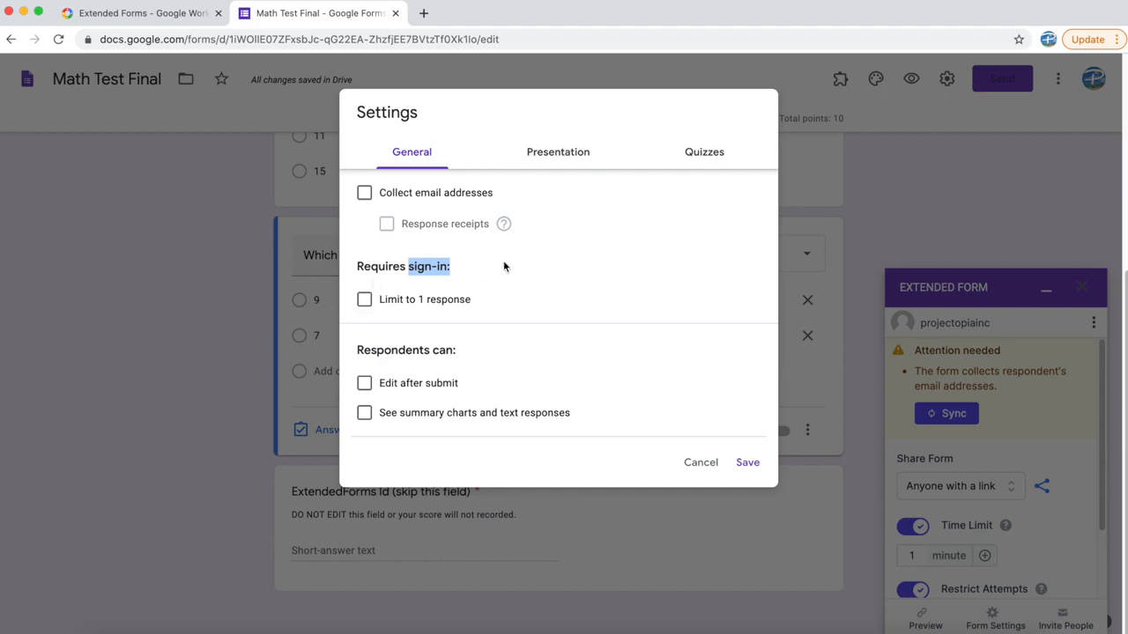
mouse_move(391, 452)
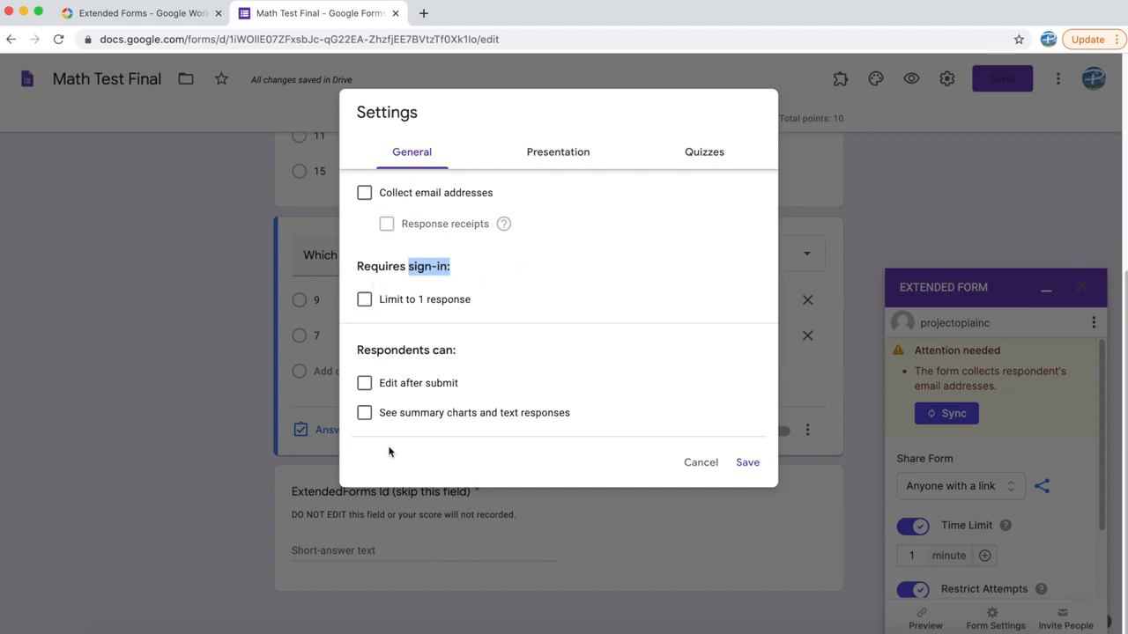
left_click(701, 462)
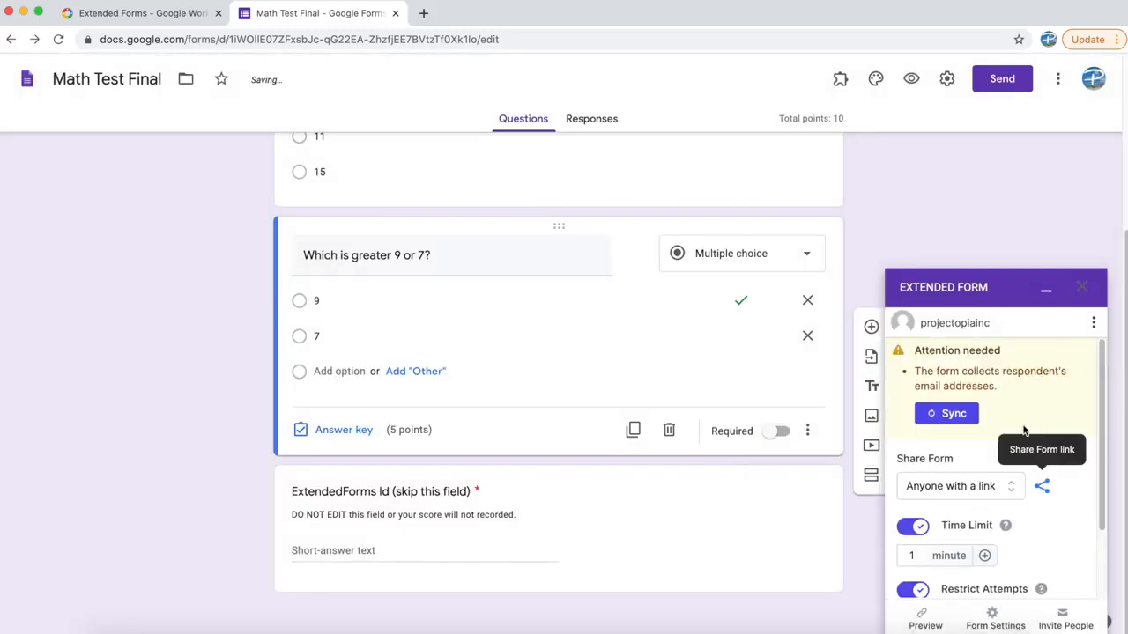
Step: Sync the form with Extended Forms, raise the time limit to 5 minutes, and save
left_click(946, 413)
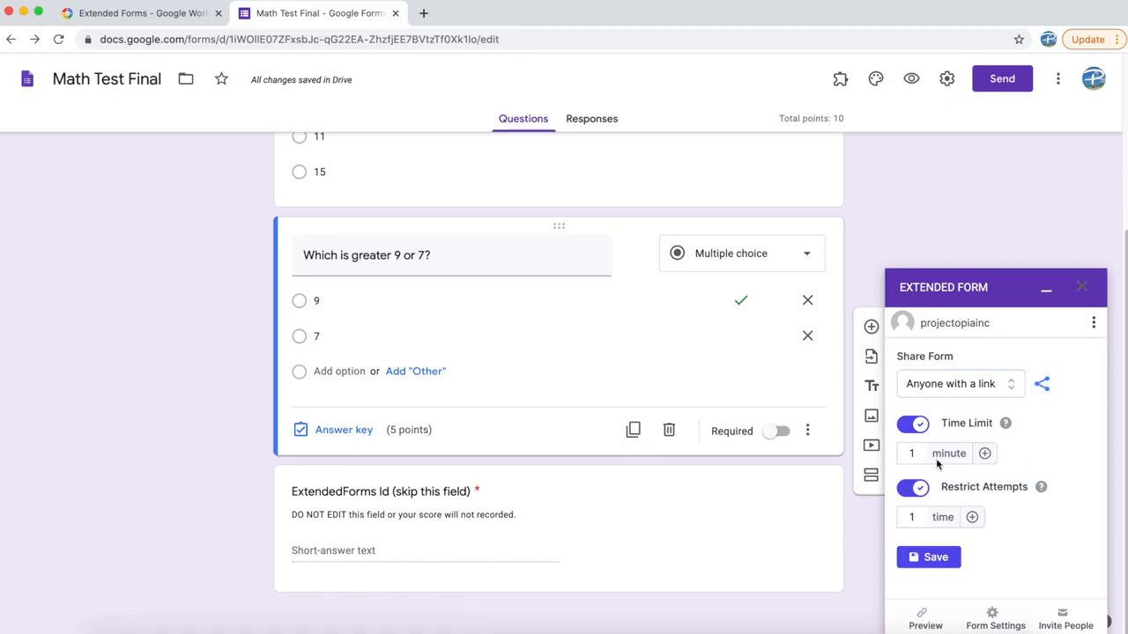
left_click(911, 453)
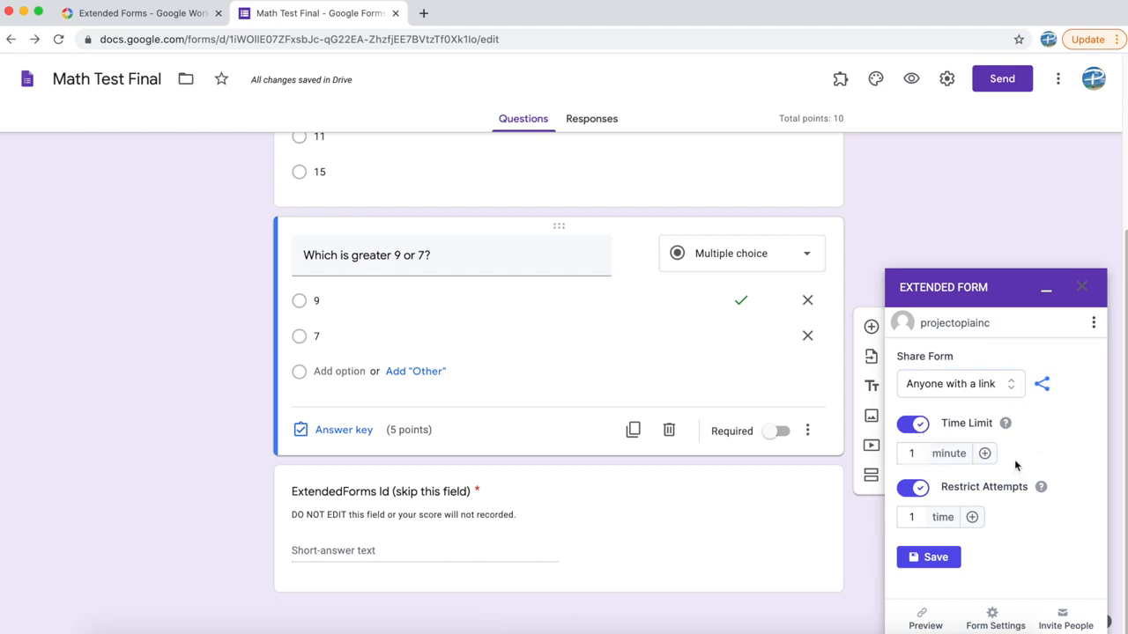
left_click(984, 453)
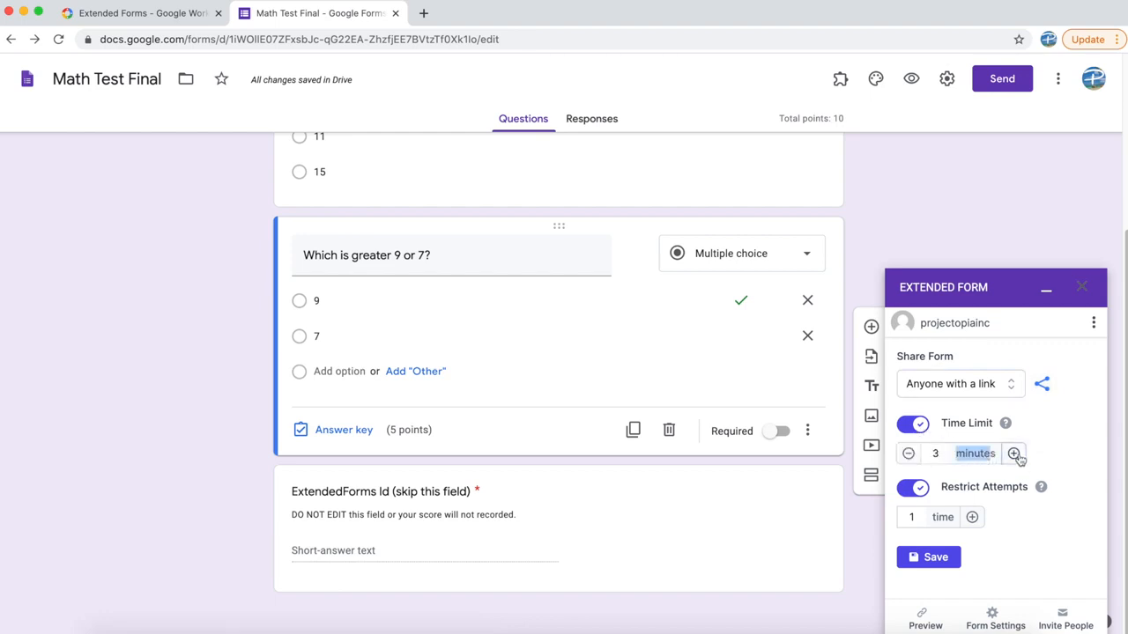
left_click(1013, 453)
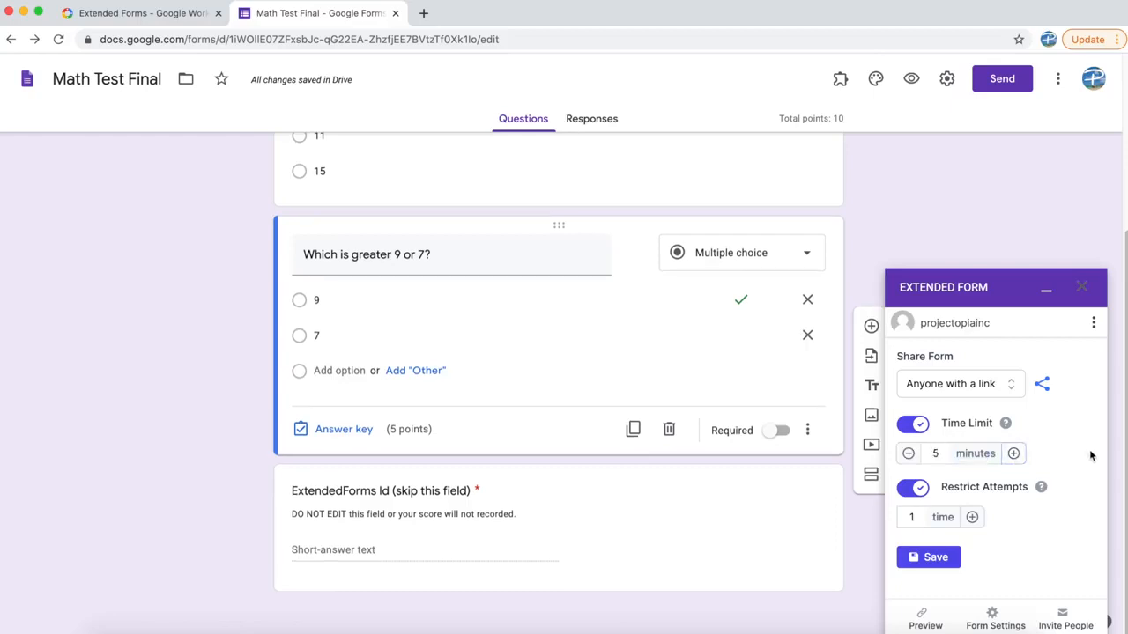
mouse_move(1001, 520)
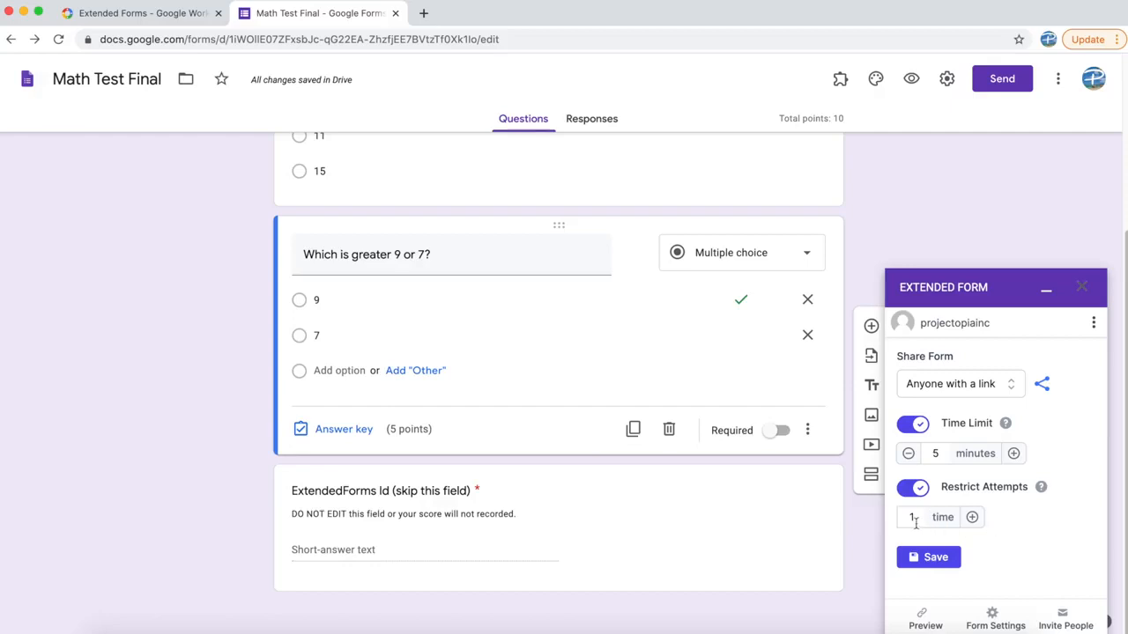
left_click(927, 557)
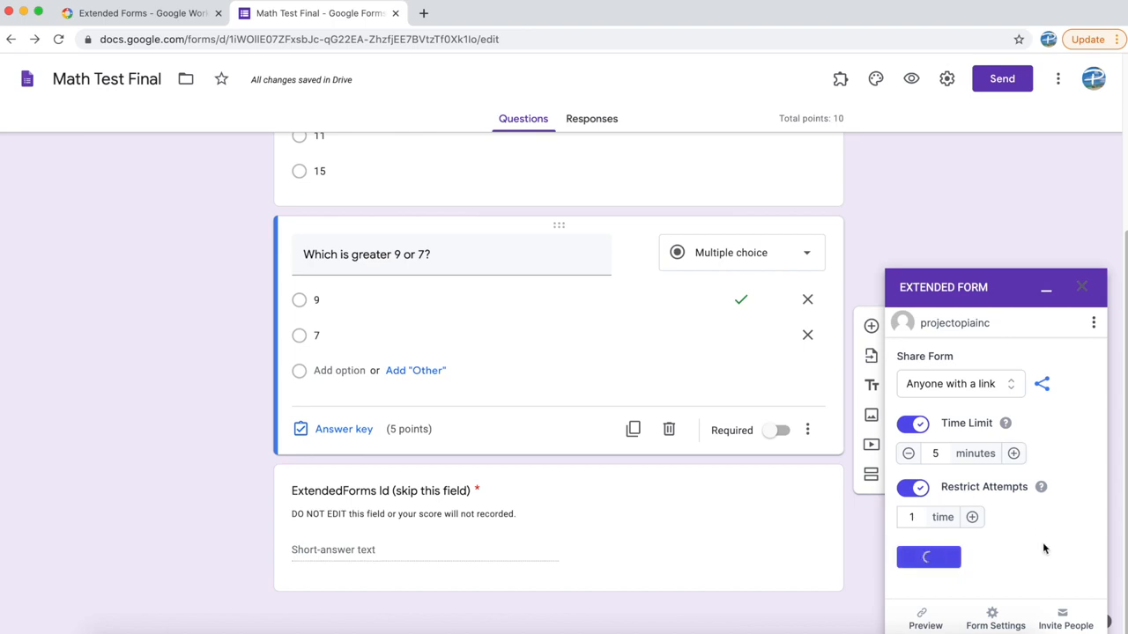
left_click(928, 556)
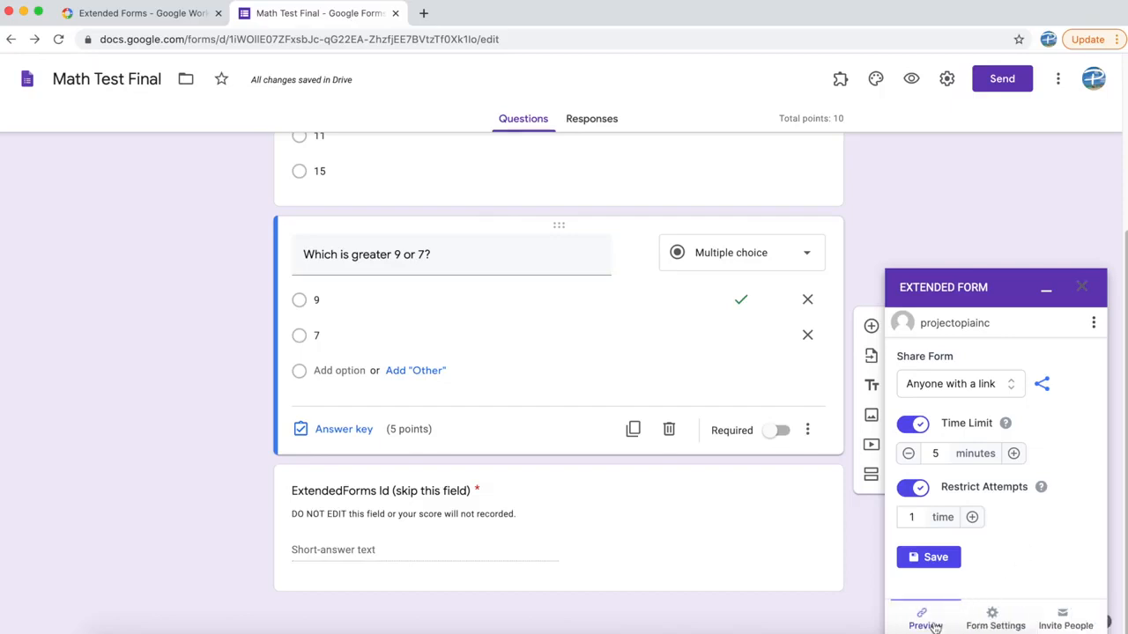
Step: Preview the timed test, copy the form's share link, and click Get started on the welcome page
left_click(924, 617)
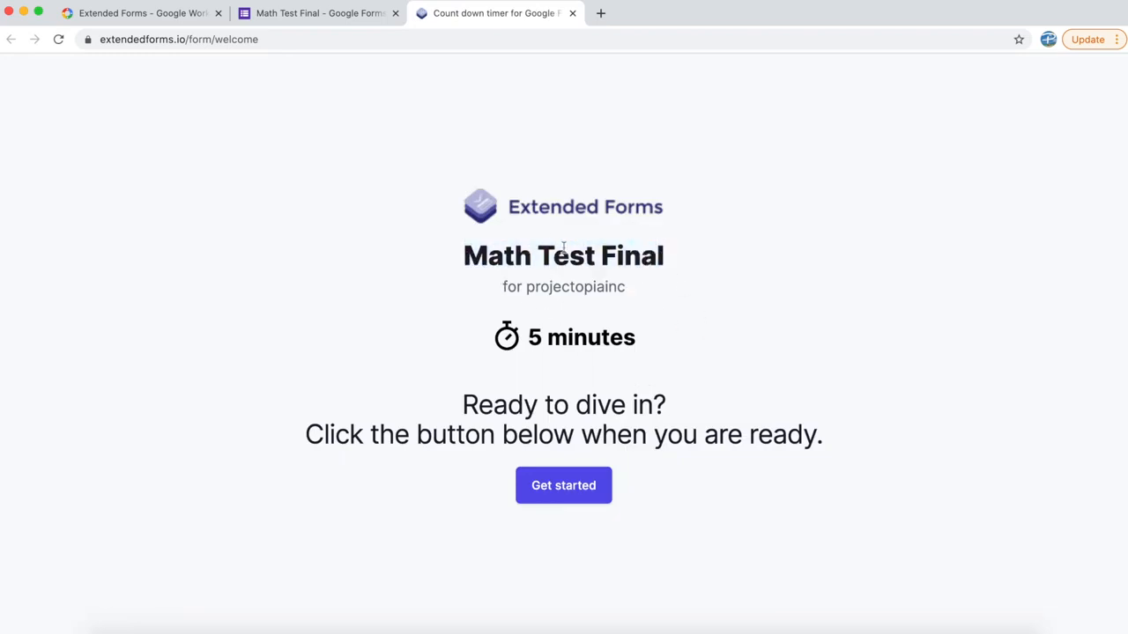
mouse_move(539, 320)
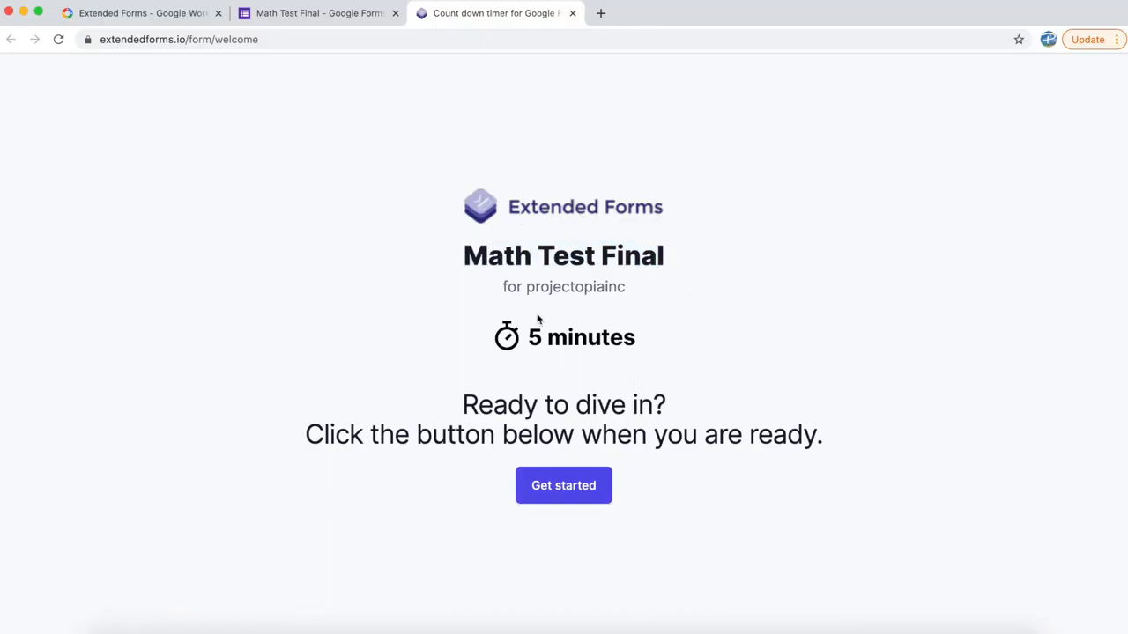
double_click(575, 287)
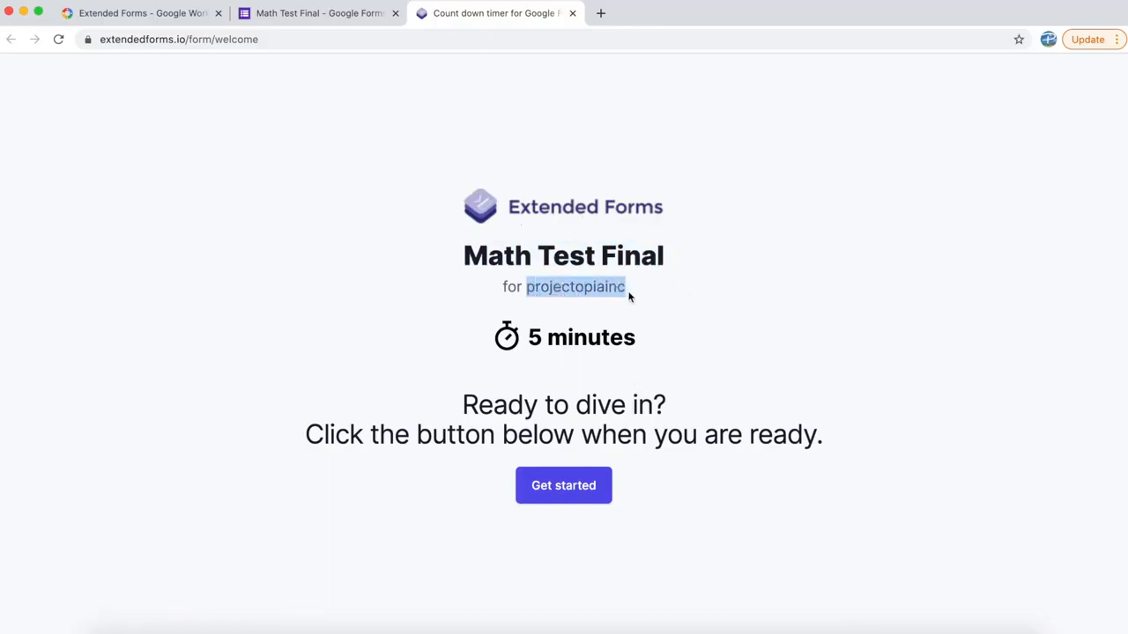
mouse_move(713, 323)
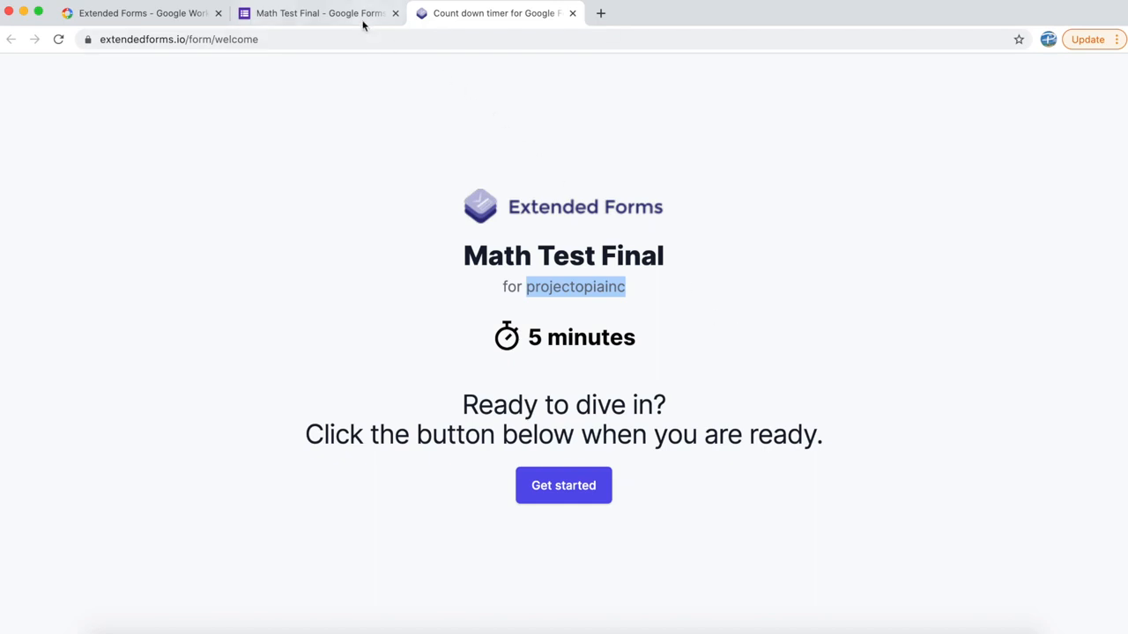
left_click(317, 12)
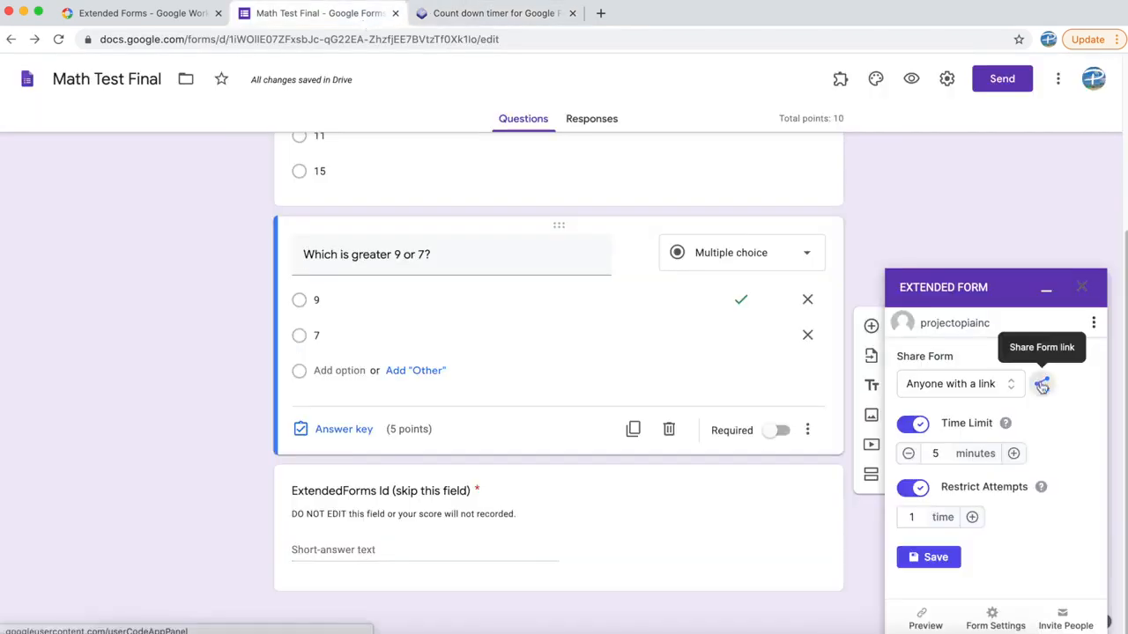
left_click(1041, 384)
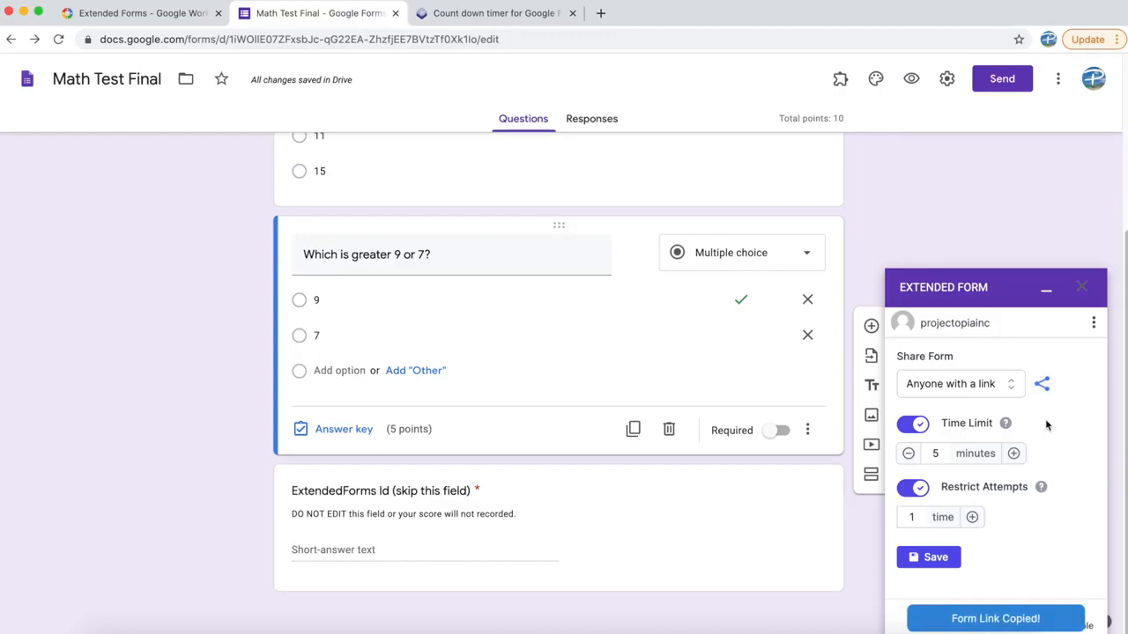
left_click(495, 12)
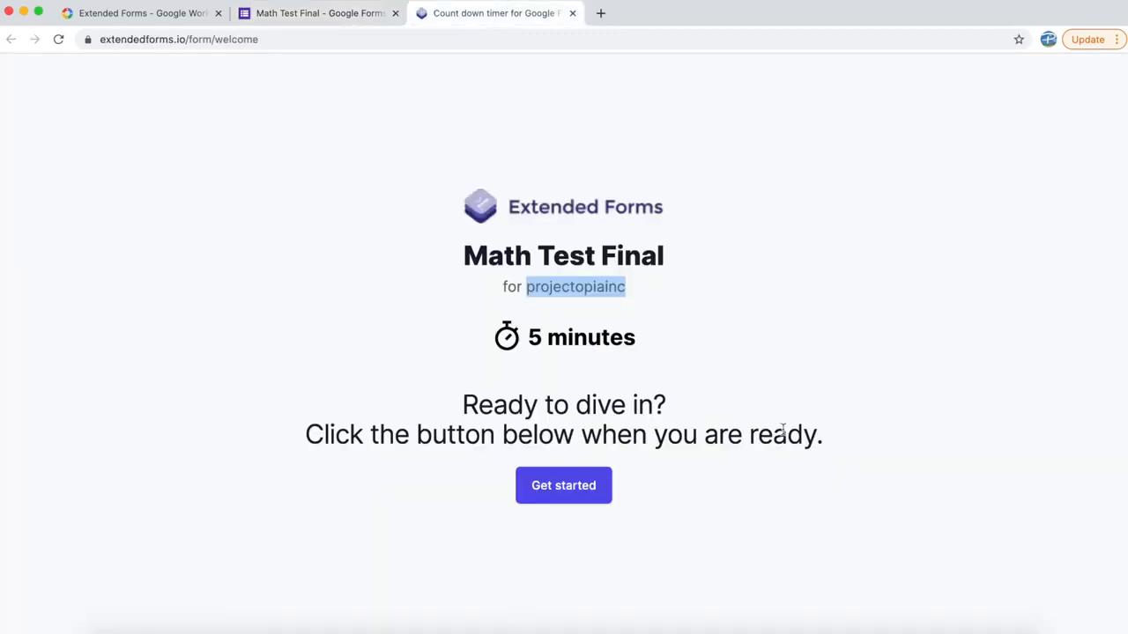
left_click(563, 486)
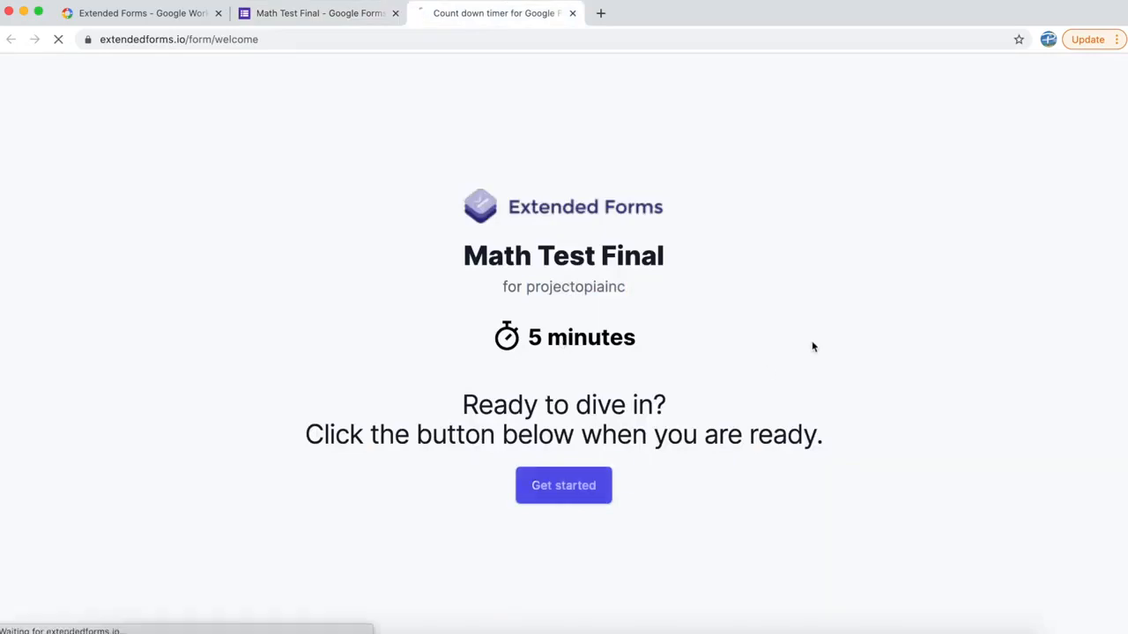
Step: Answer 10 for 'What is 5+5?' and 9 as the greater number, then submit
left_click(563, 485)
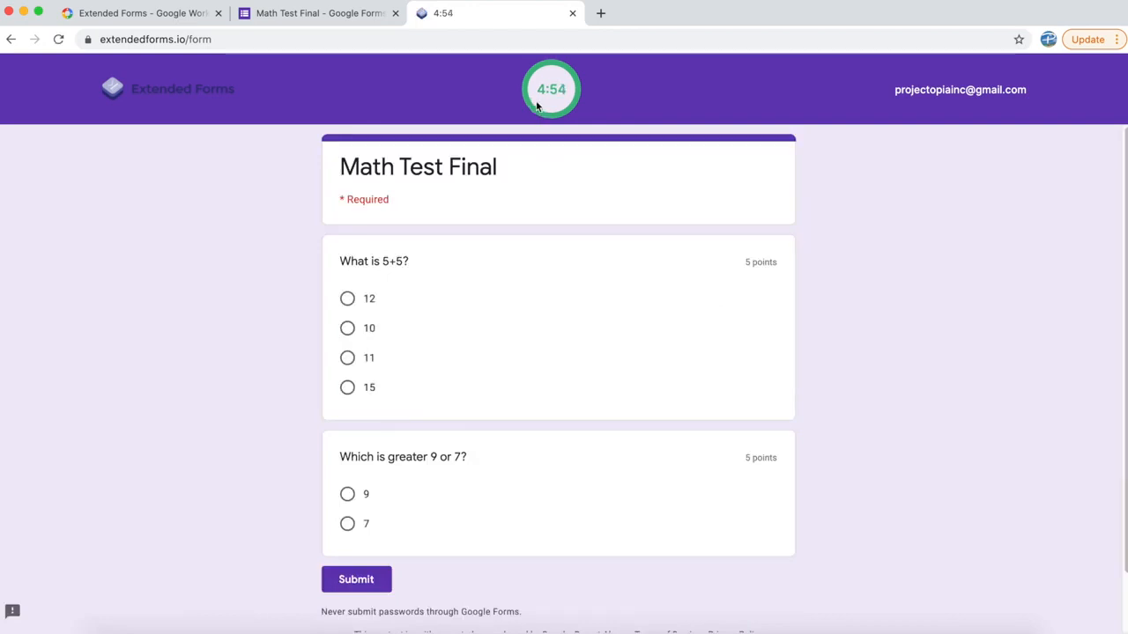
mouse_move(591, 175)
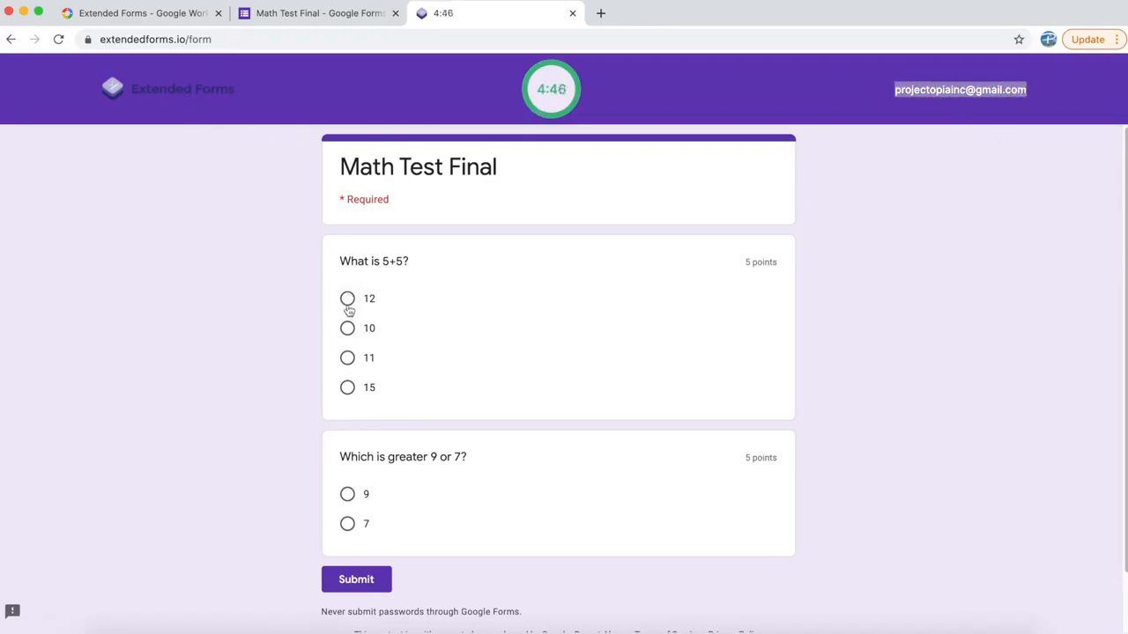
left_click(347, 298)
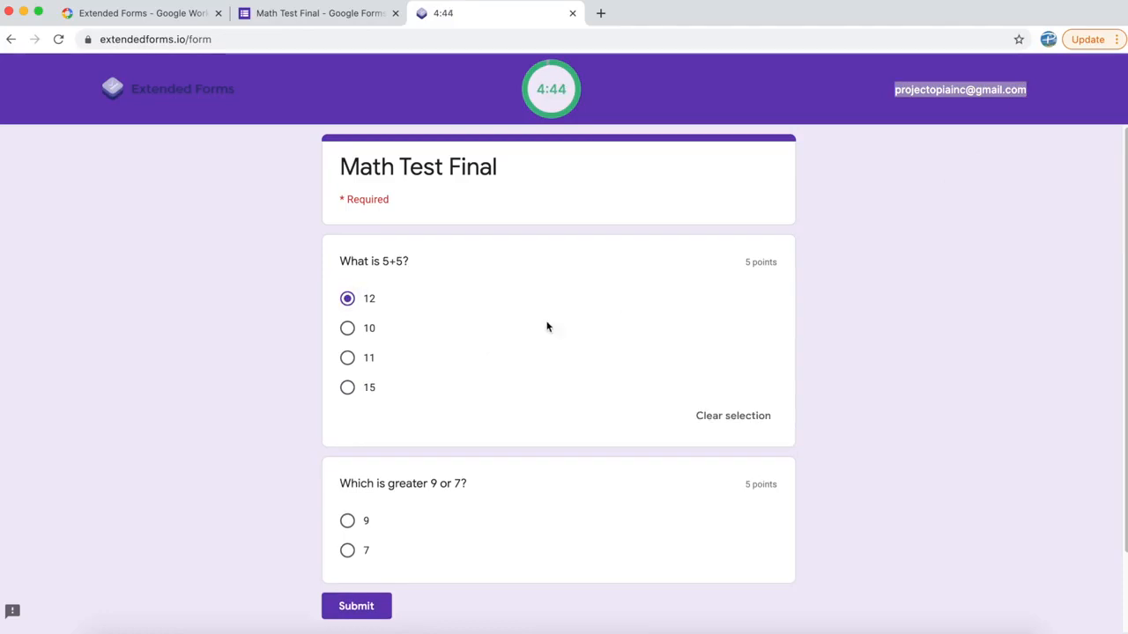
left_click(347, 328)
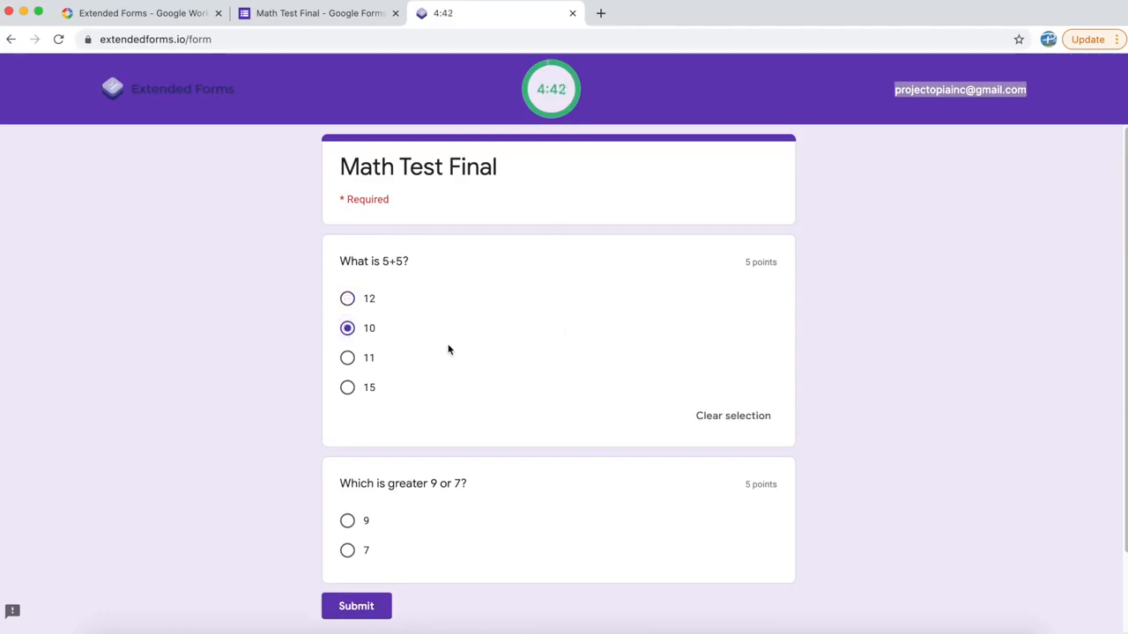
left_click(348, 521)
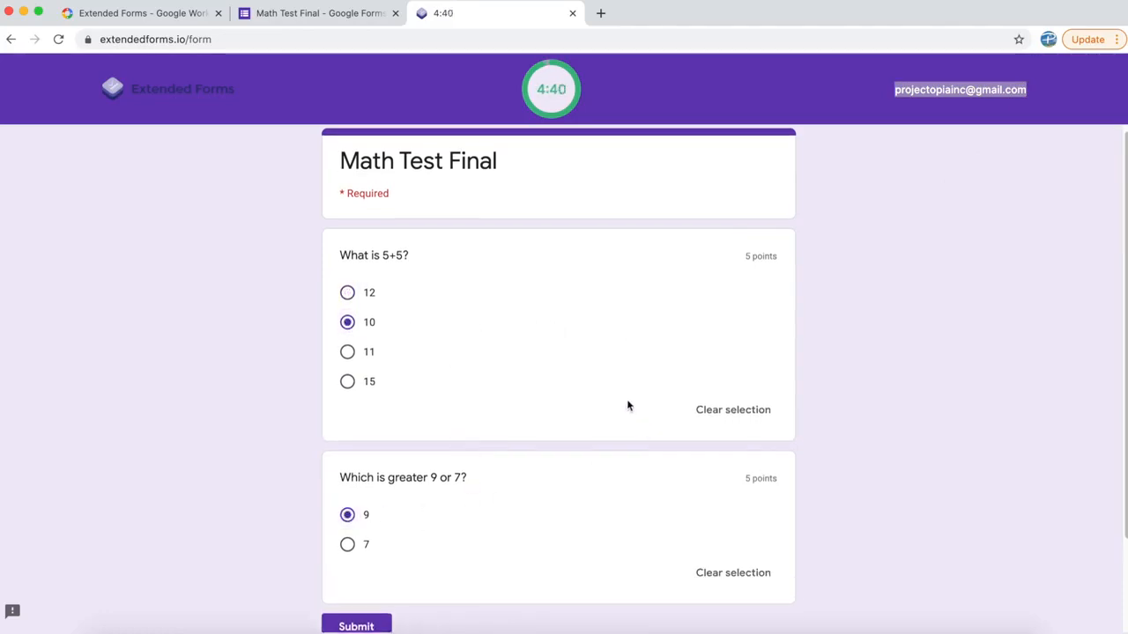
scroll("down", 3)
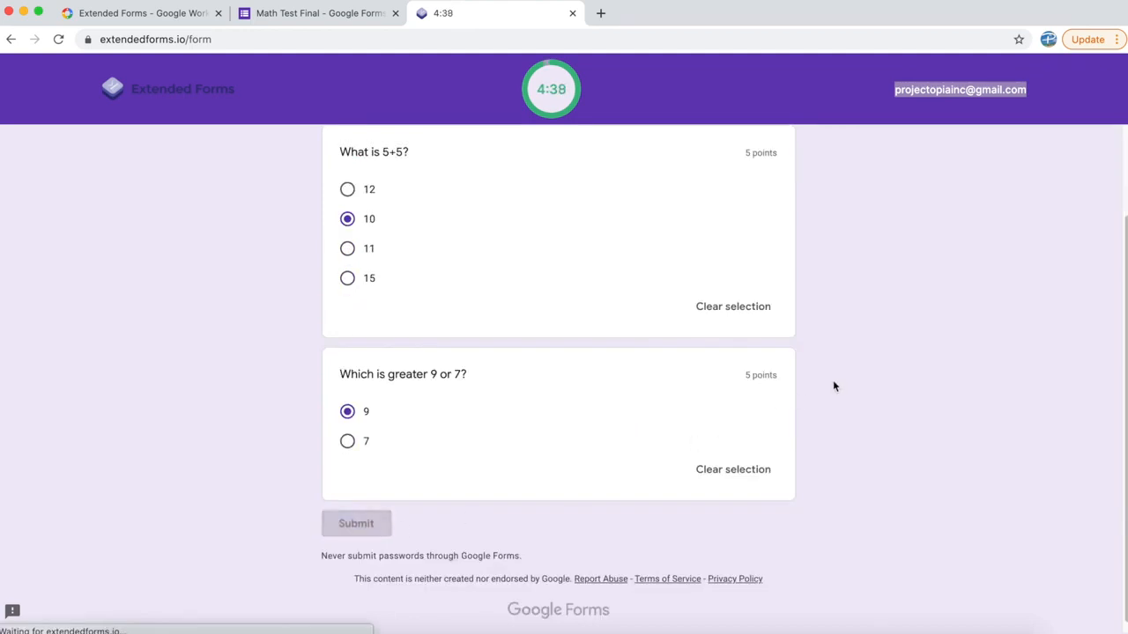
left_click(356, 523)
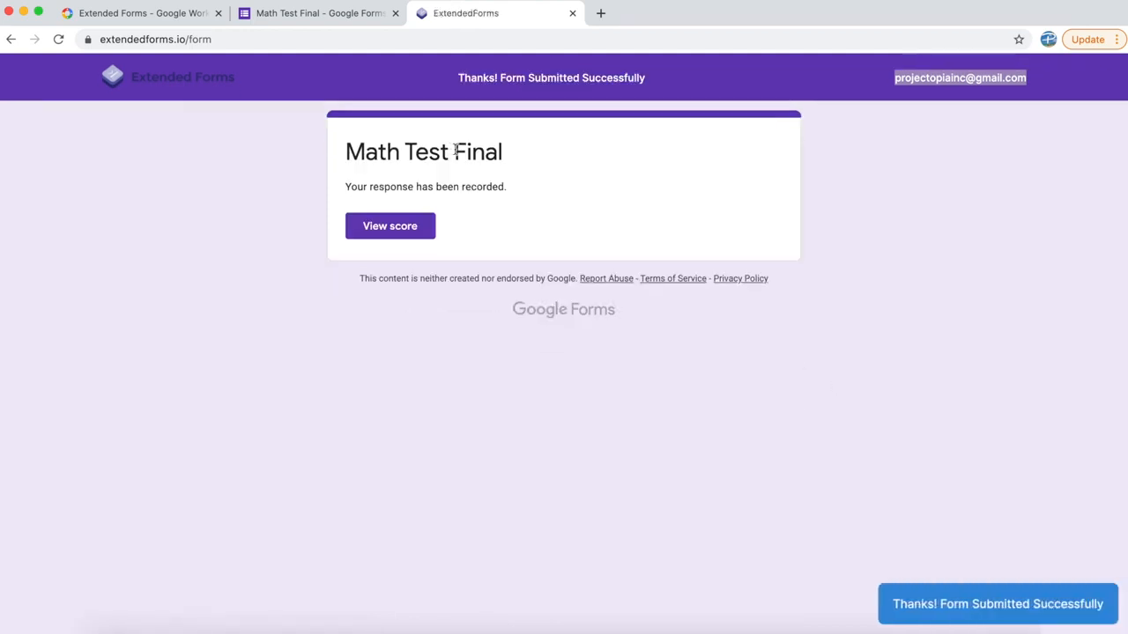
mouse_move(454, 91)
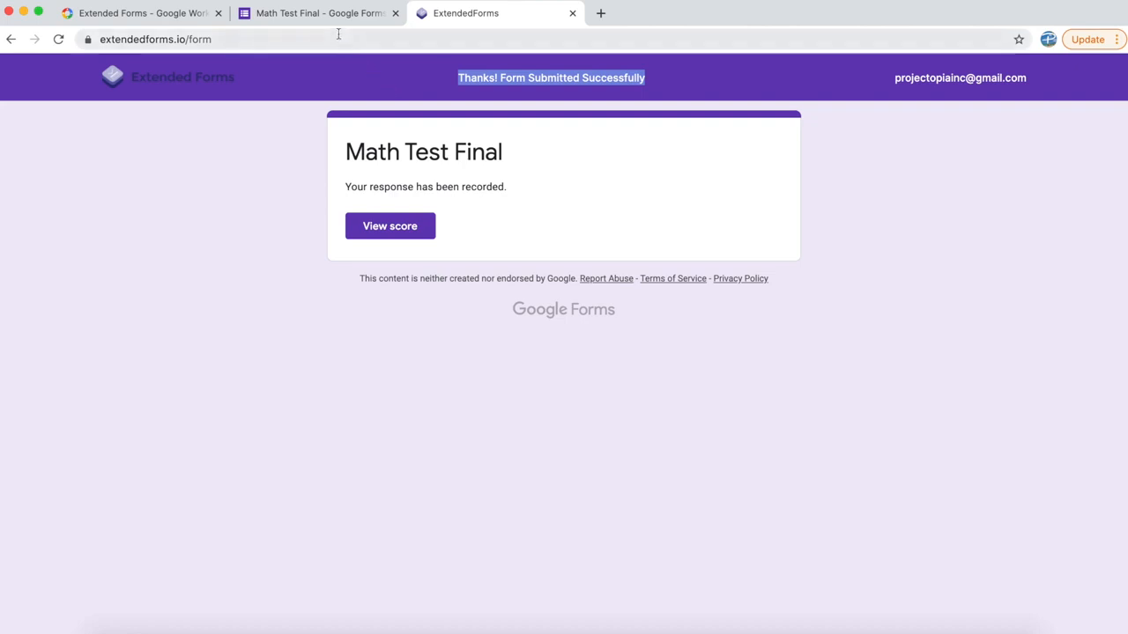
Step: Open the Math Test Final dashboard and close the Form Settings modal
left_click(319, 12)
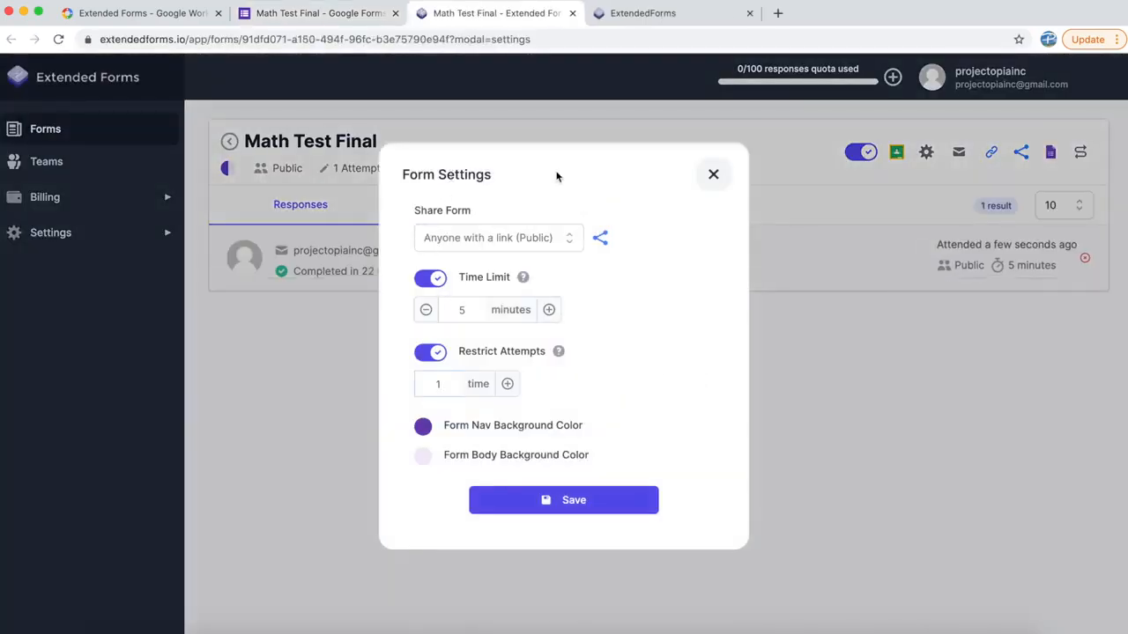
left_click(713, 174)
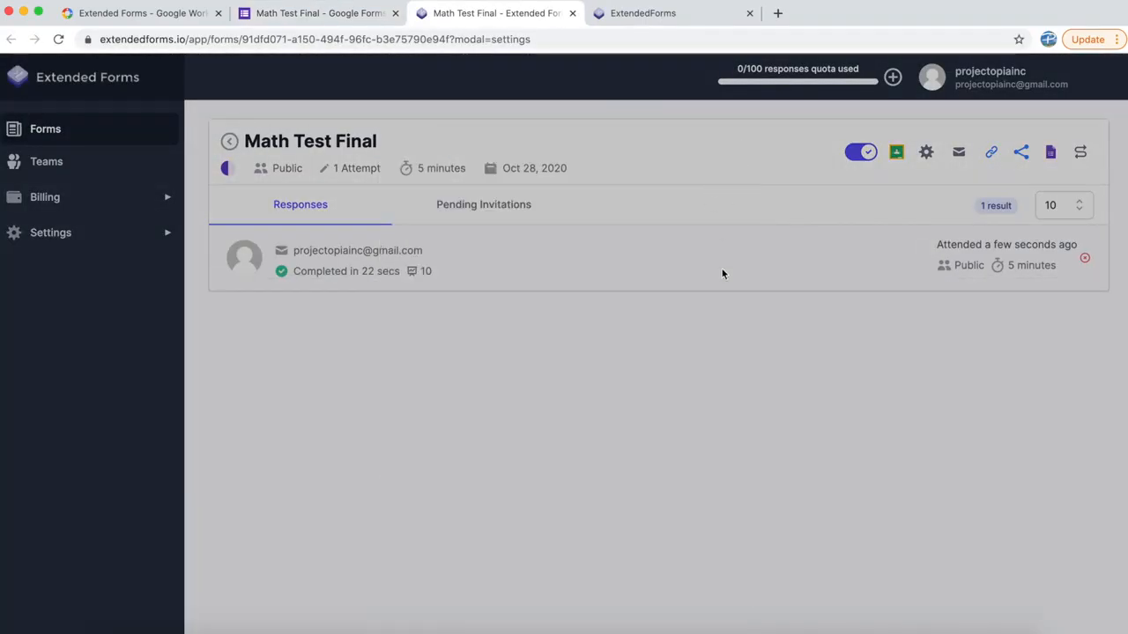
mouse_move(379, 350)
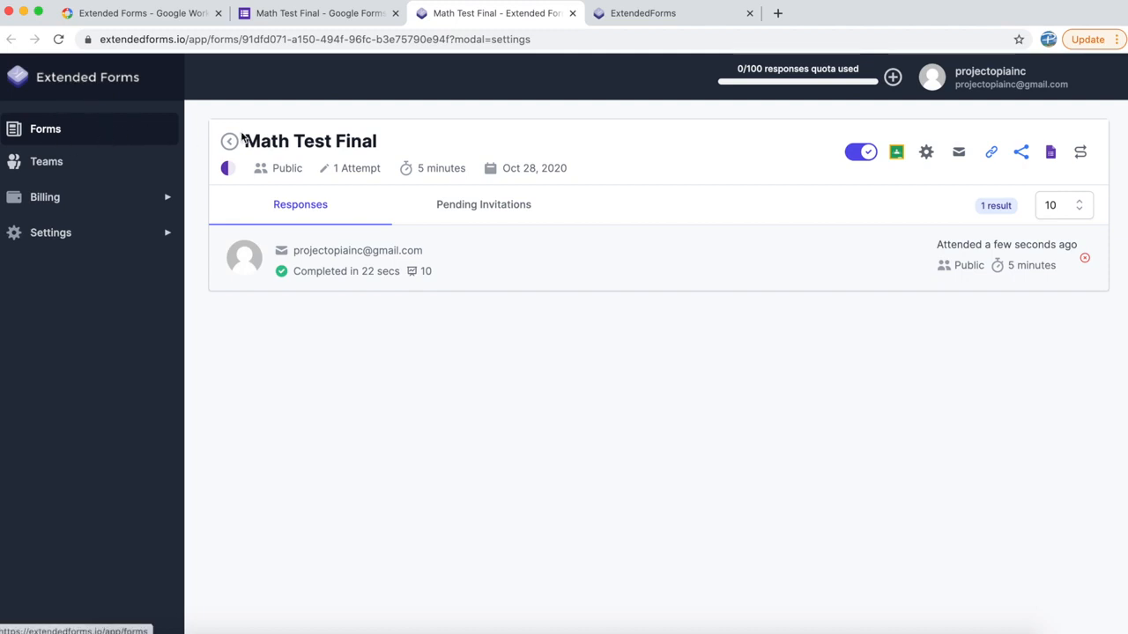
mouse_move(31, 138)
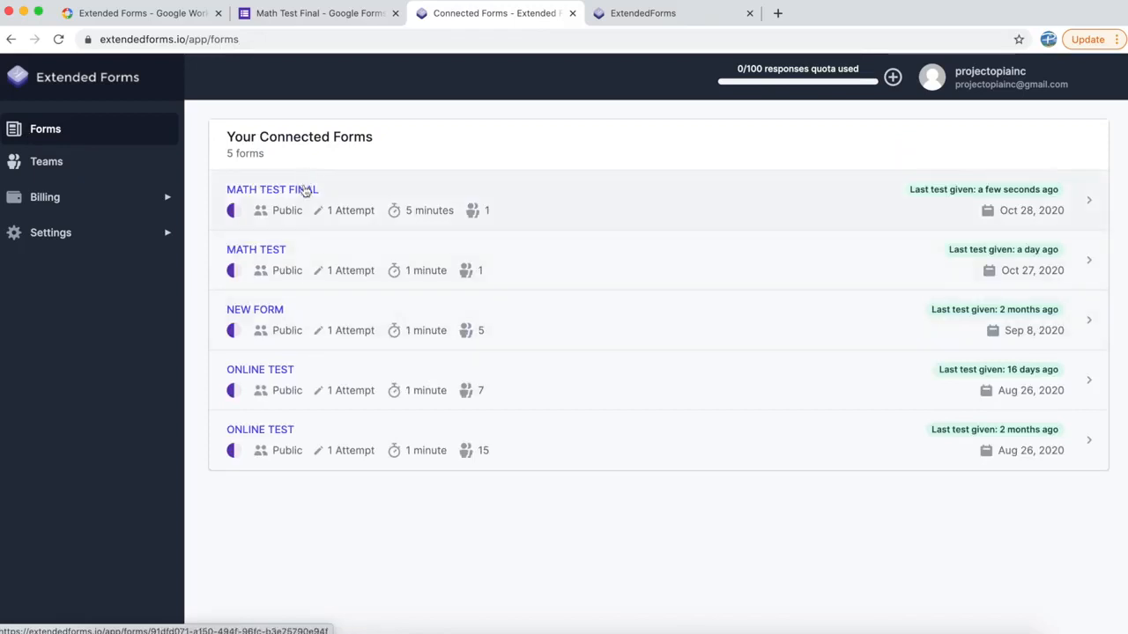
mouse_move(319, 517)
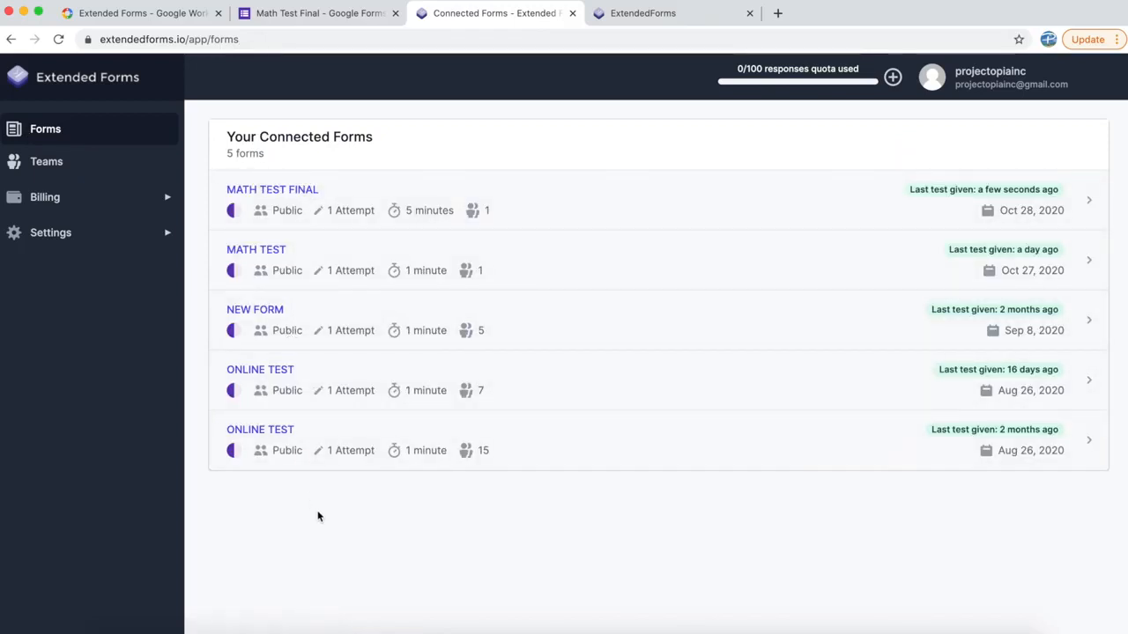
mouse_move(44, 197)
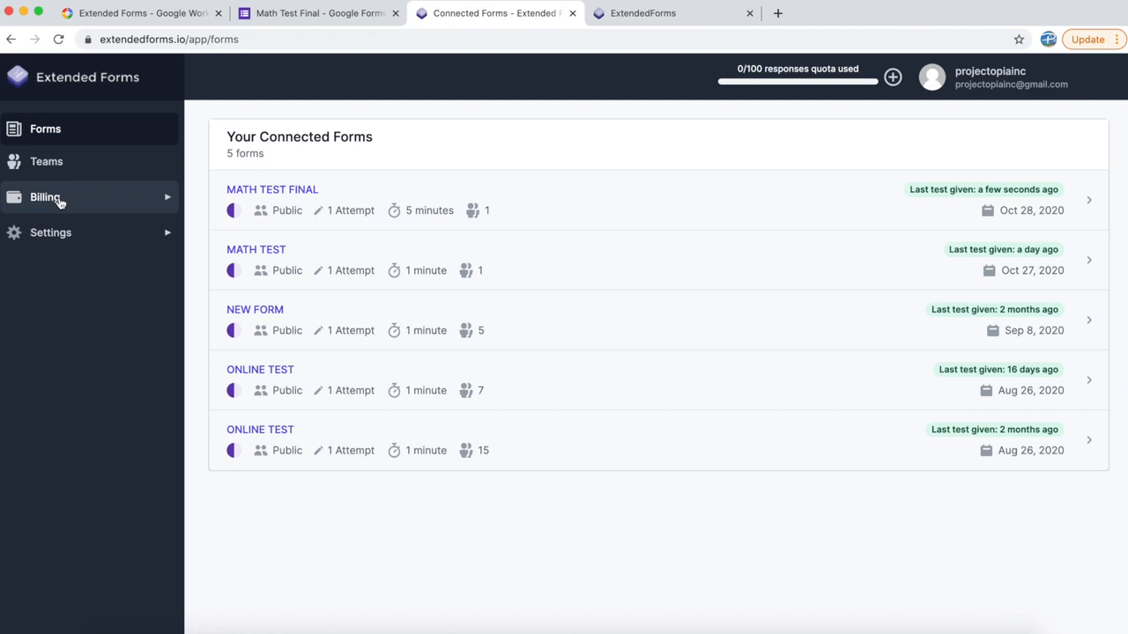
mouse_move(727, 123)
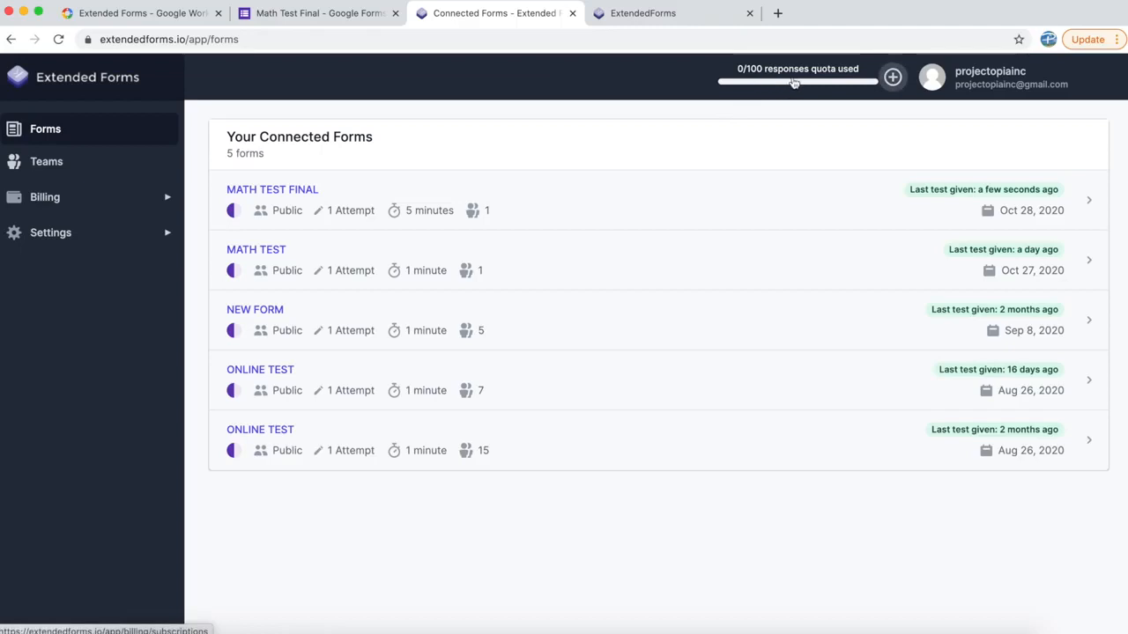
mouse_move(810, 81)
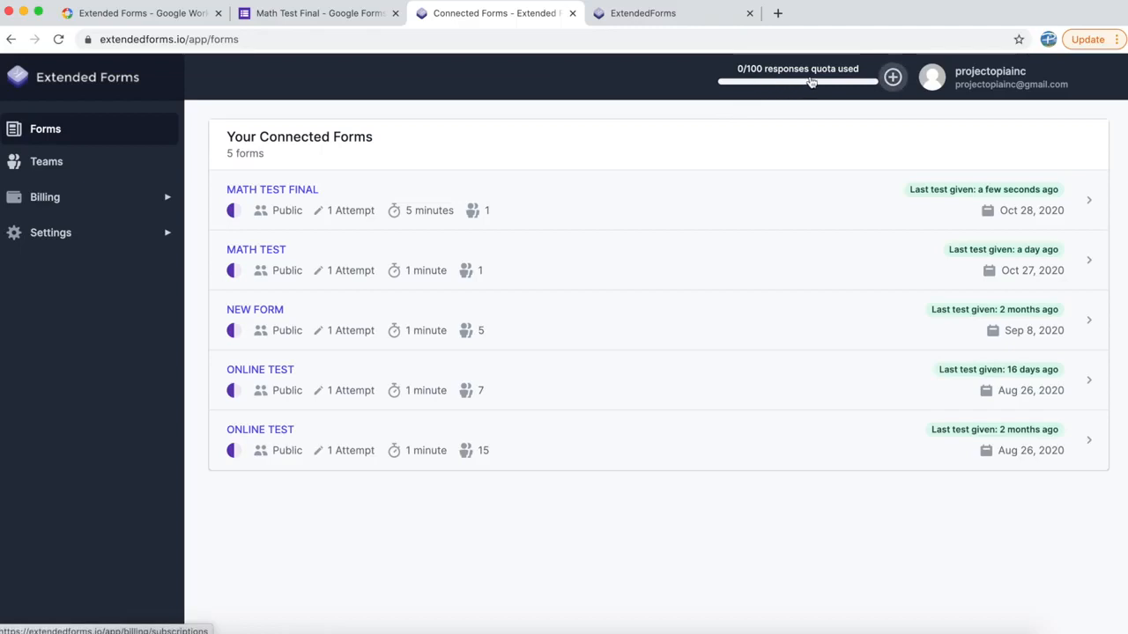
mouse_move(751, 109)
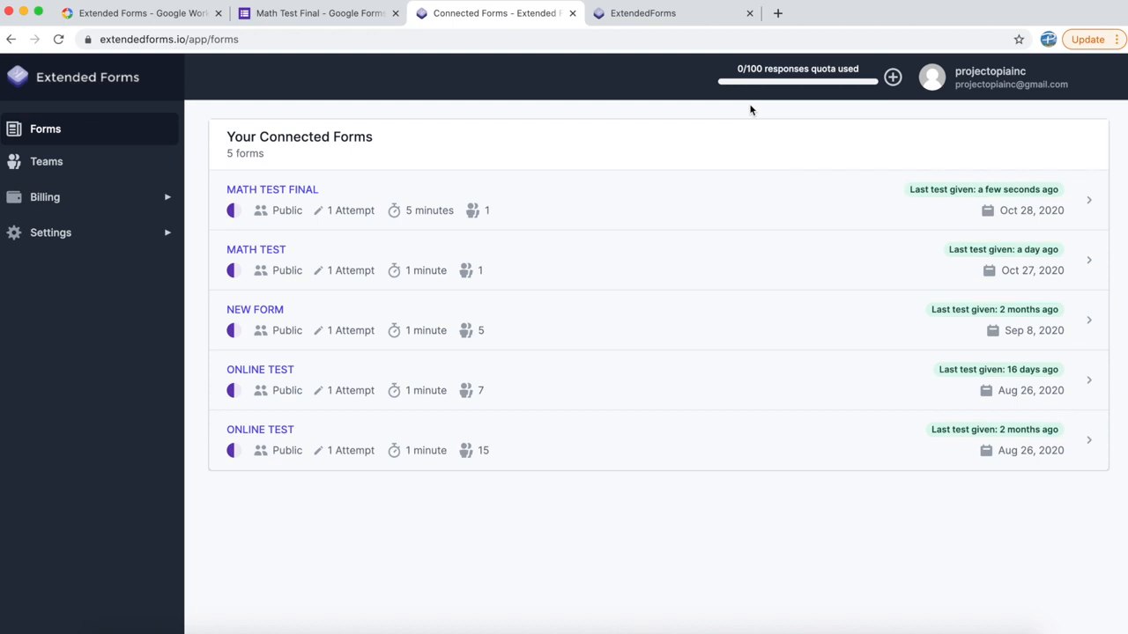
mouse_move(639, 151)
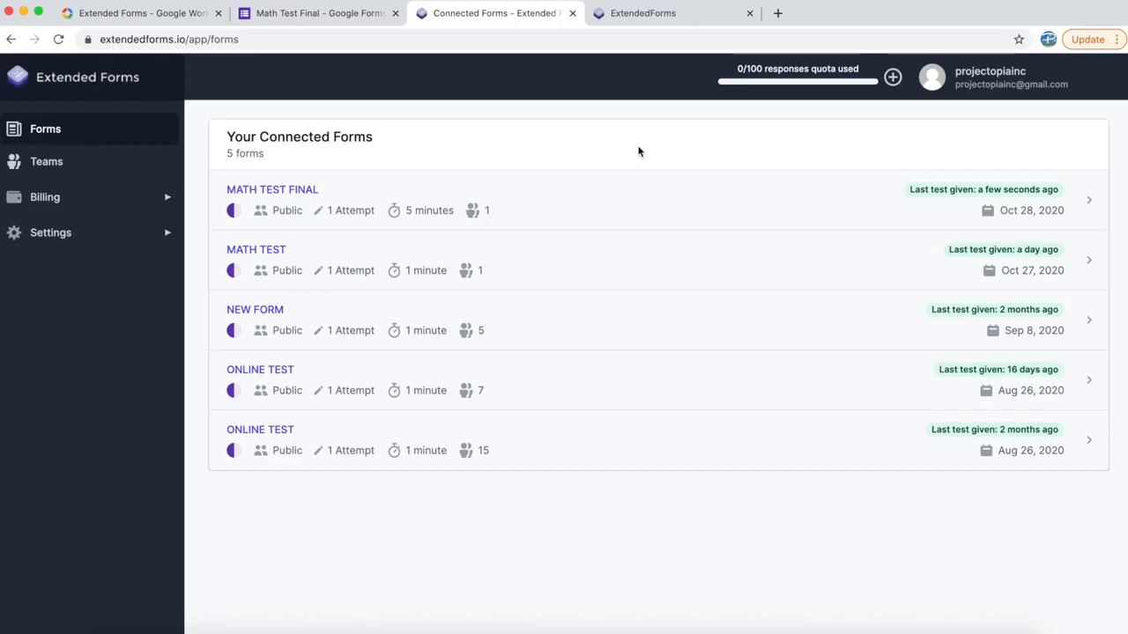
mouse_move(378, 176)
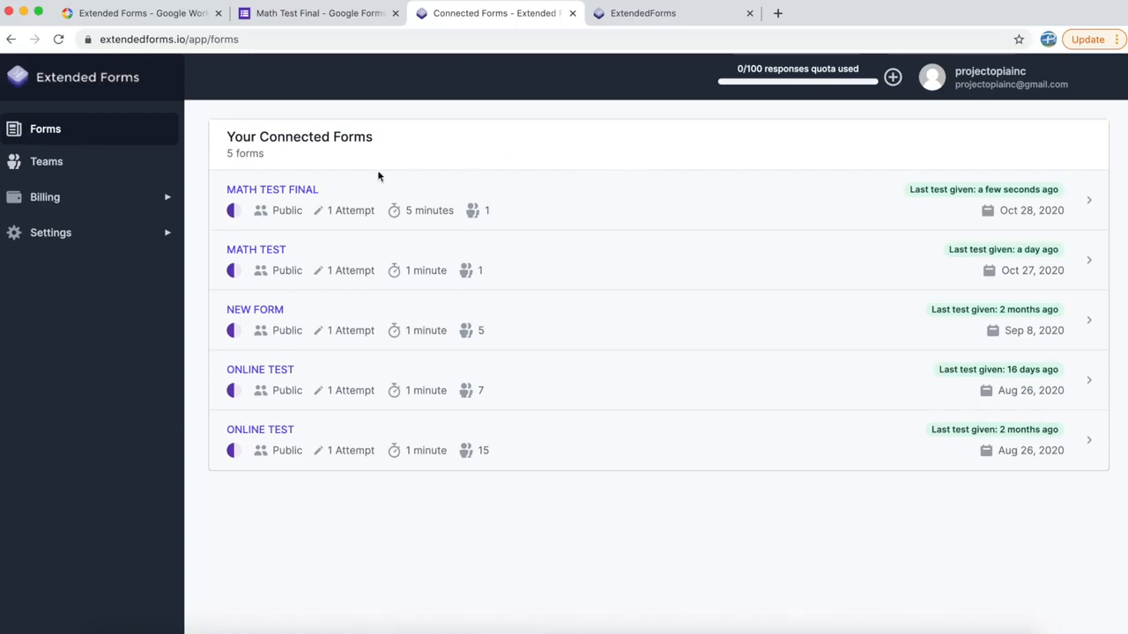
mouse_move(277, 198)
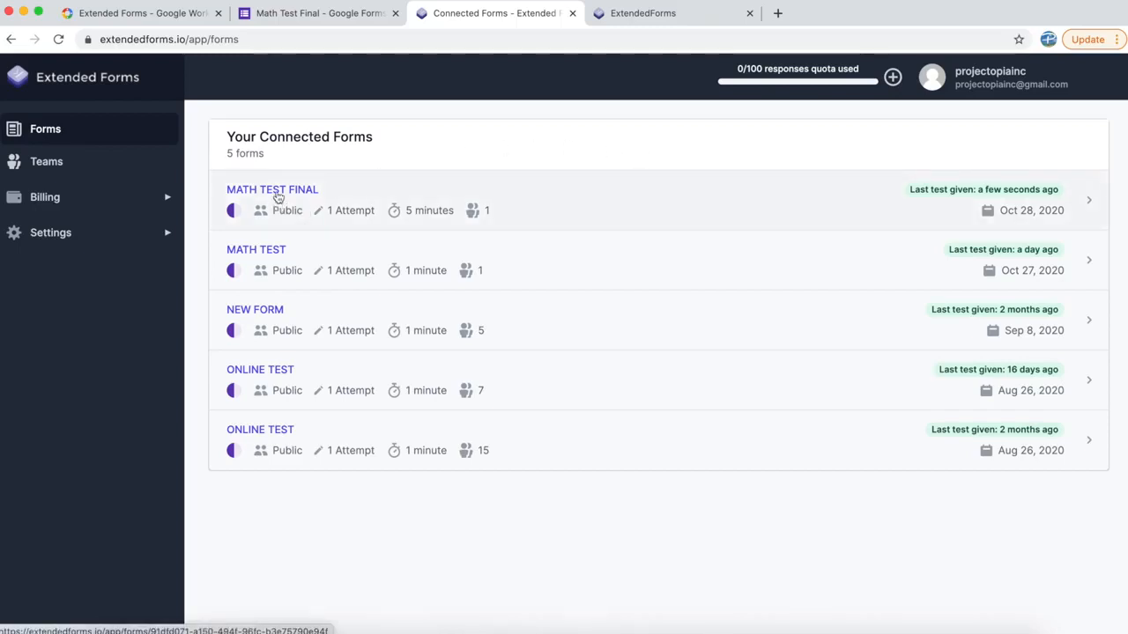
left_click(271, 189)
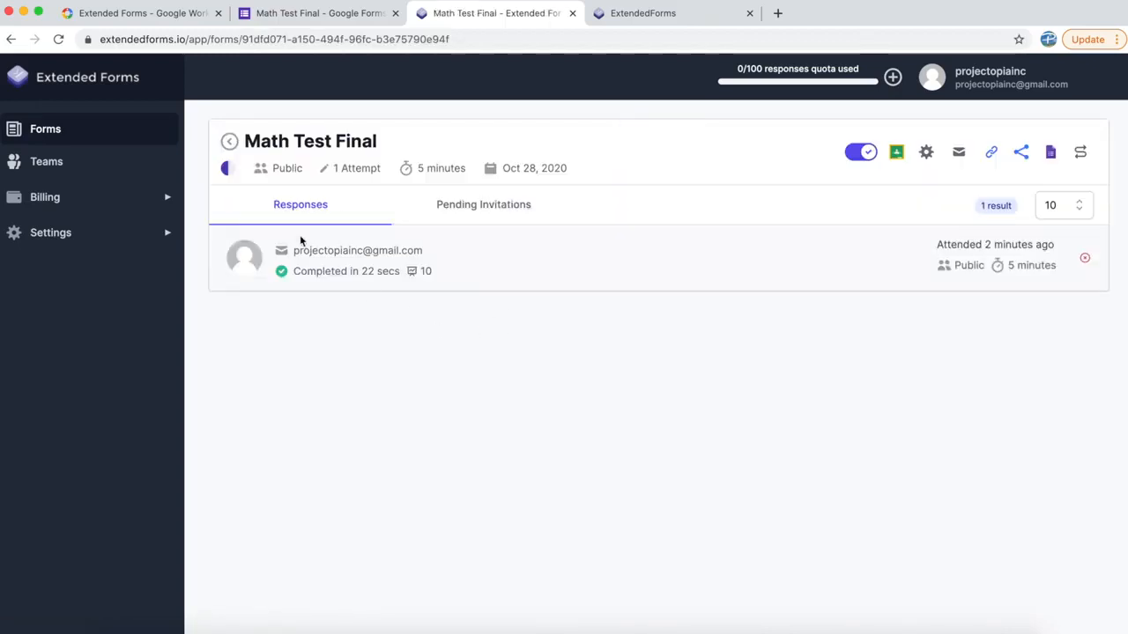
mouse_move(284, 258)
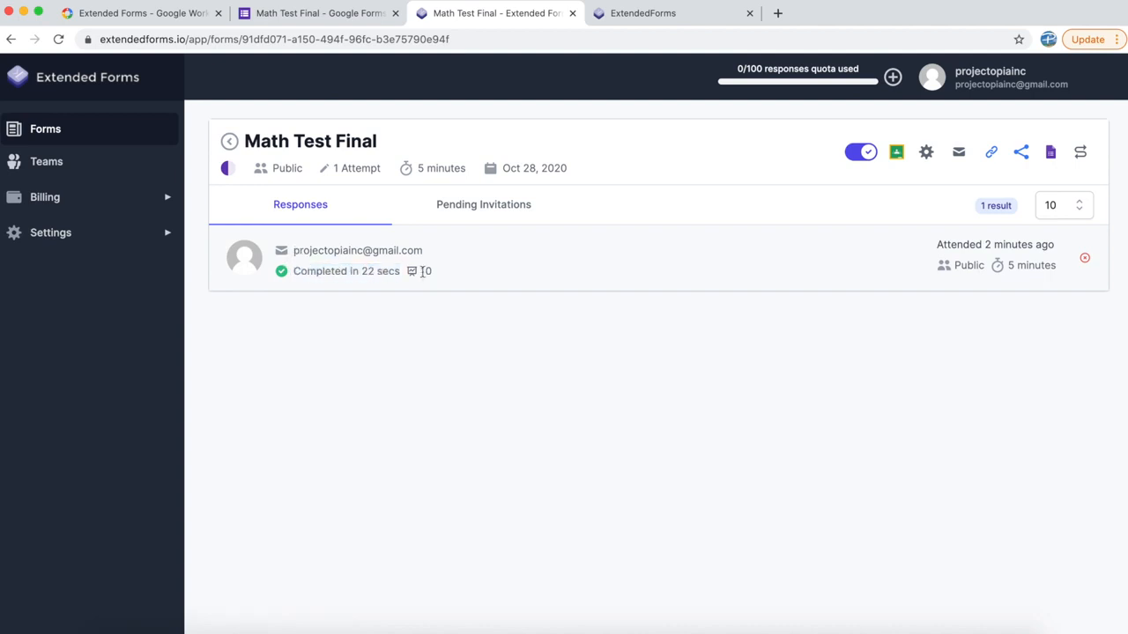
mouse_move(536, 280)
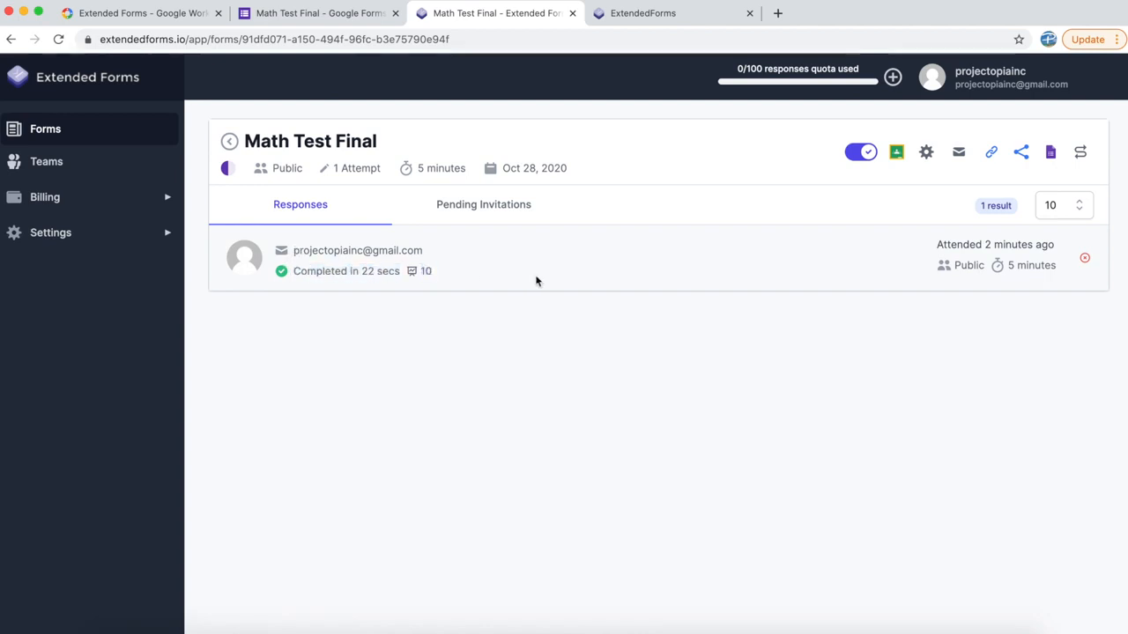
mouse_move(1085, 258)
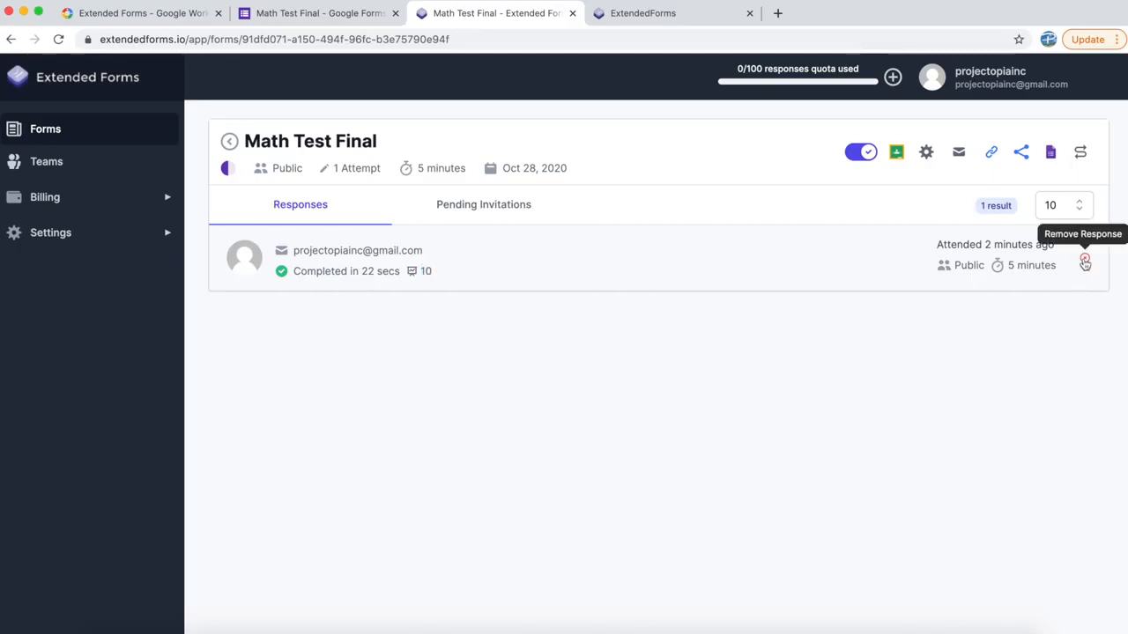
mouse_move(724, 336)
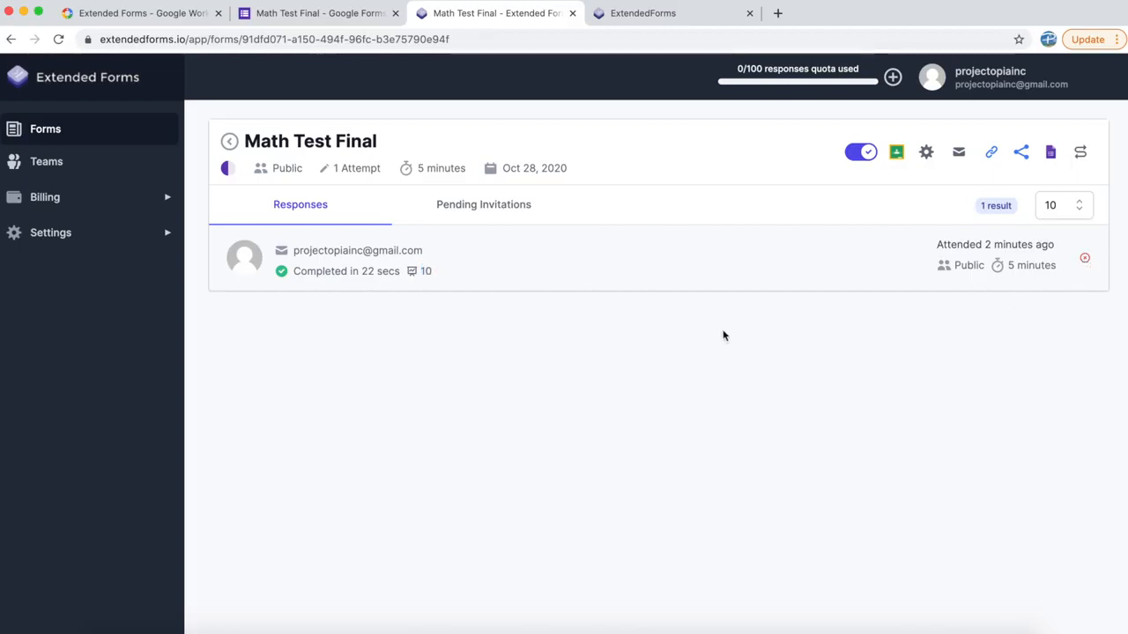
mouse_move(860, 152)
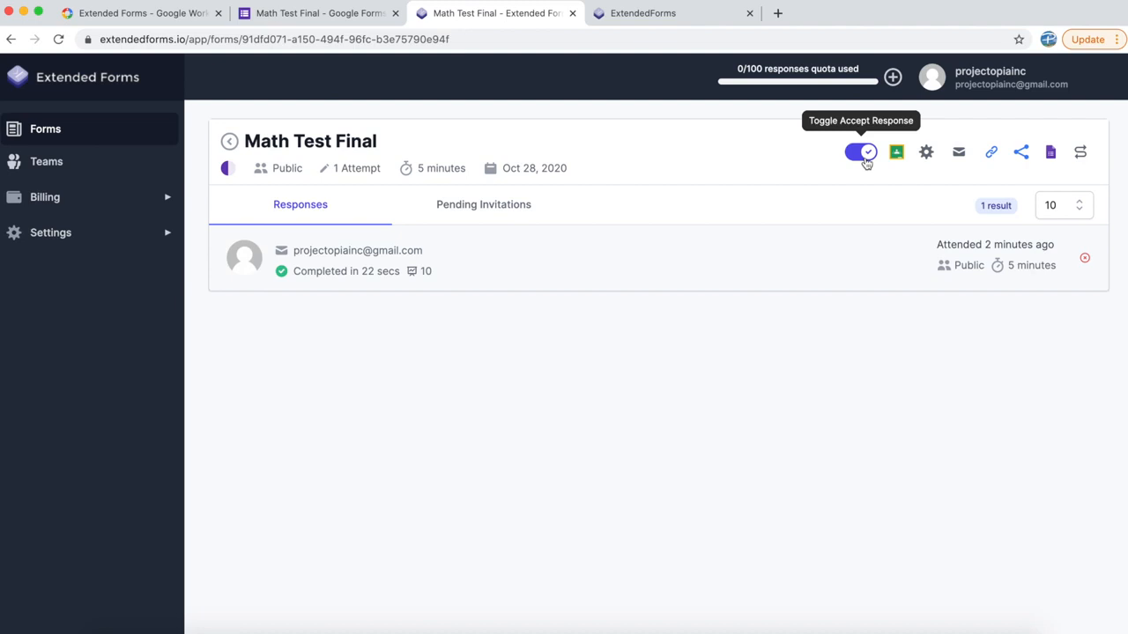
mouse_move(896, 152)
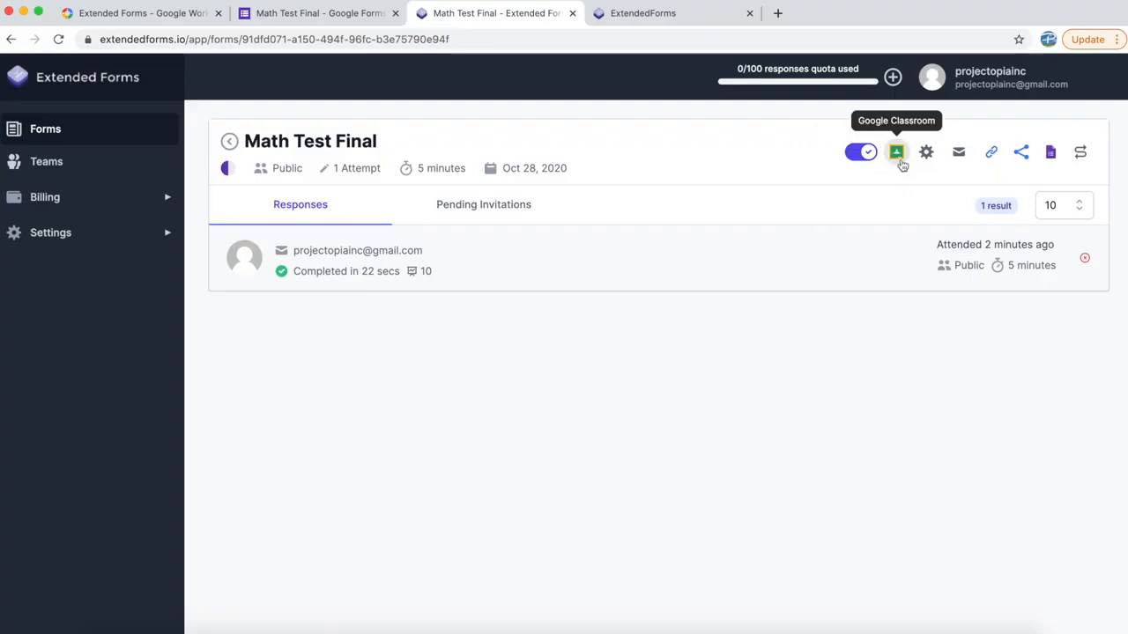
mouse_move(925, 152)
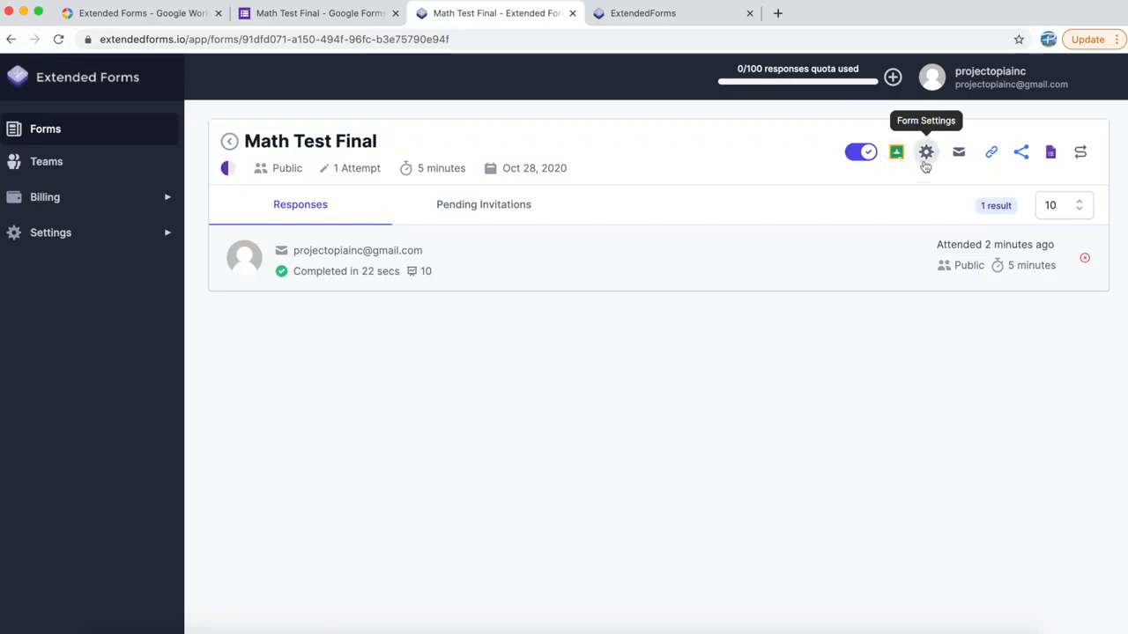
left_click(925, 151)
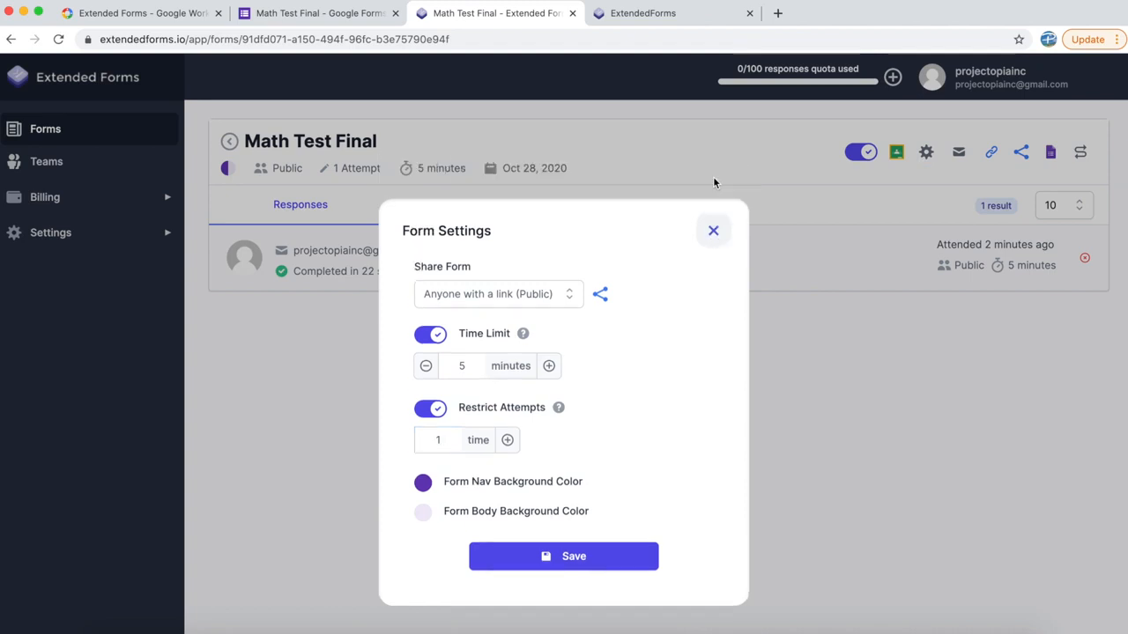
left_click(713, 230)
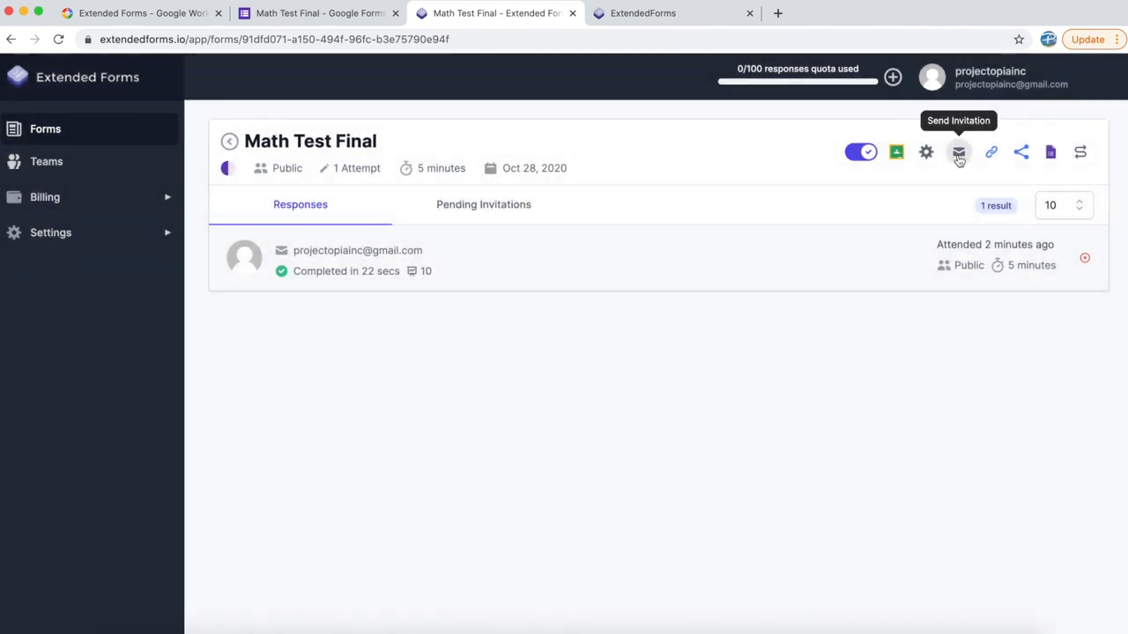
left_click(958, 151)
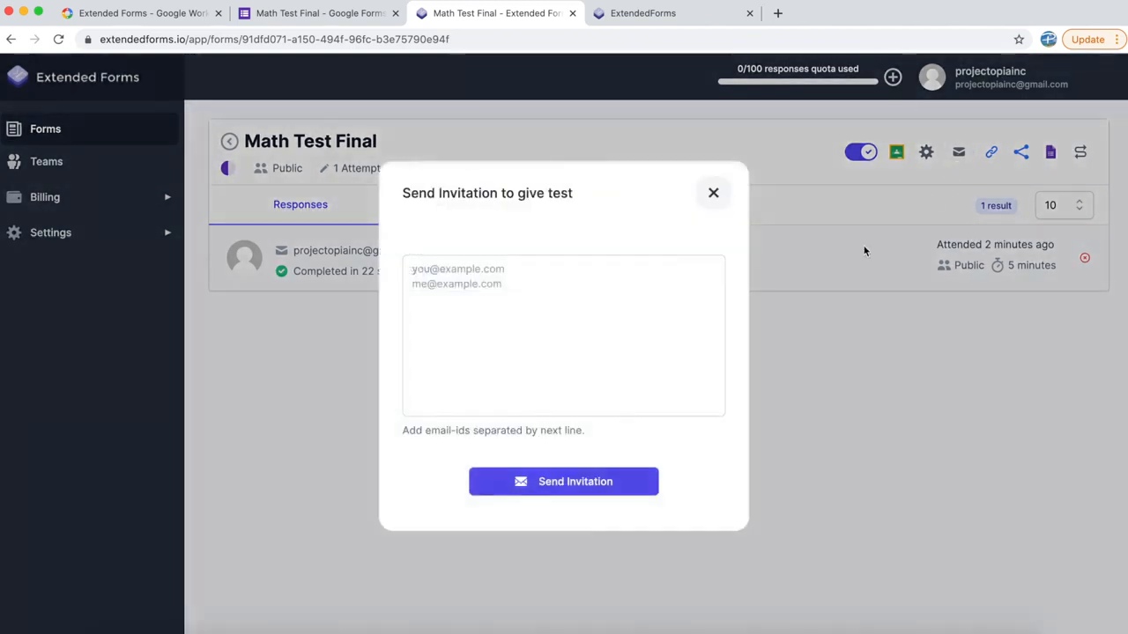
left_click(564, 335)
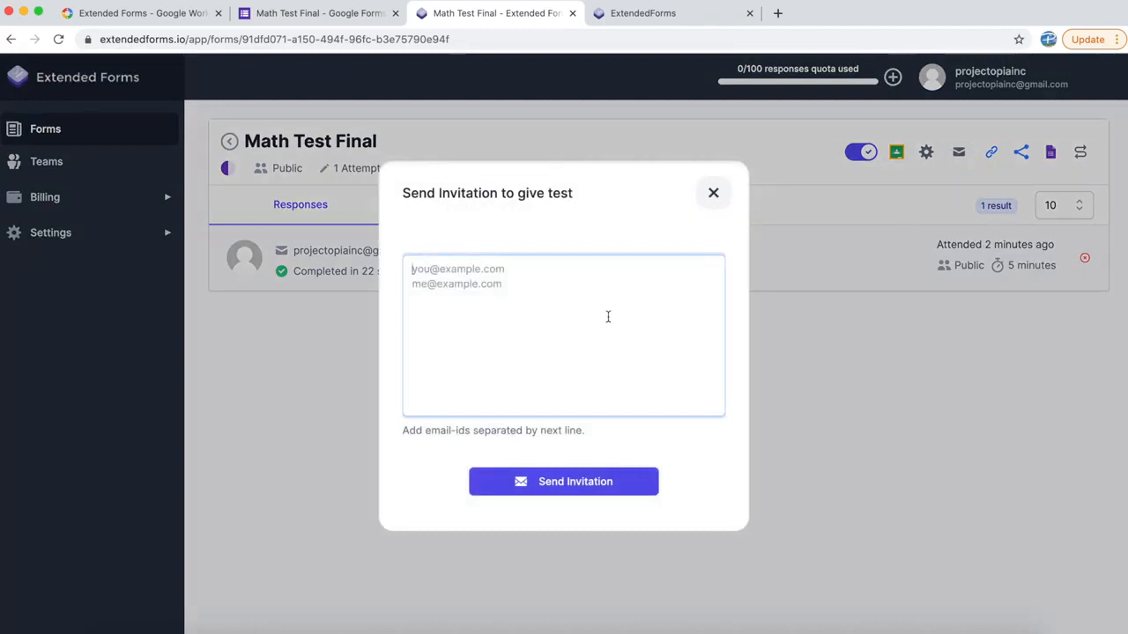
mouse_move(713, 192)
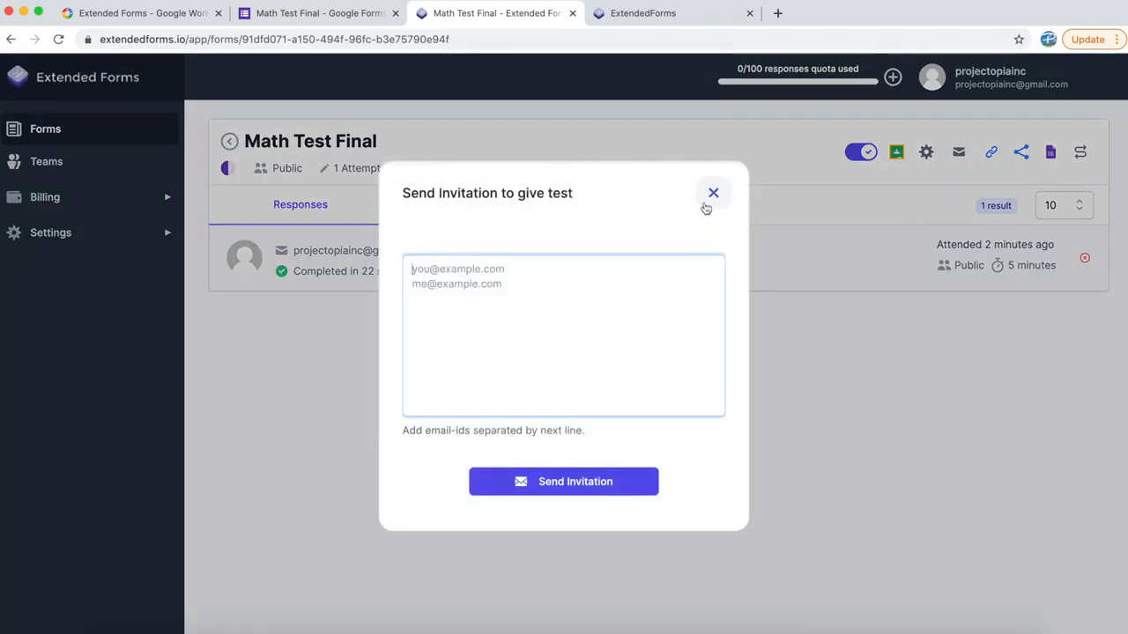
left_click(713, 192)
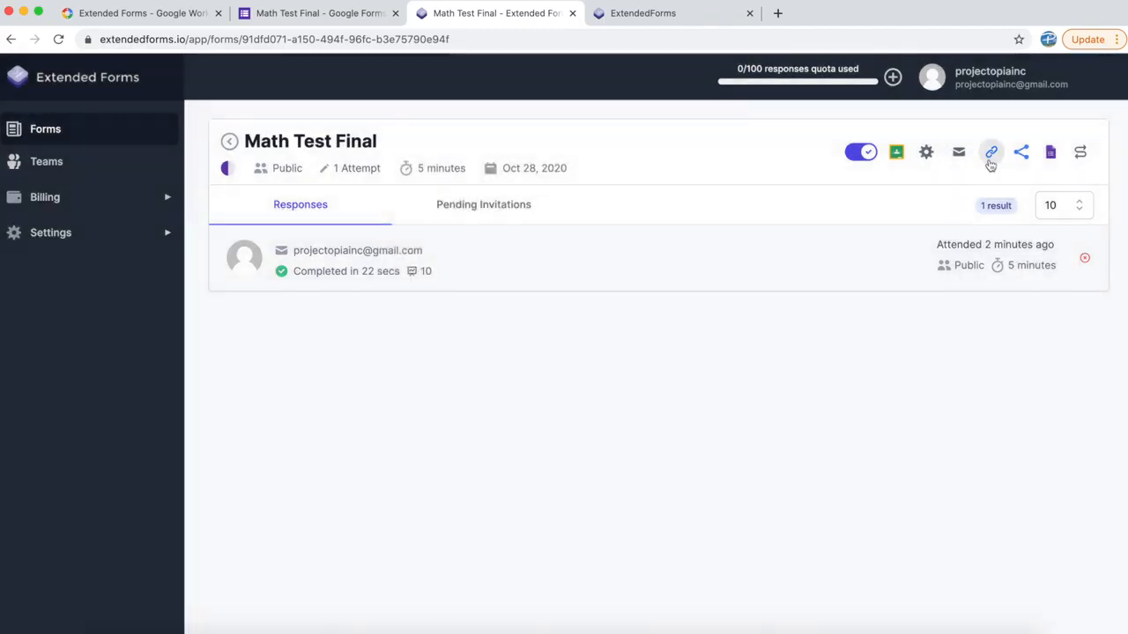
mouse_move(991, 152)
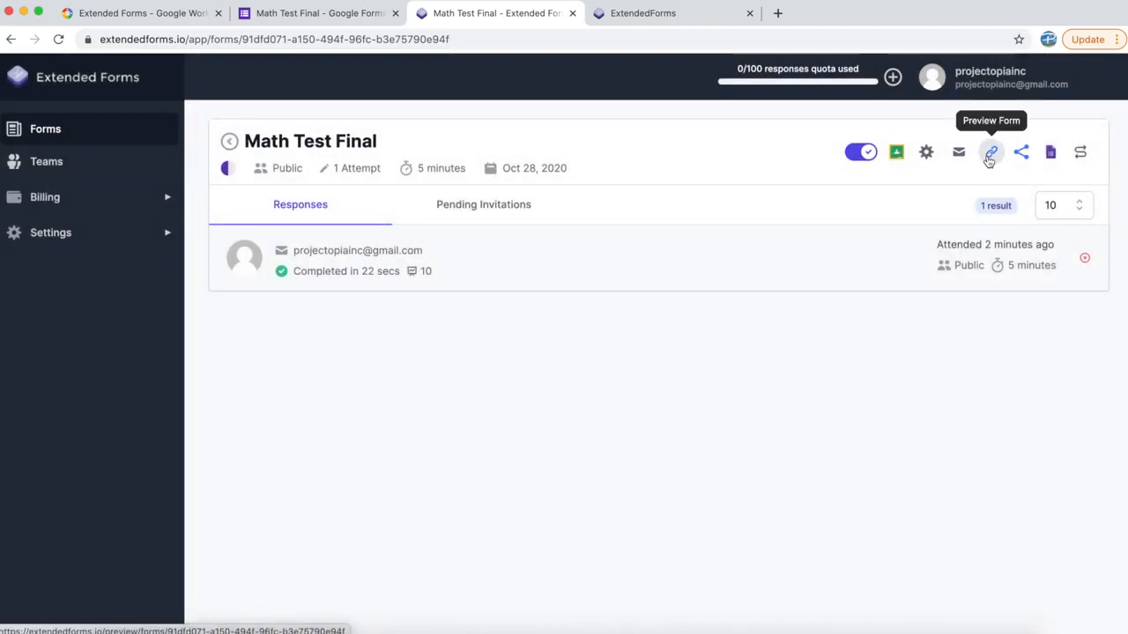
mouse_move(1021, 153)
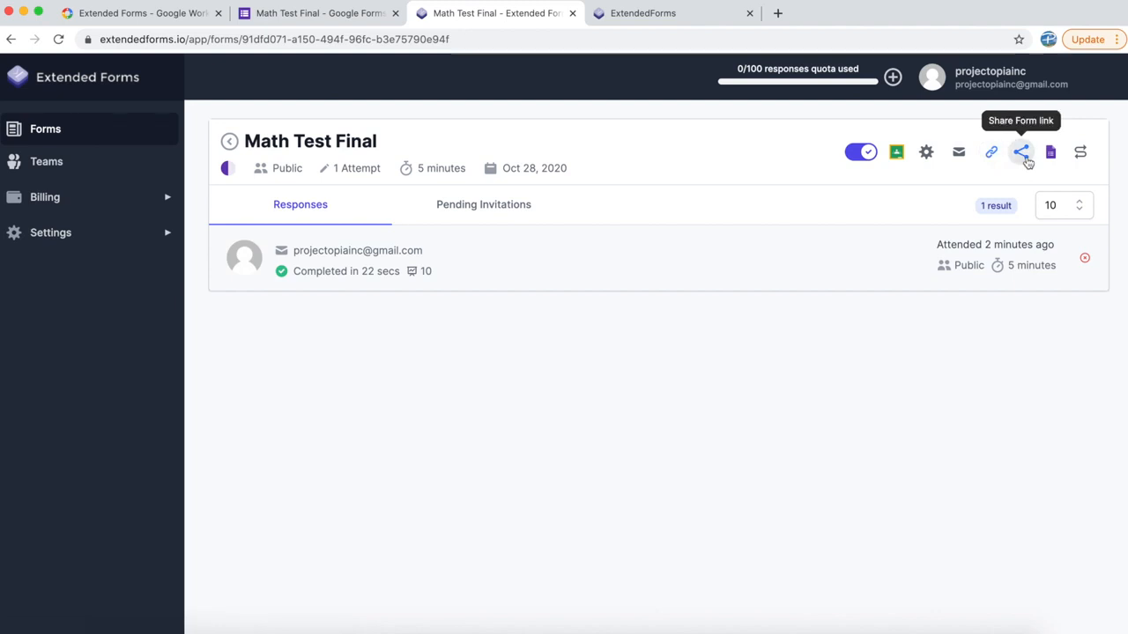
Step: Copy the public test link, paste it into a new tab, then return to the dashboard tab
left_click(777, 13)
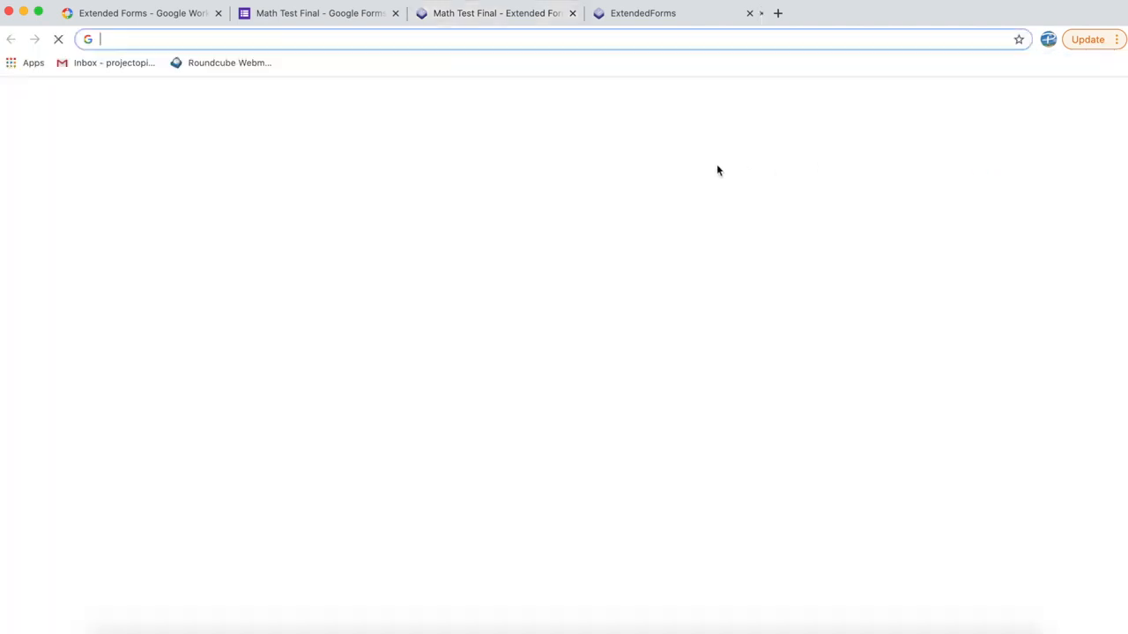
type("https://extendedforms.io/form/91dfd071-a150-494f-96fc-b3e75790e94f/login")
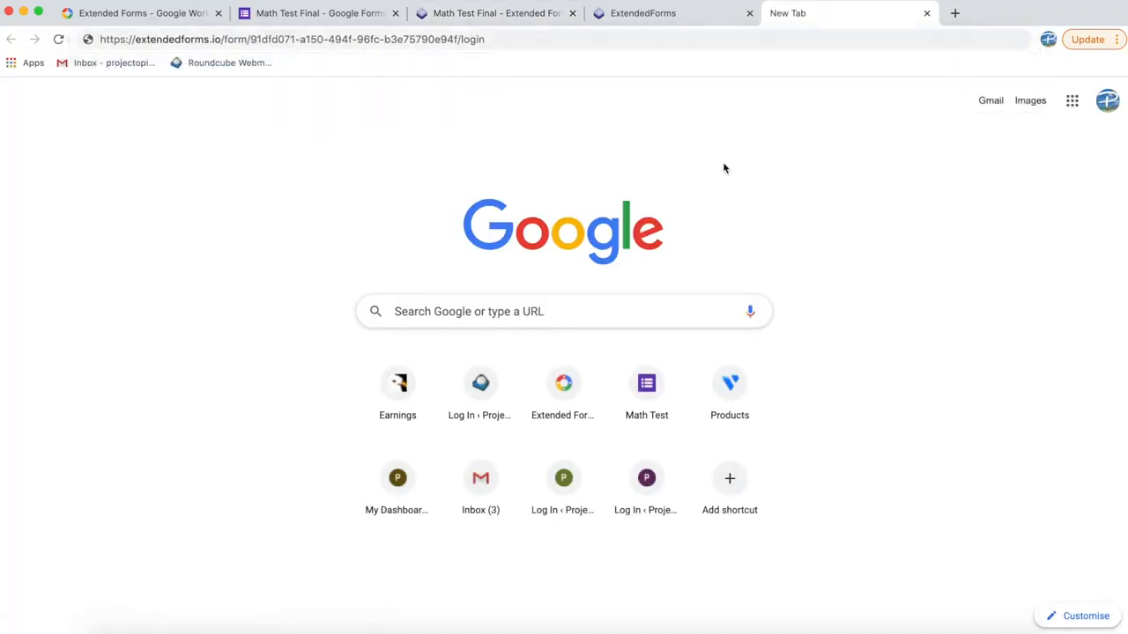
left_click(496, 13)
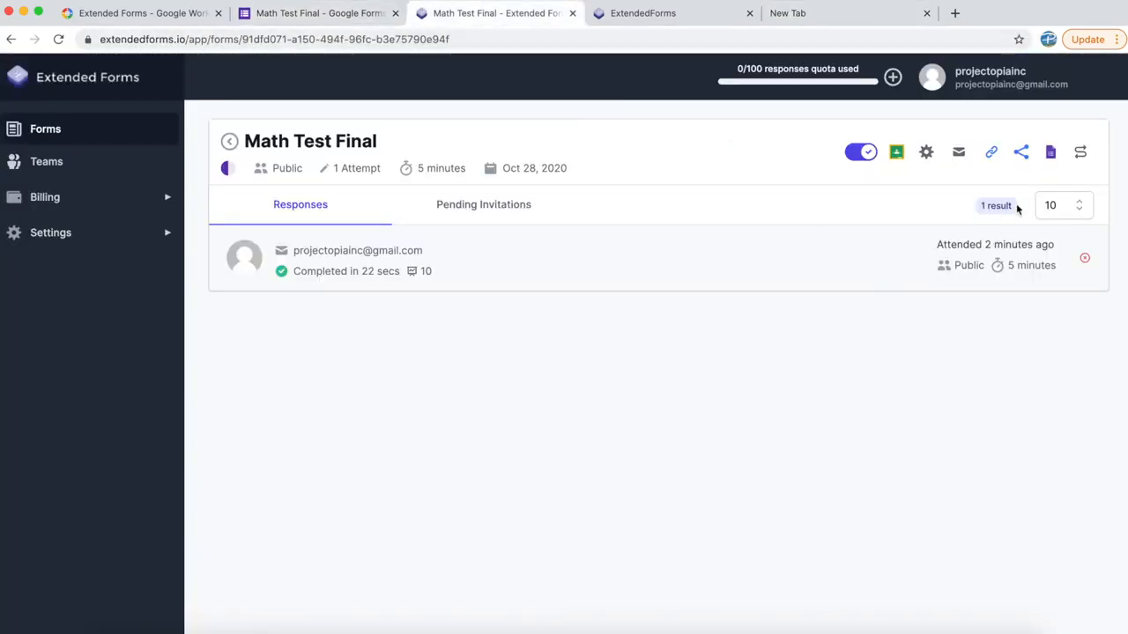
mouse_move(1050, 151)
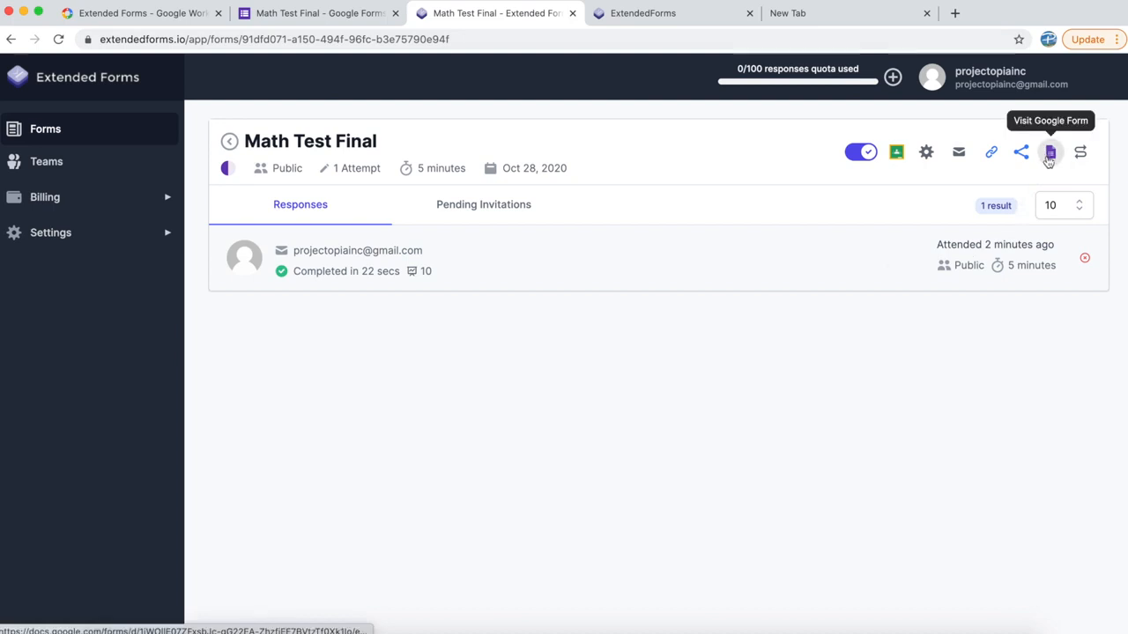
mouse_move(1080, 153)
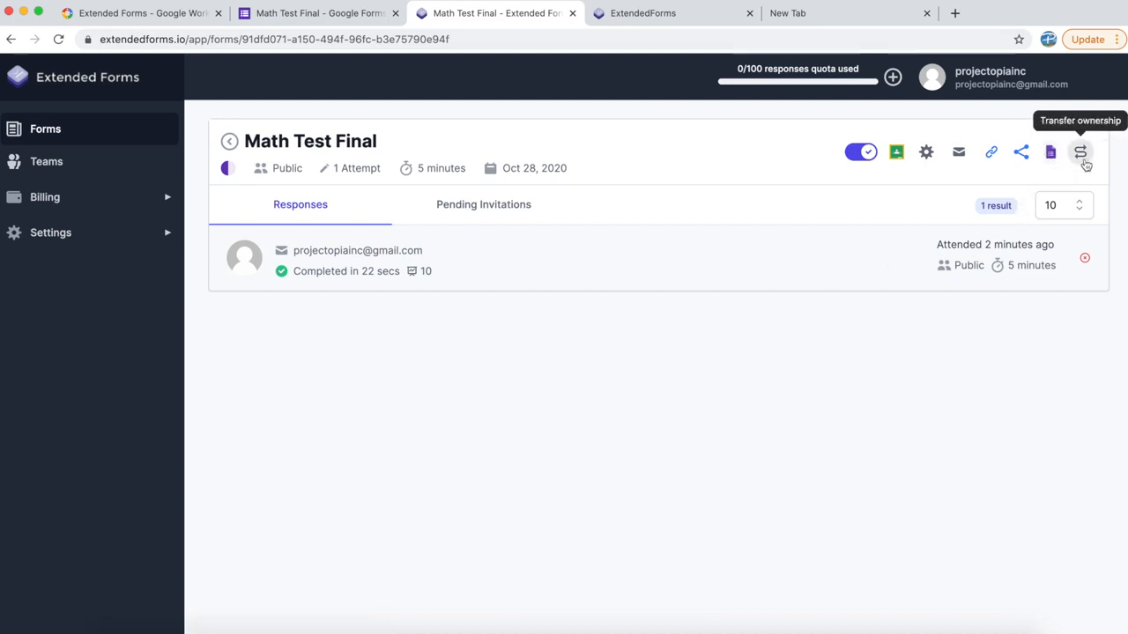
mouse_move(592, 347)
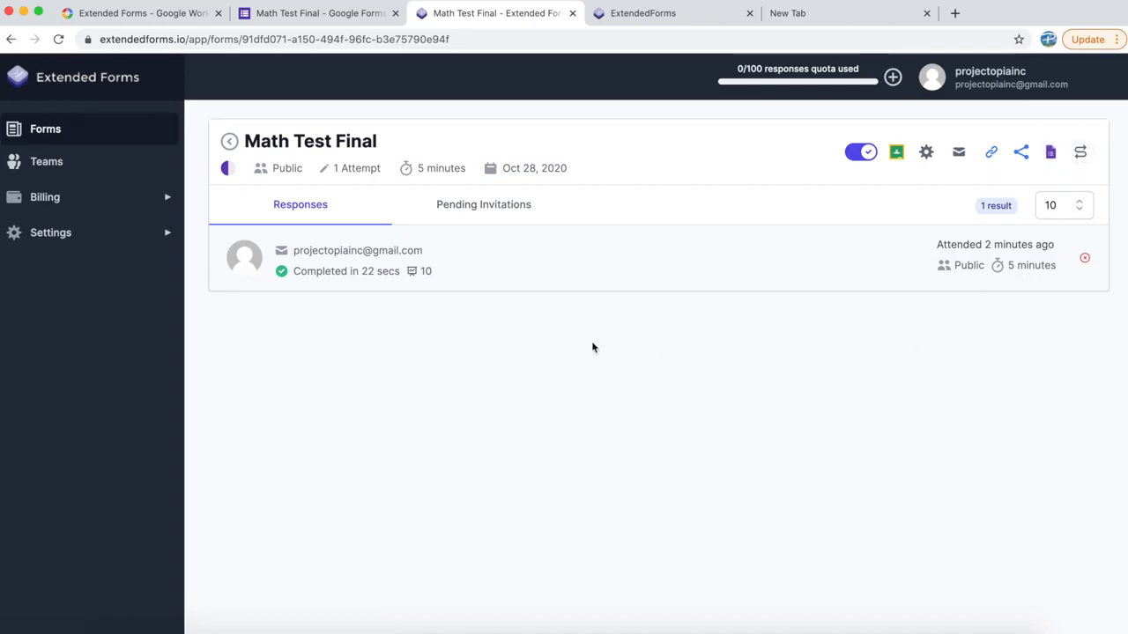
mouse_move(561, 335)
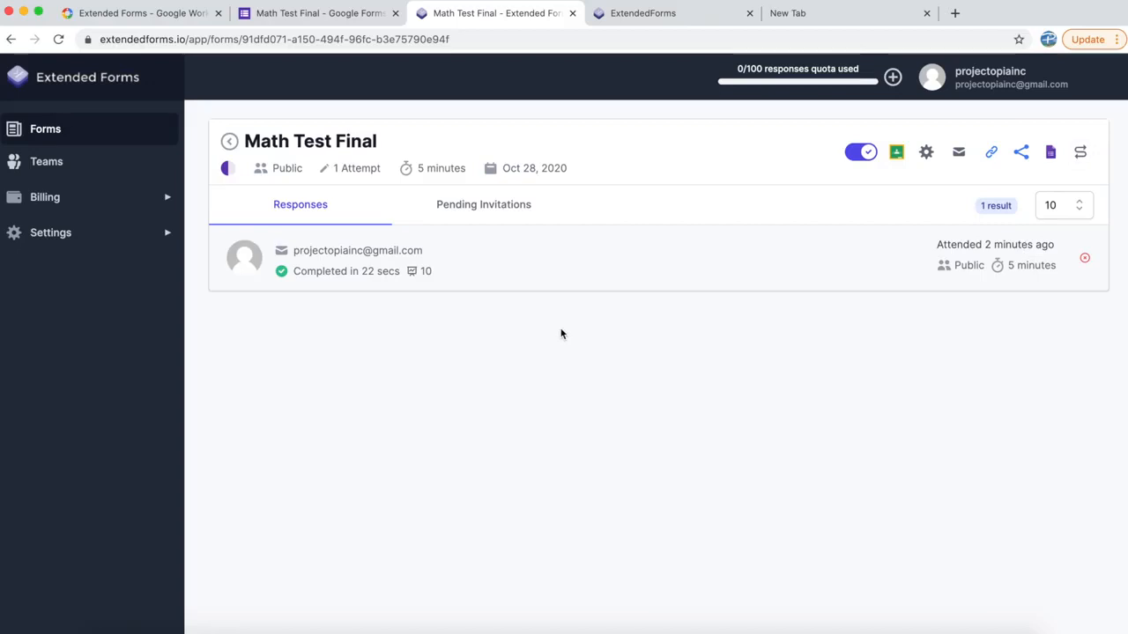
mouse_move(99, 171)
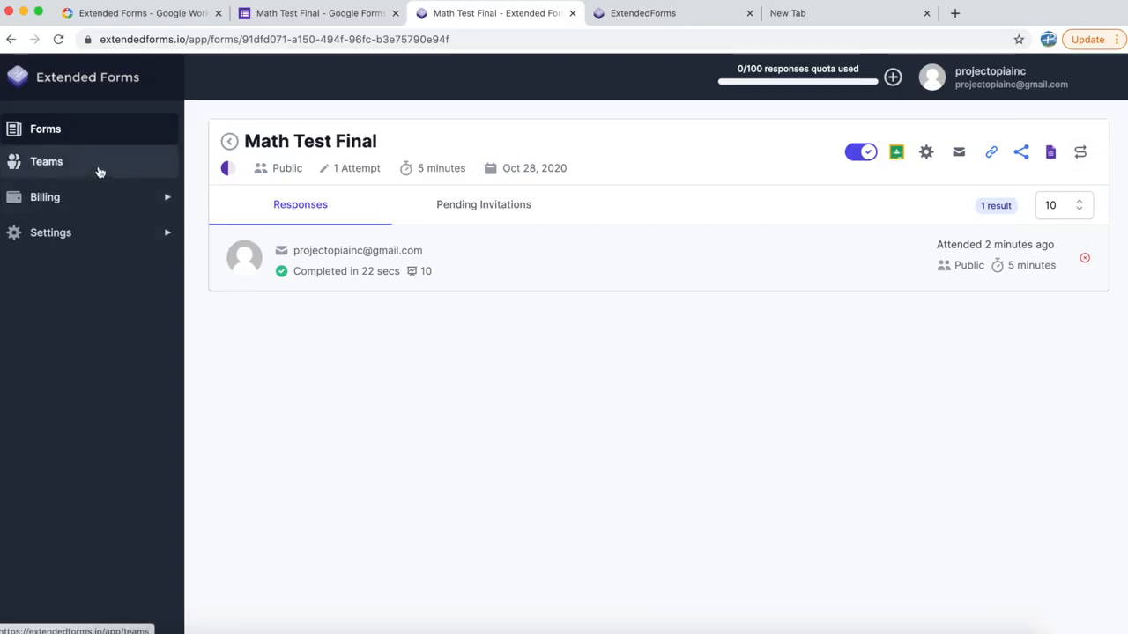
mouse_move(106, 207)
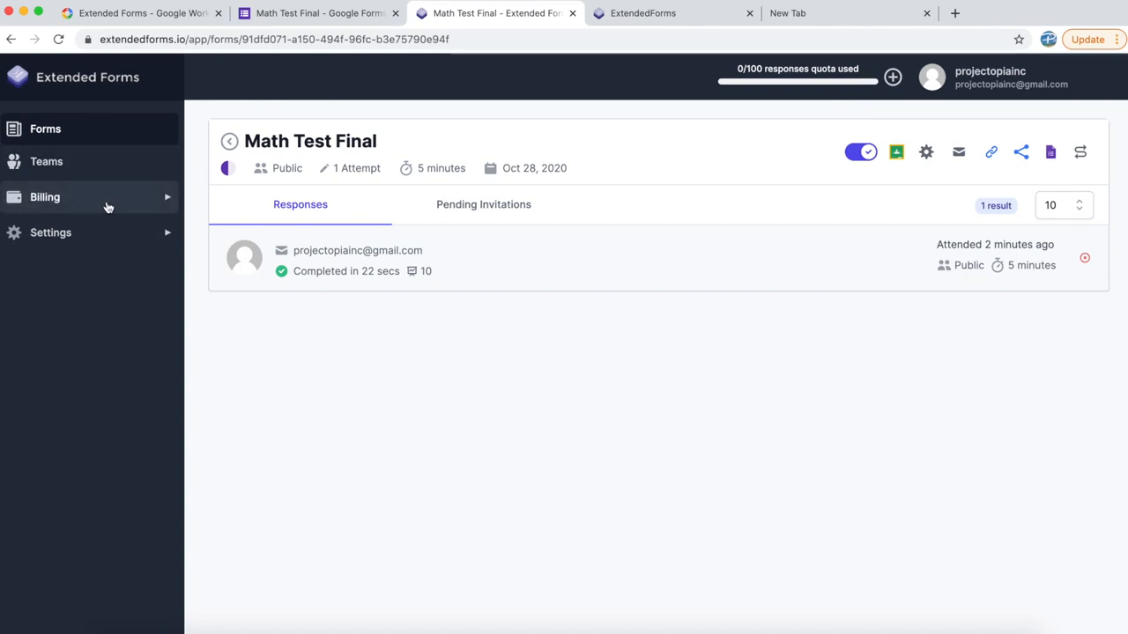
Step: Expand the Settings menu in the sidebar to list the account settings sections
left_click(46, 161)
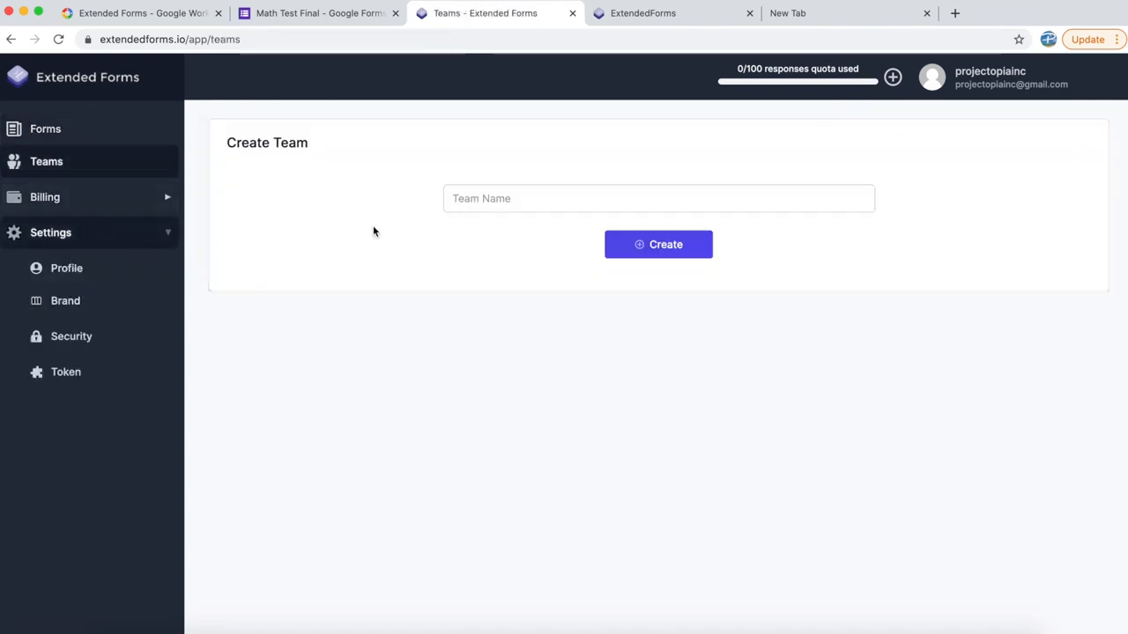